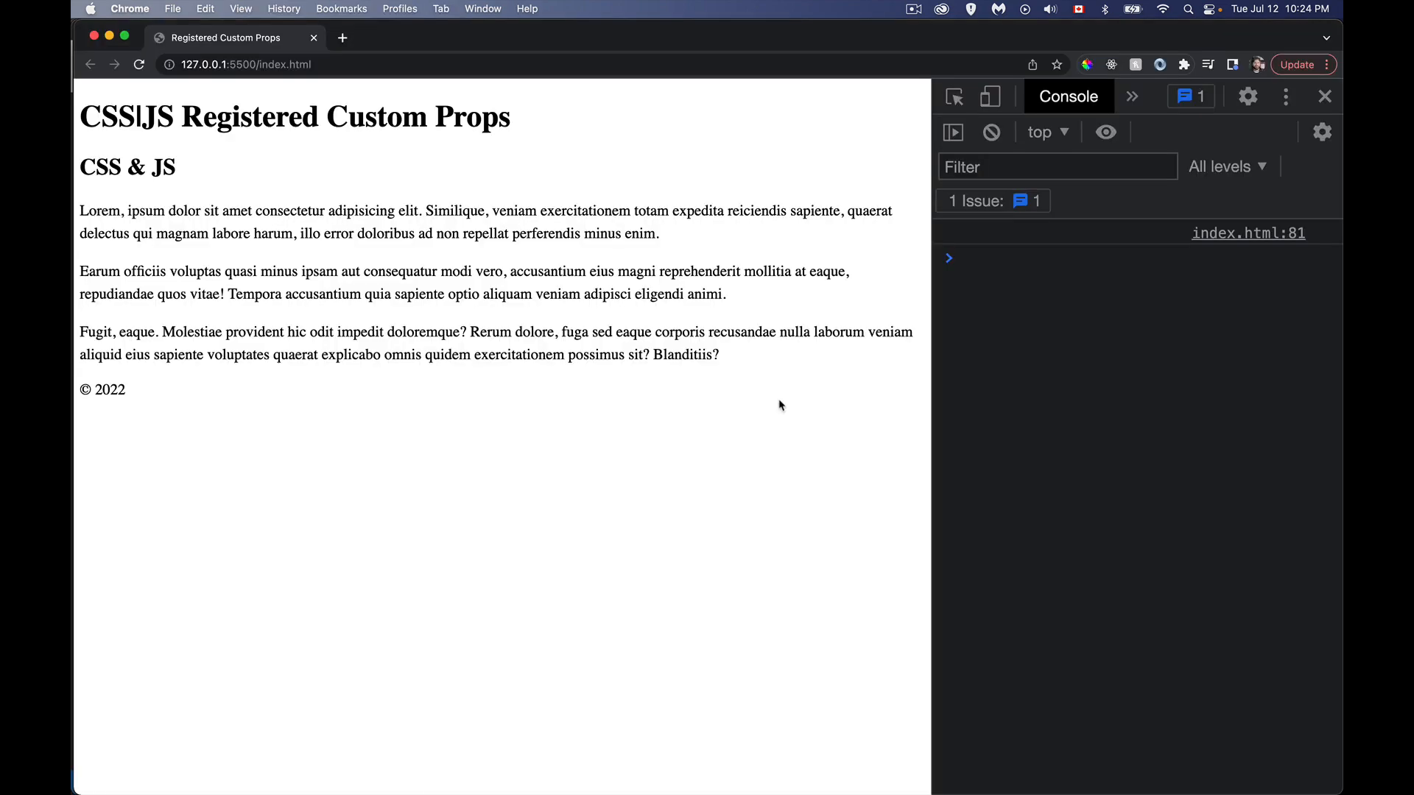
mouse_move(499, 169)
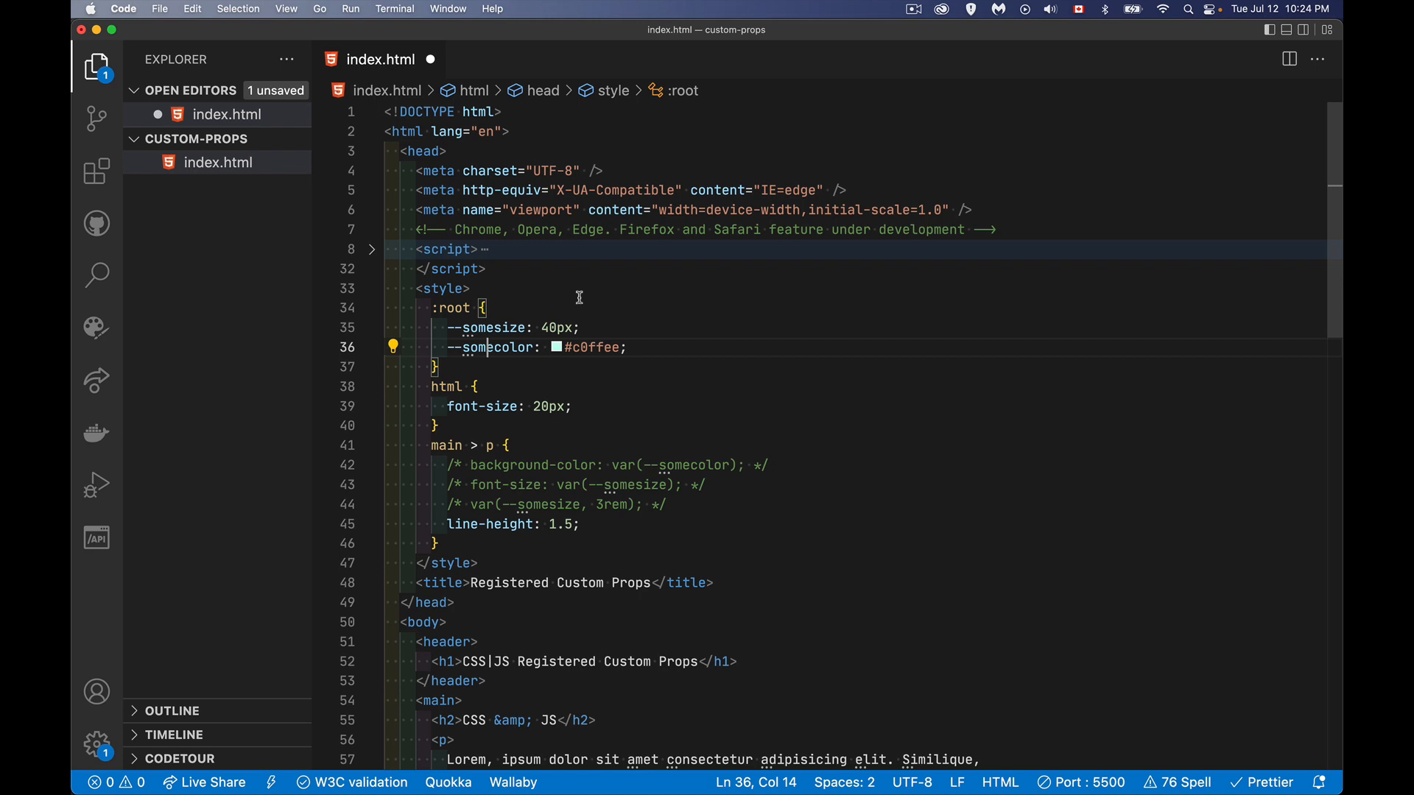
mouse_move(707, 349)
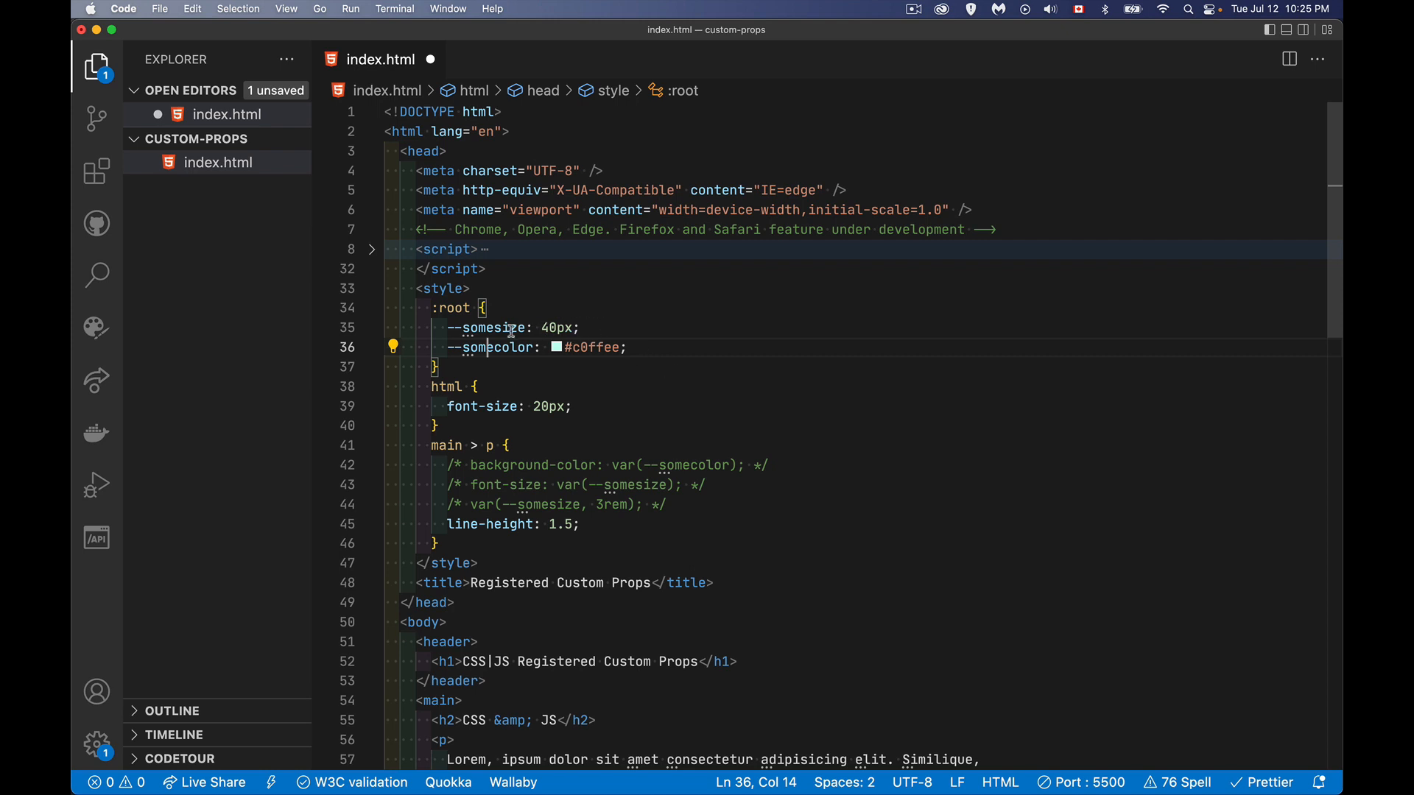
mouse_move(579, 322)
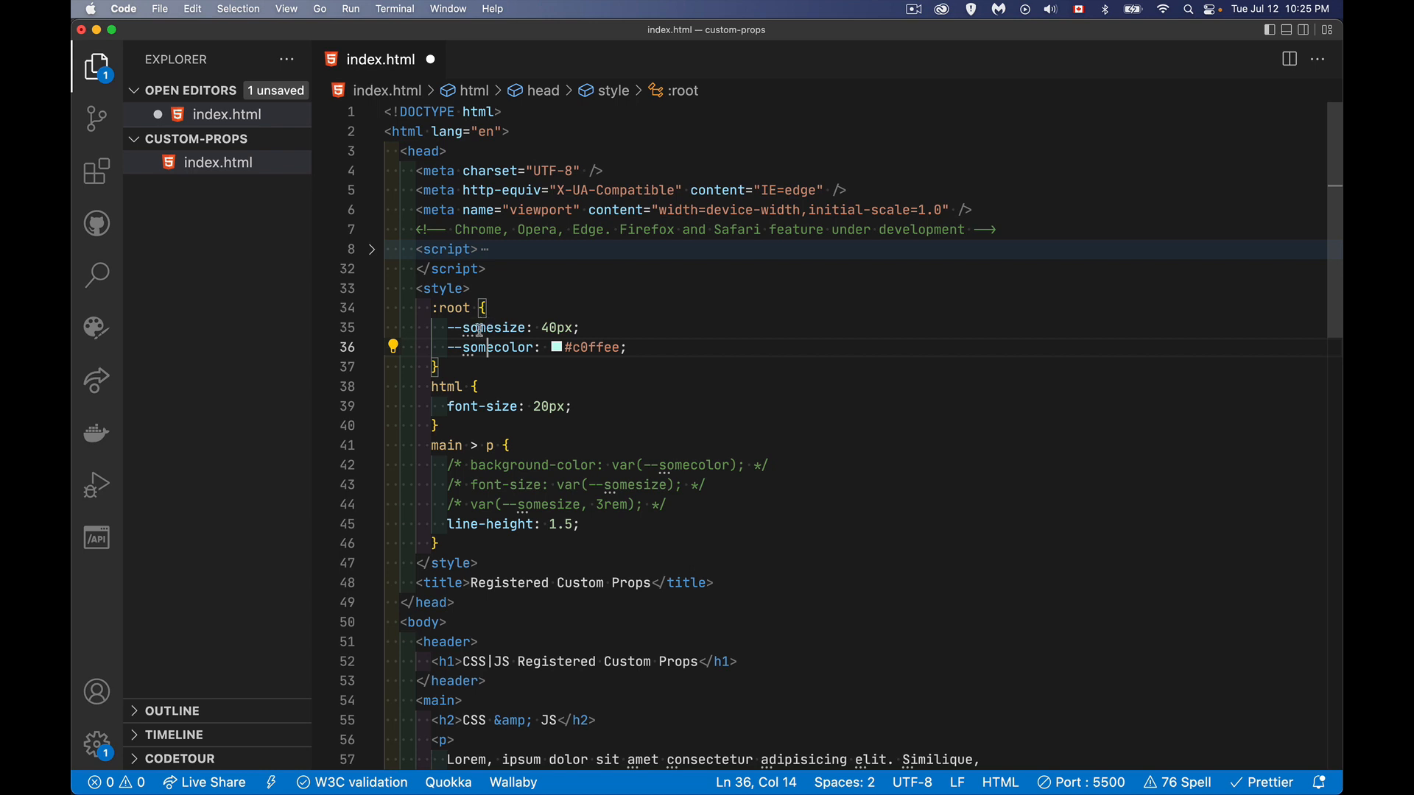
mouse_move(545, 452)
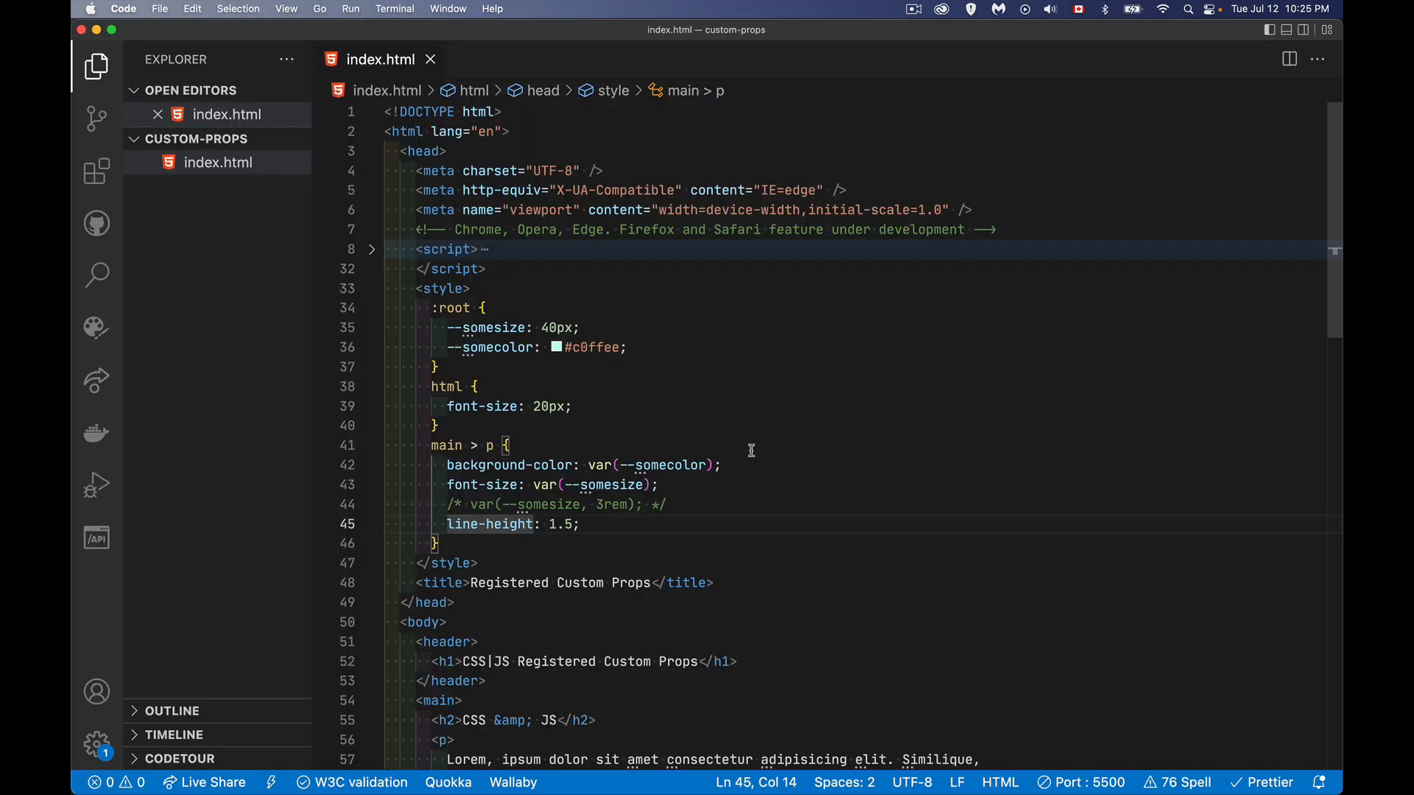
mouse_move(780, 441)
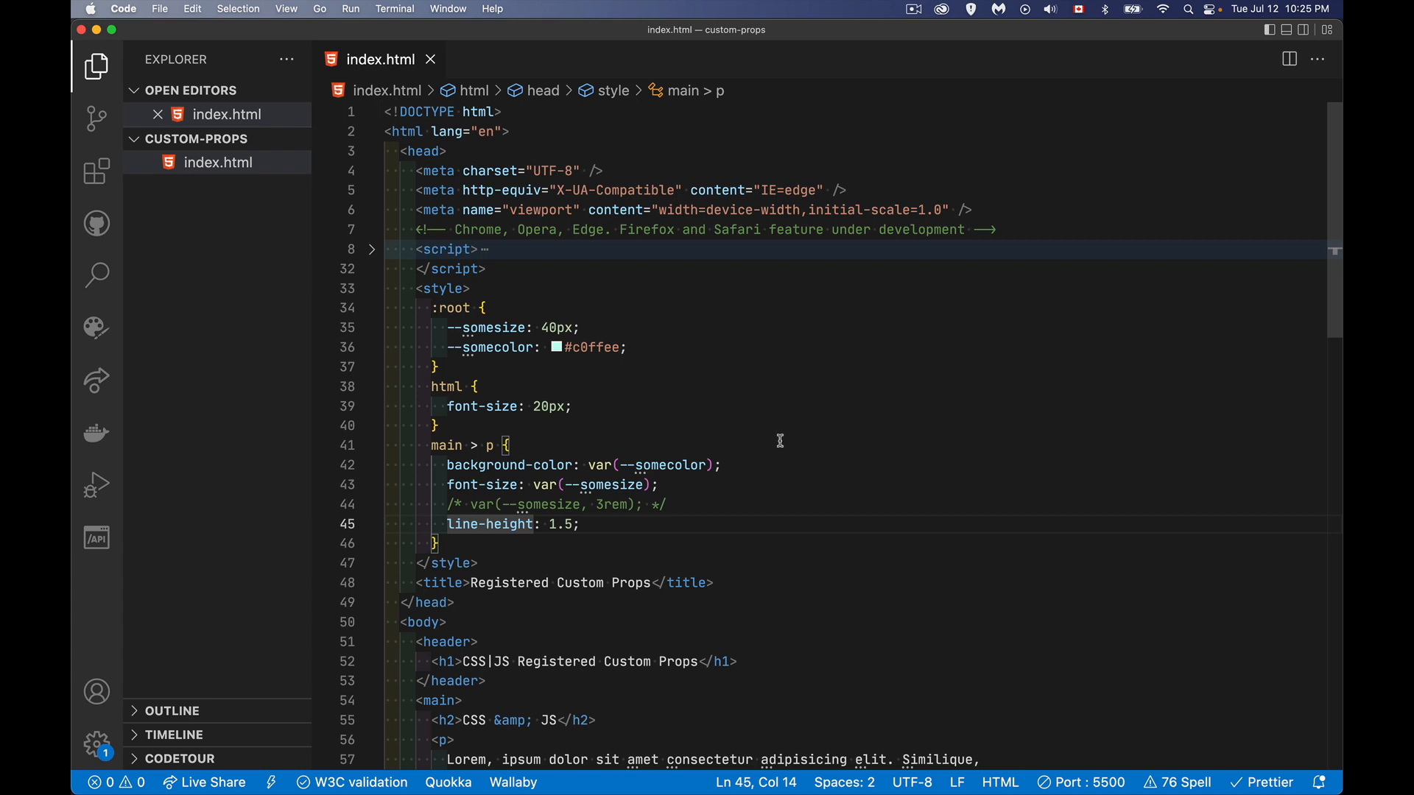
mouse_move(724, 526)
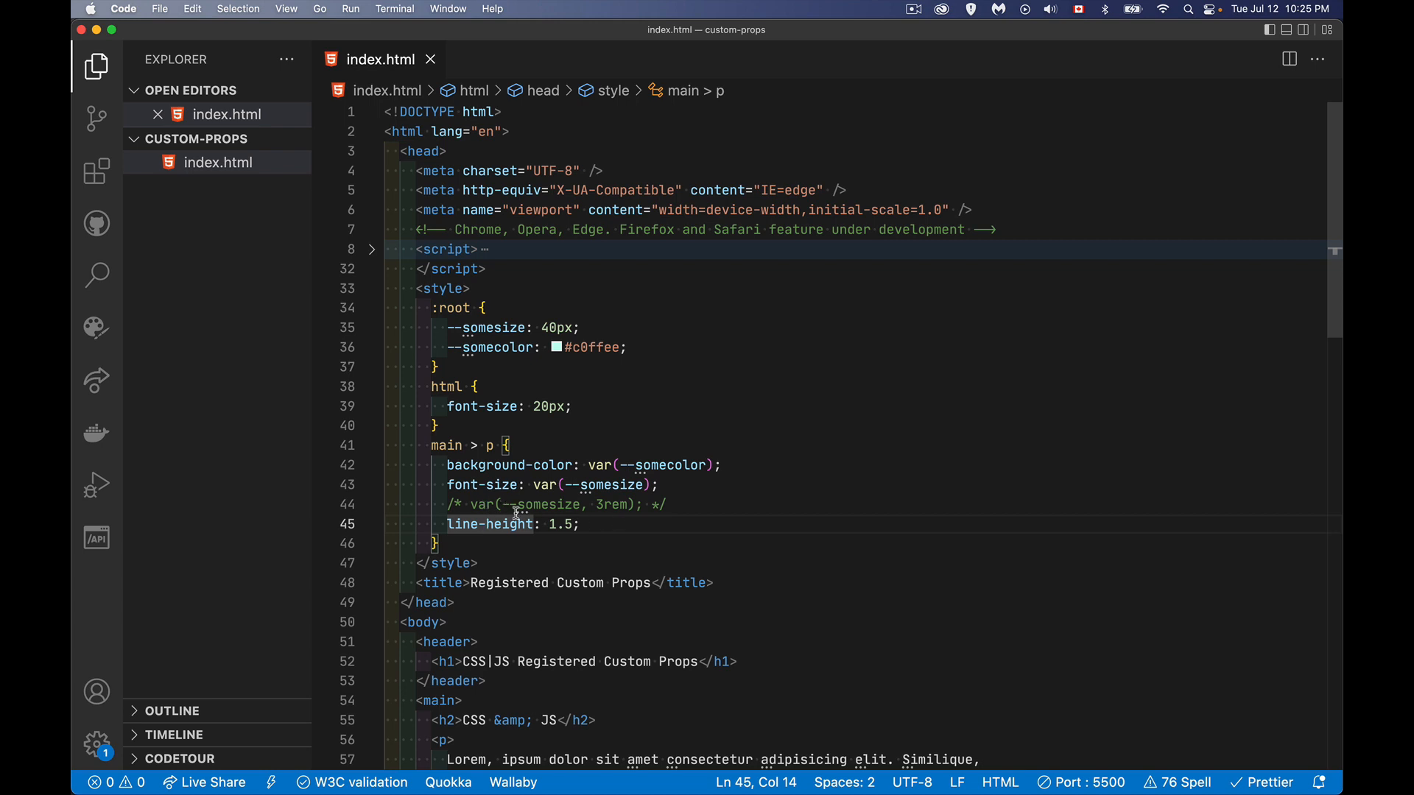
mouse_move(605, 550)
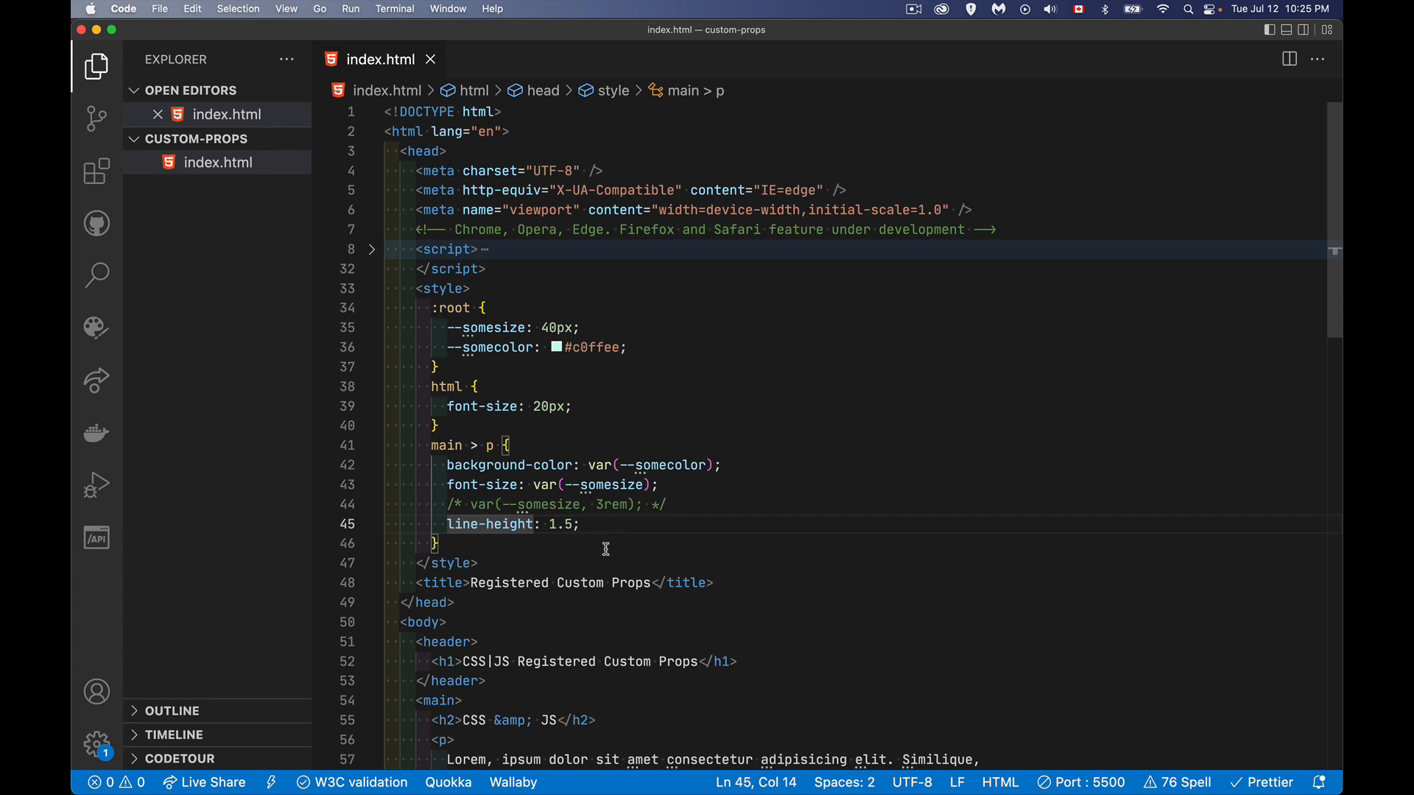
mouse_move(686, 490)
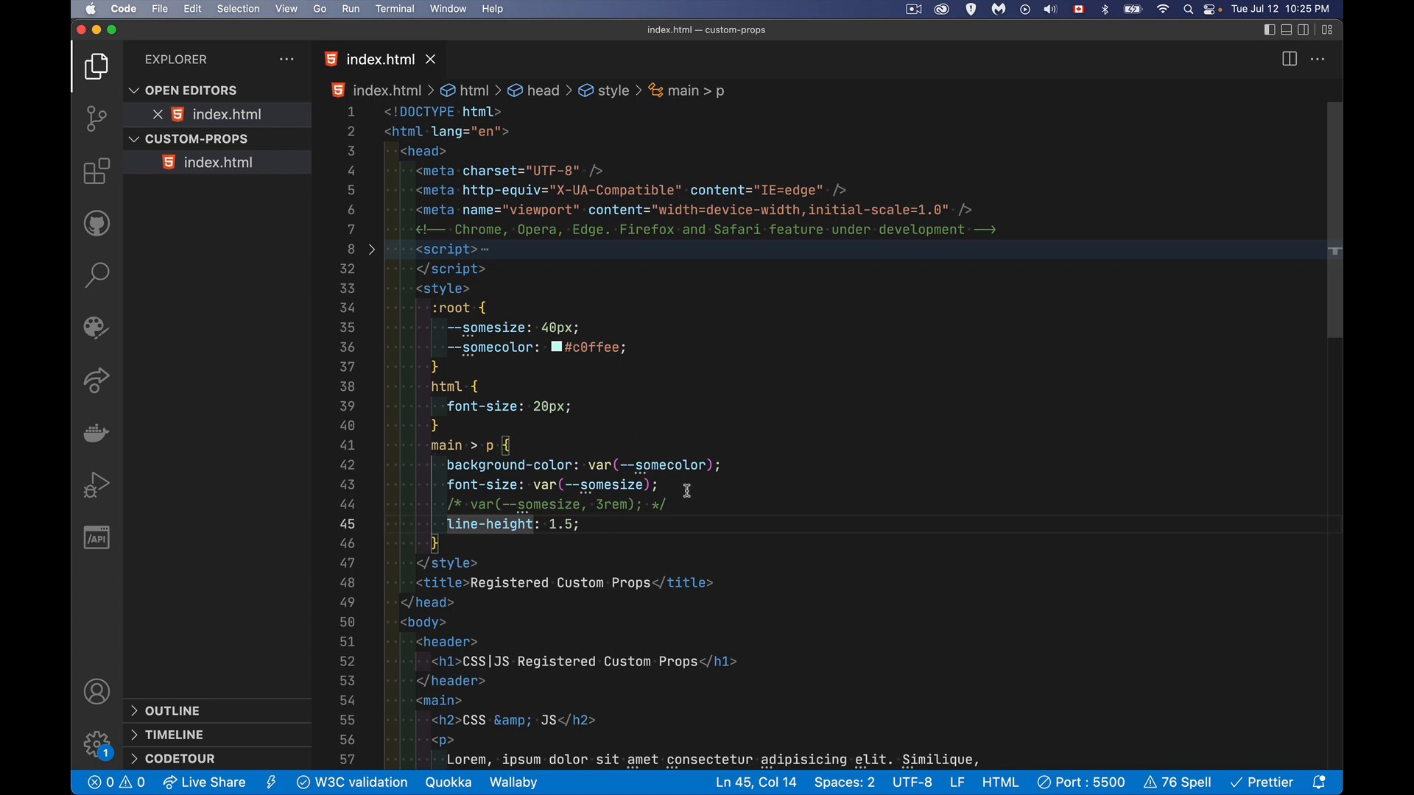
mouse_move(587, 504)
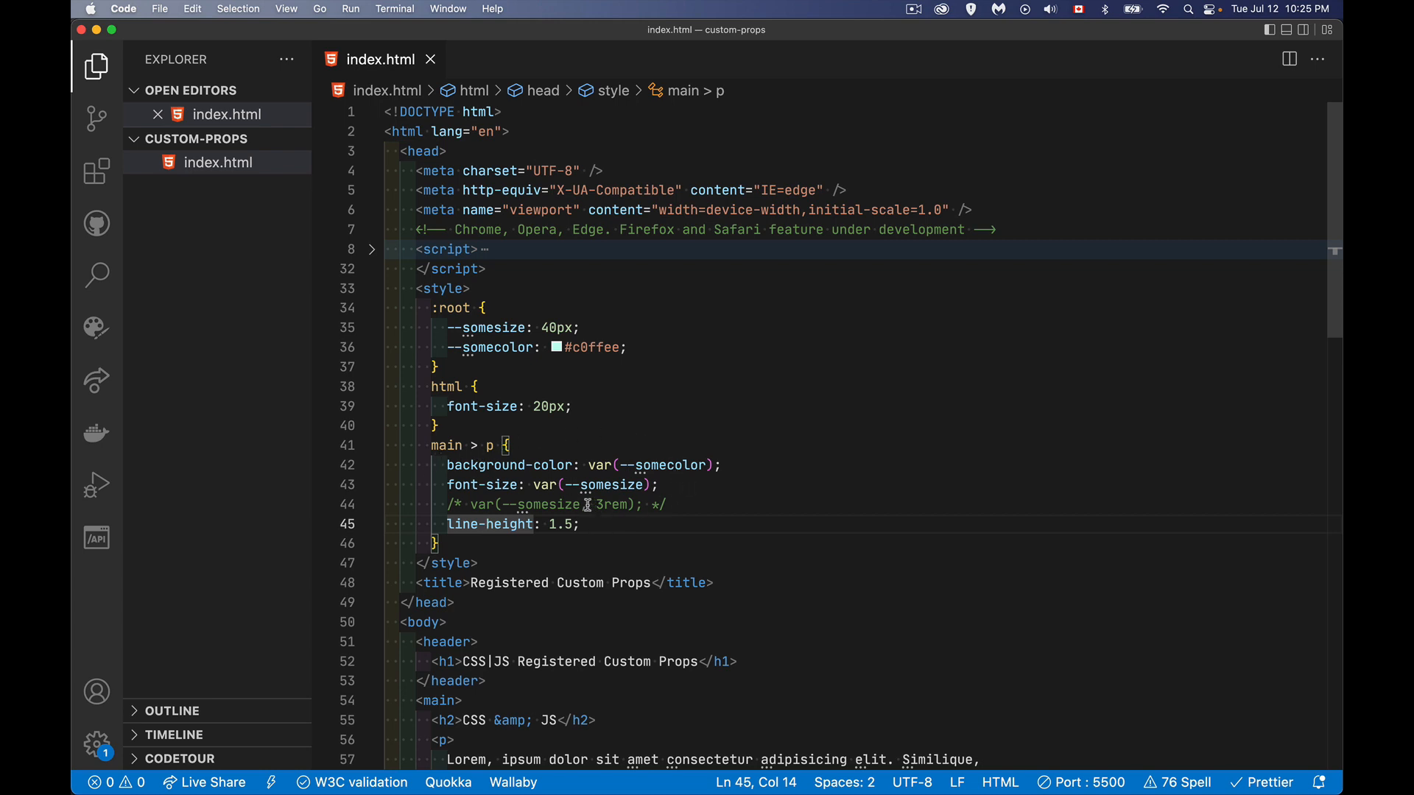
double_click(611, 505)
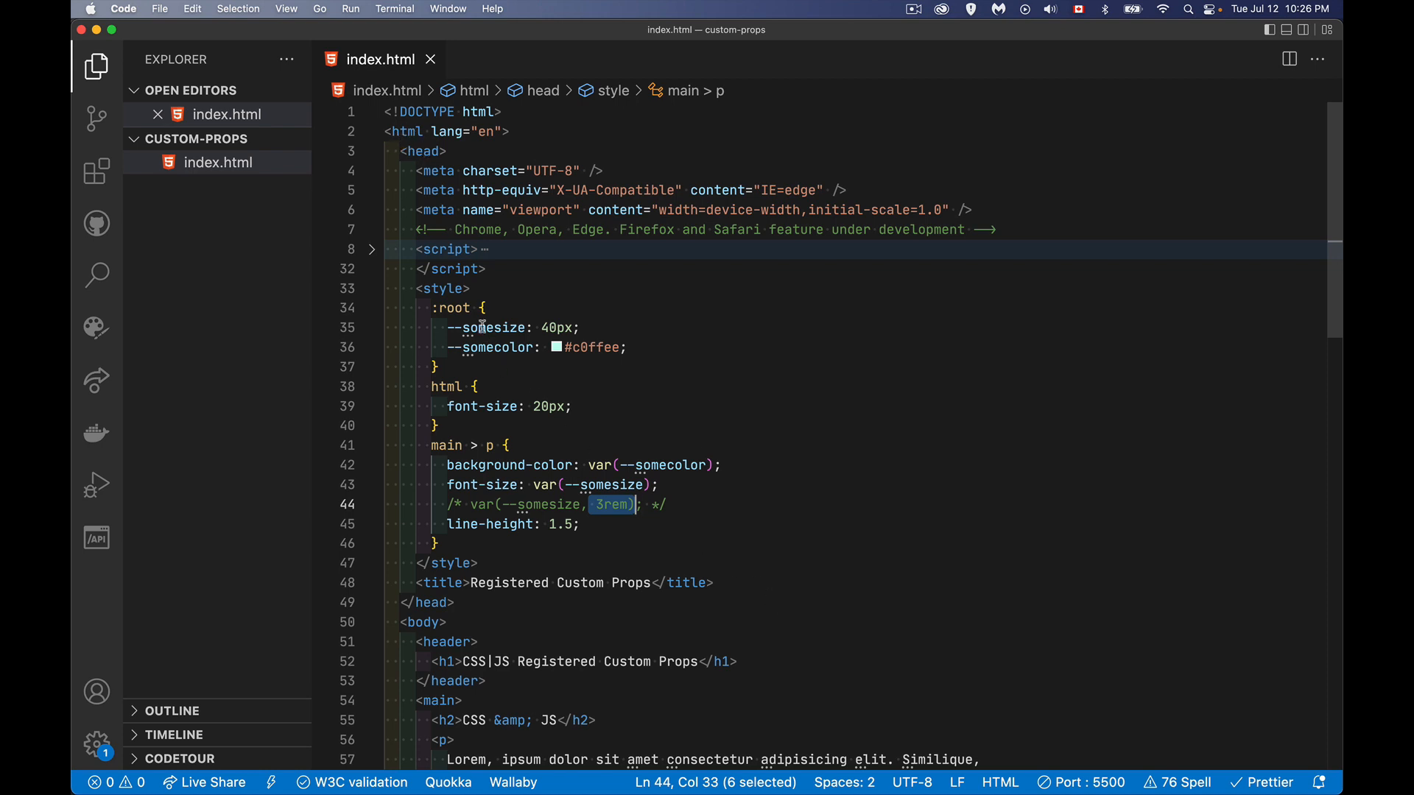
mouse_move(483, 406)
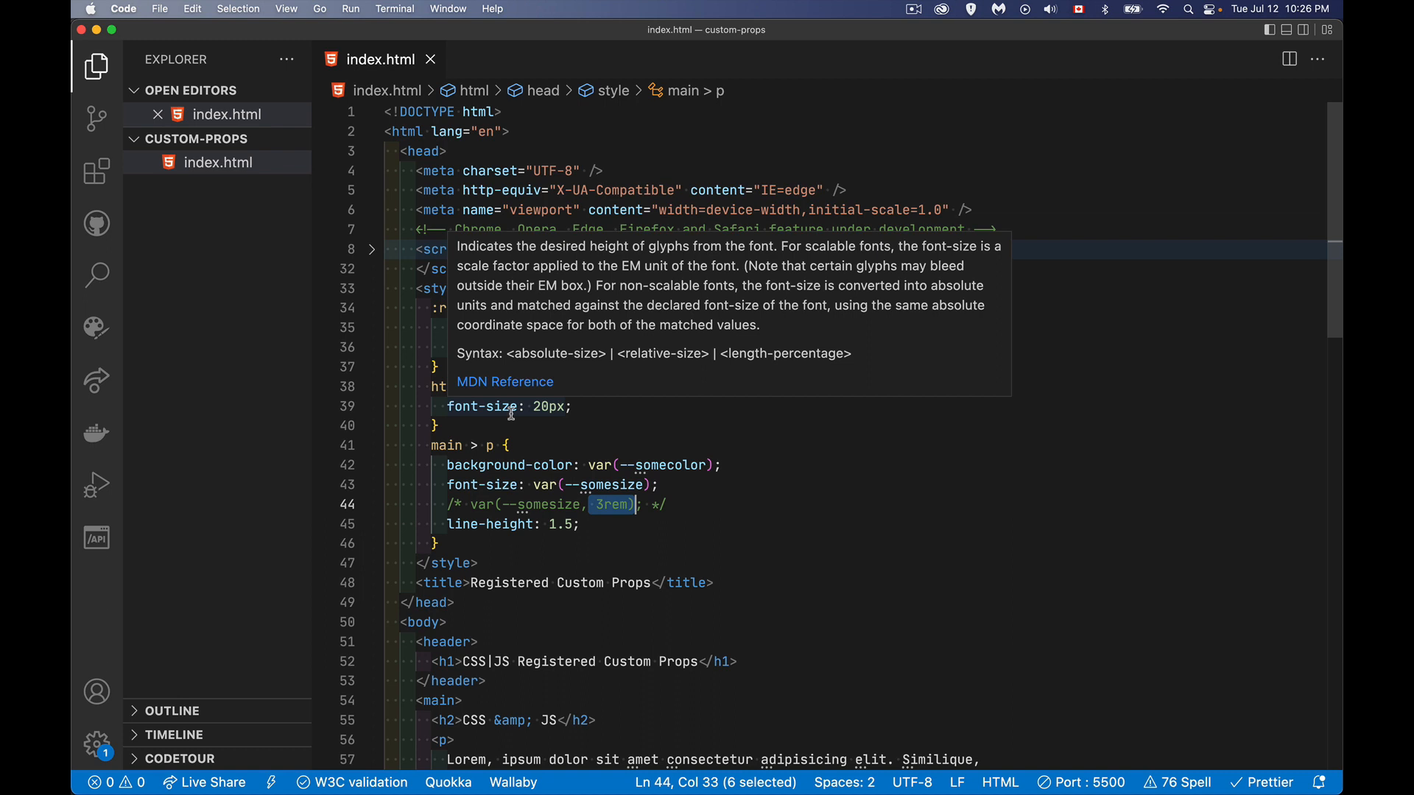
mouse_move(637, 428)
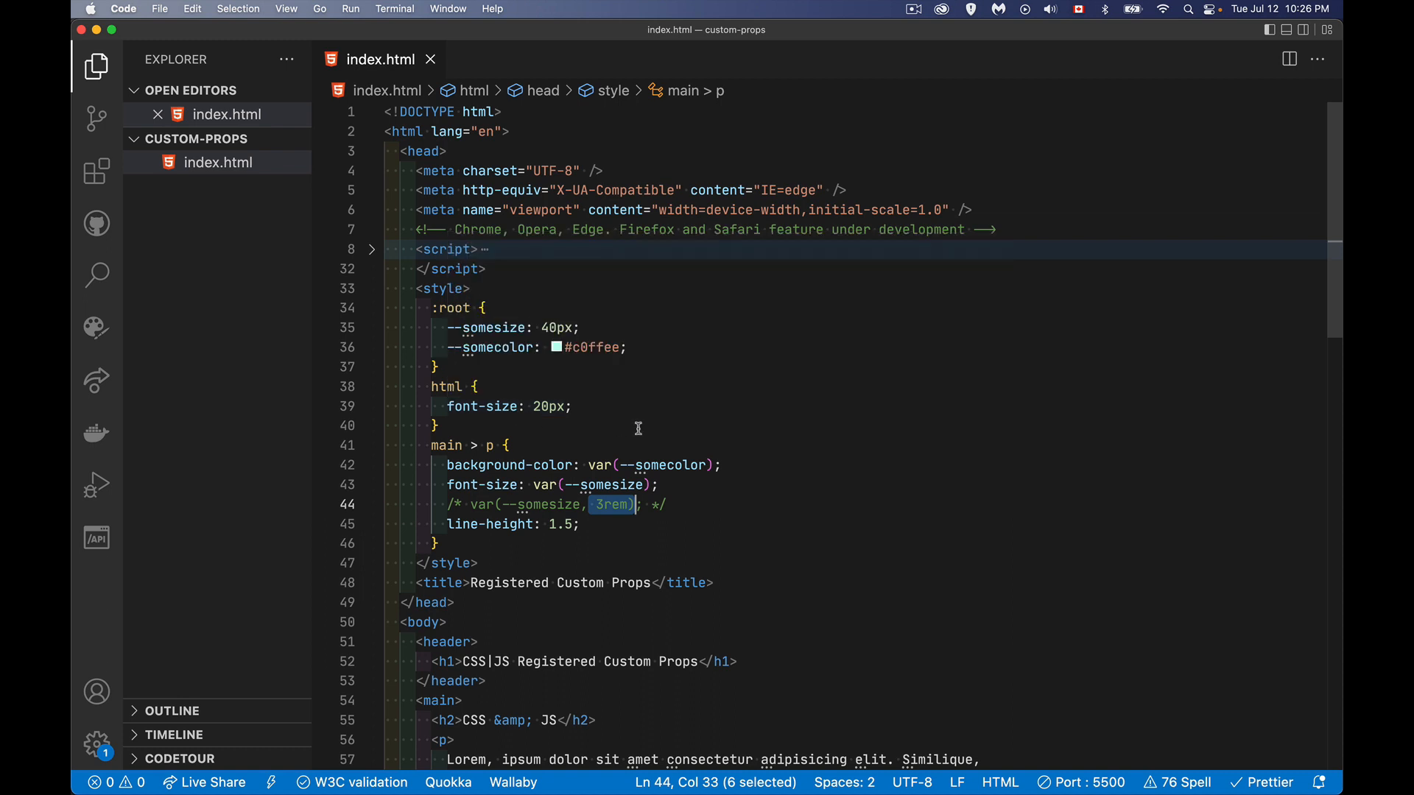
mouse_move(454, 360)
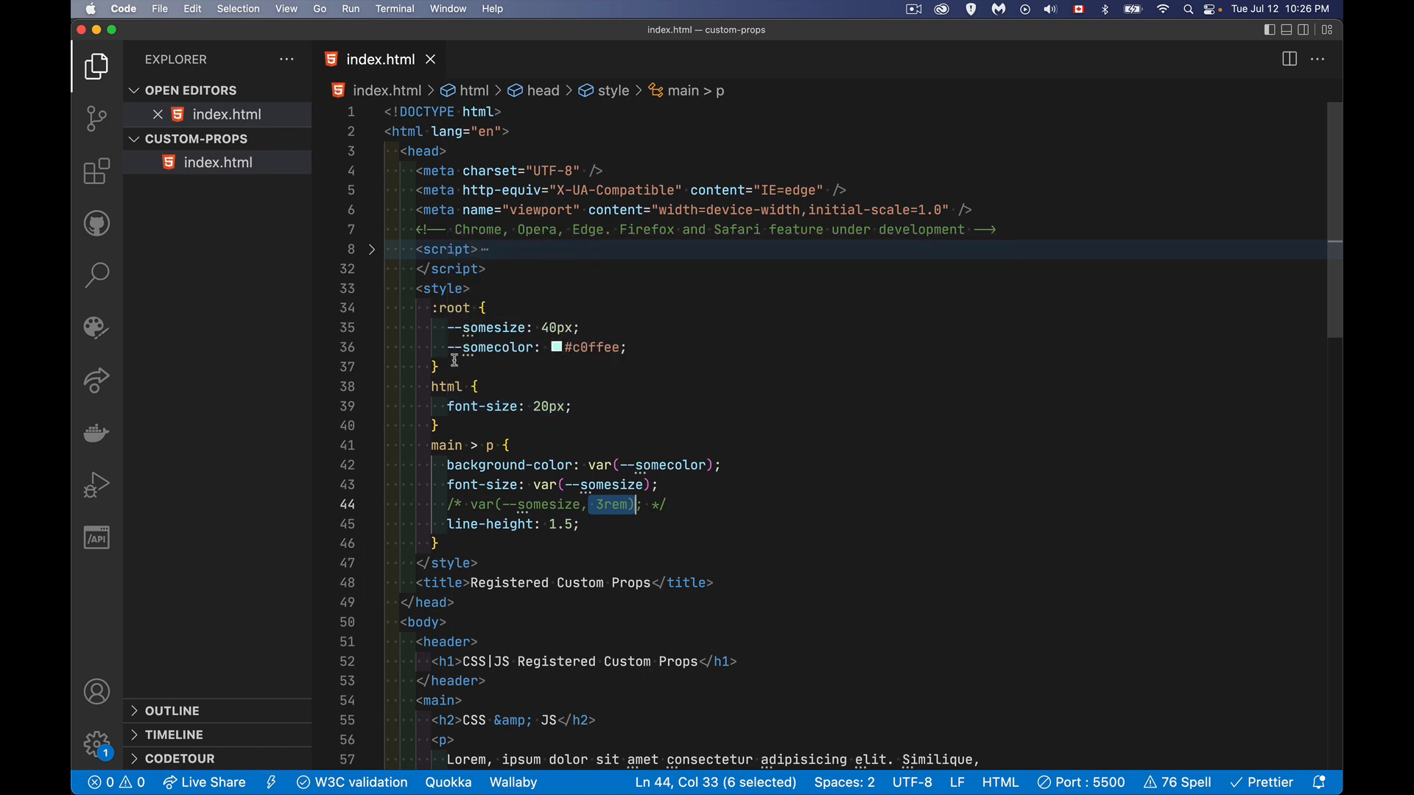
mouse_move(497, 361)
text(main)
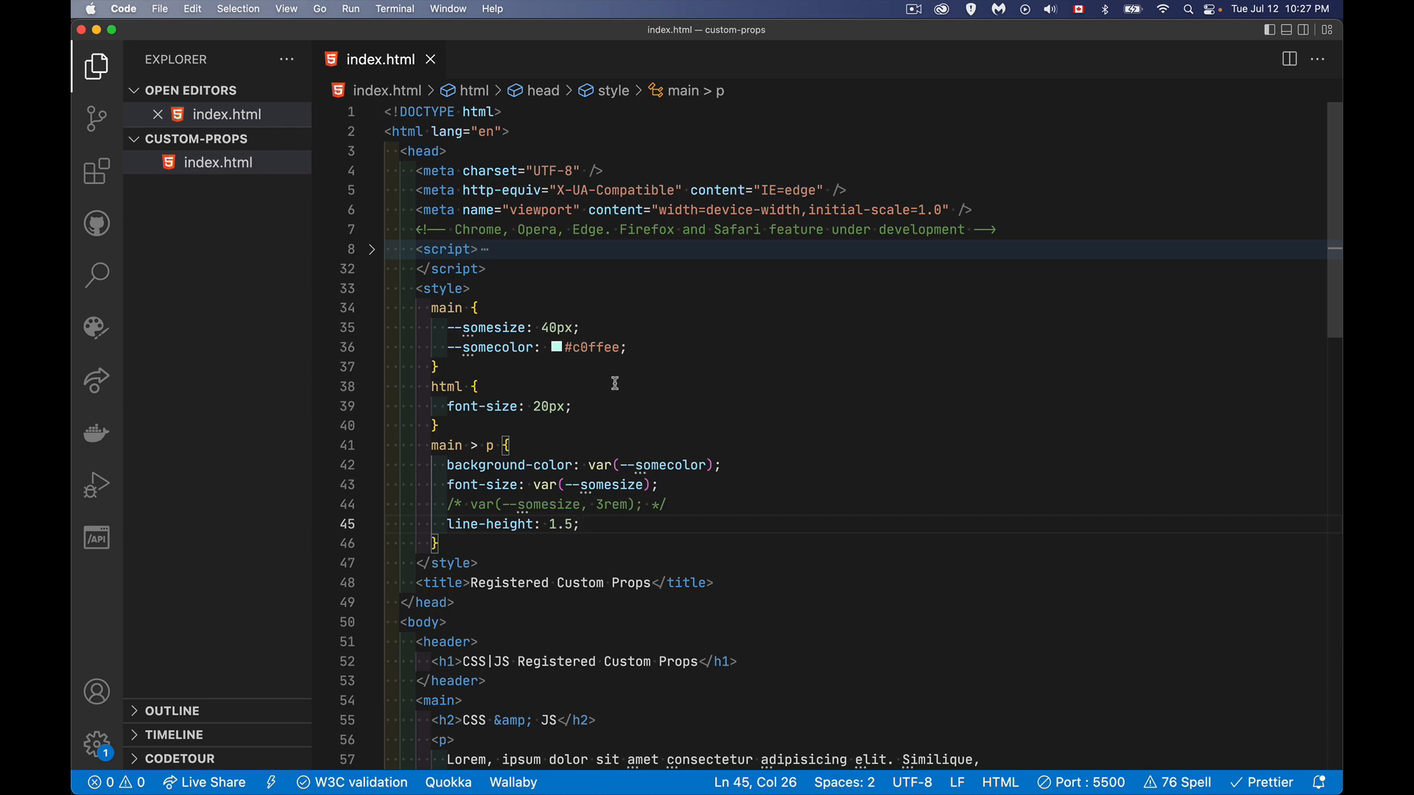
- Place the cursor just above the main rule in the style block
click(491, 288)
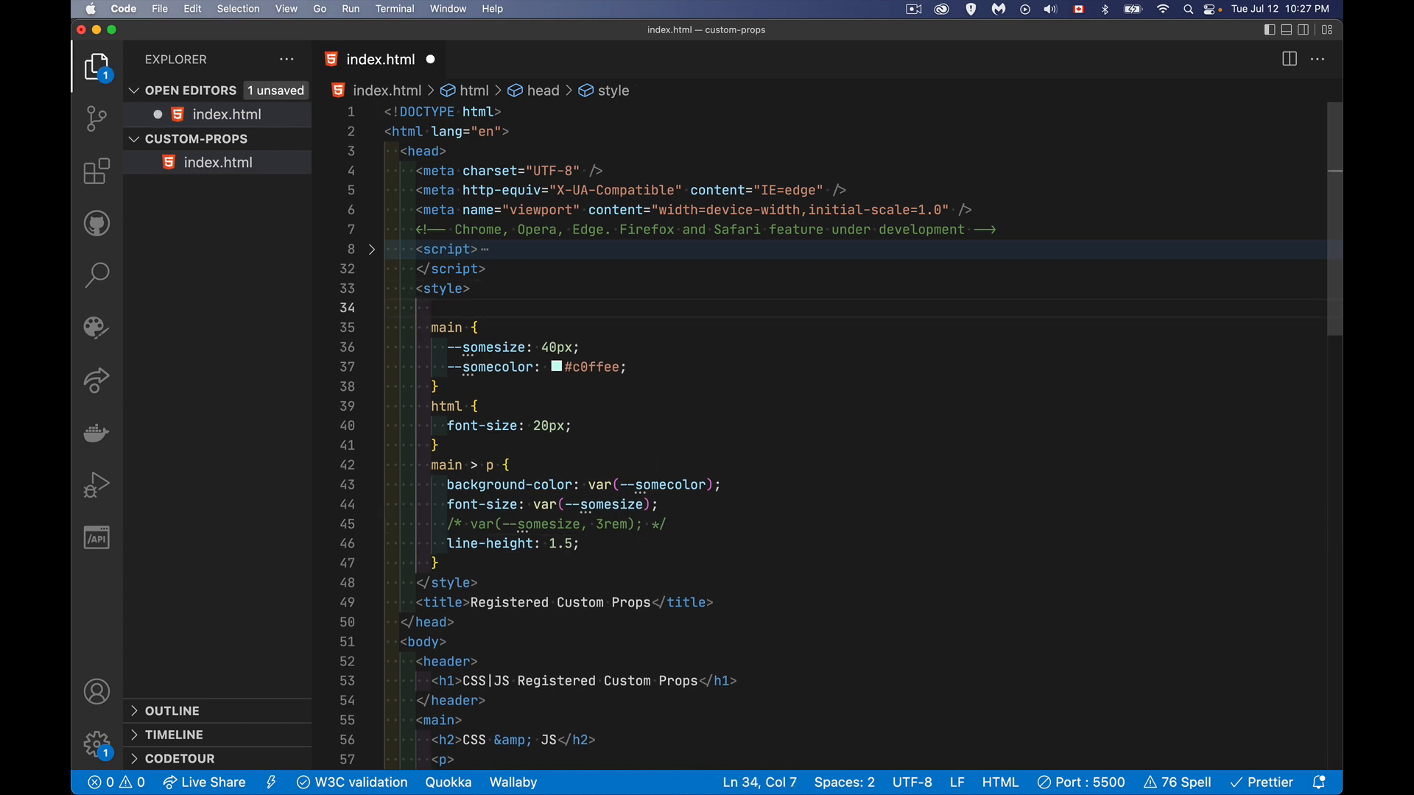
text(@prop)
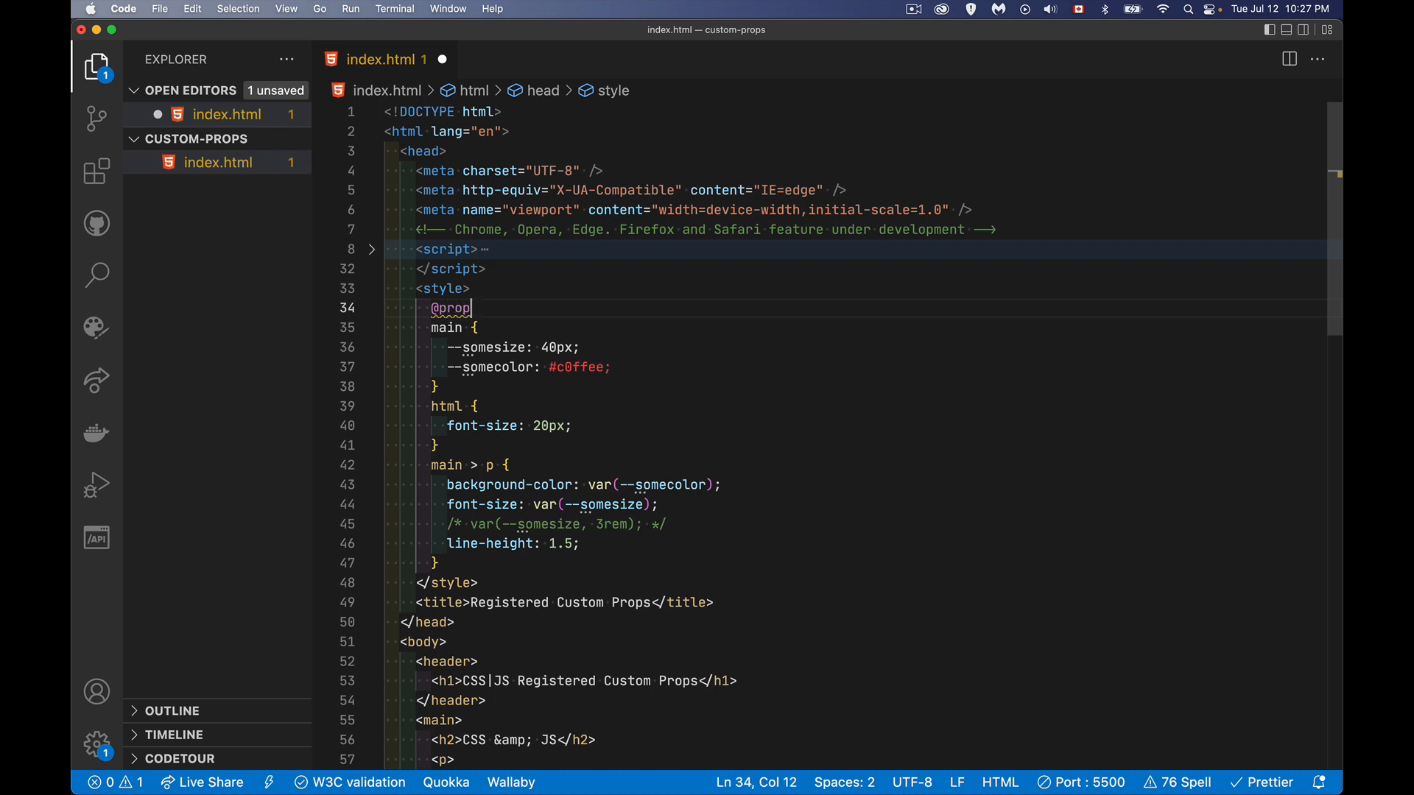
text(erty)
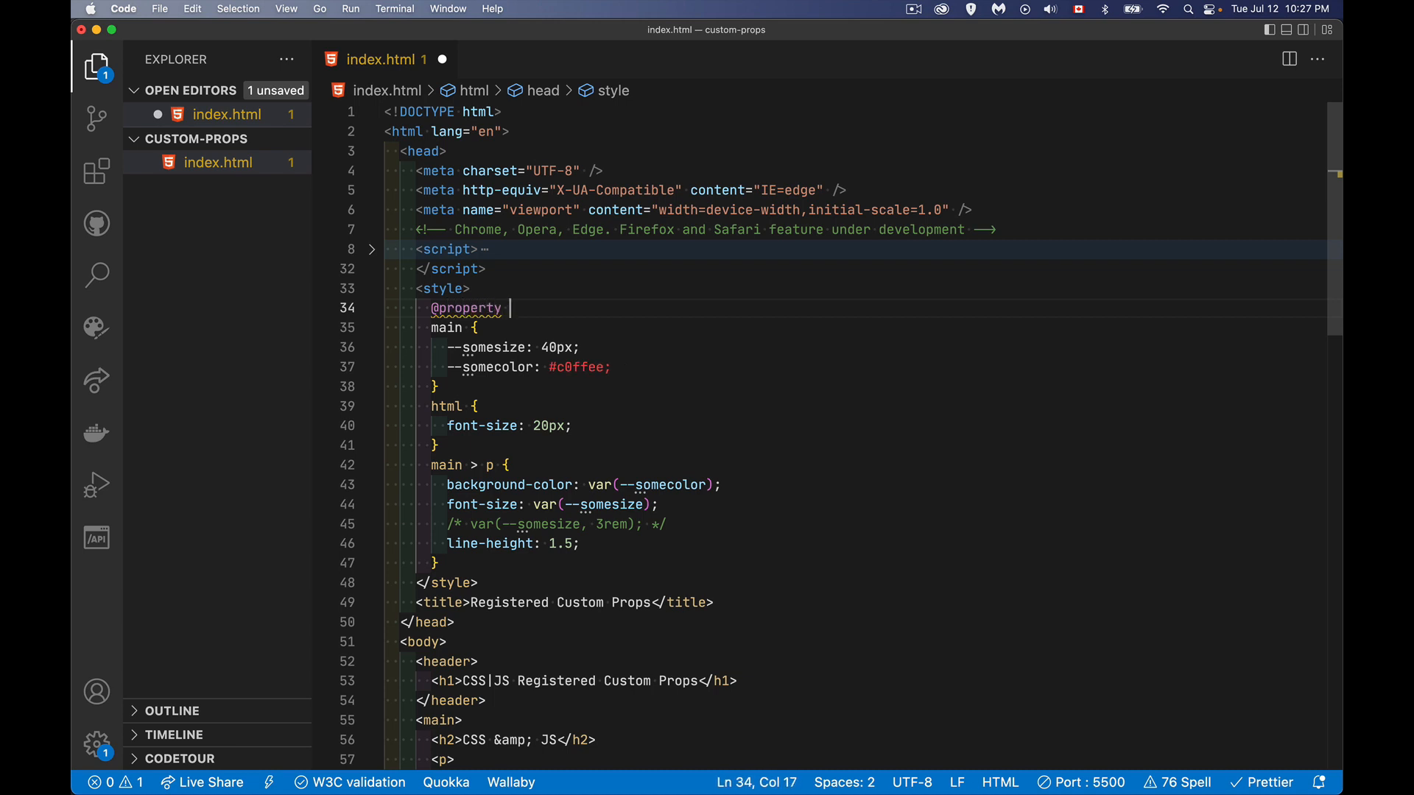
key(enter)
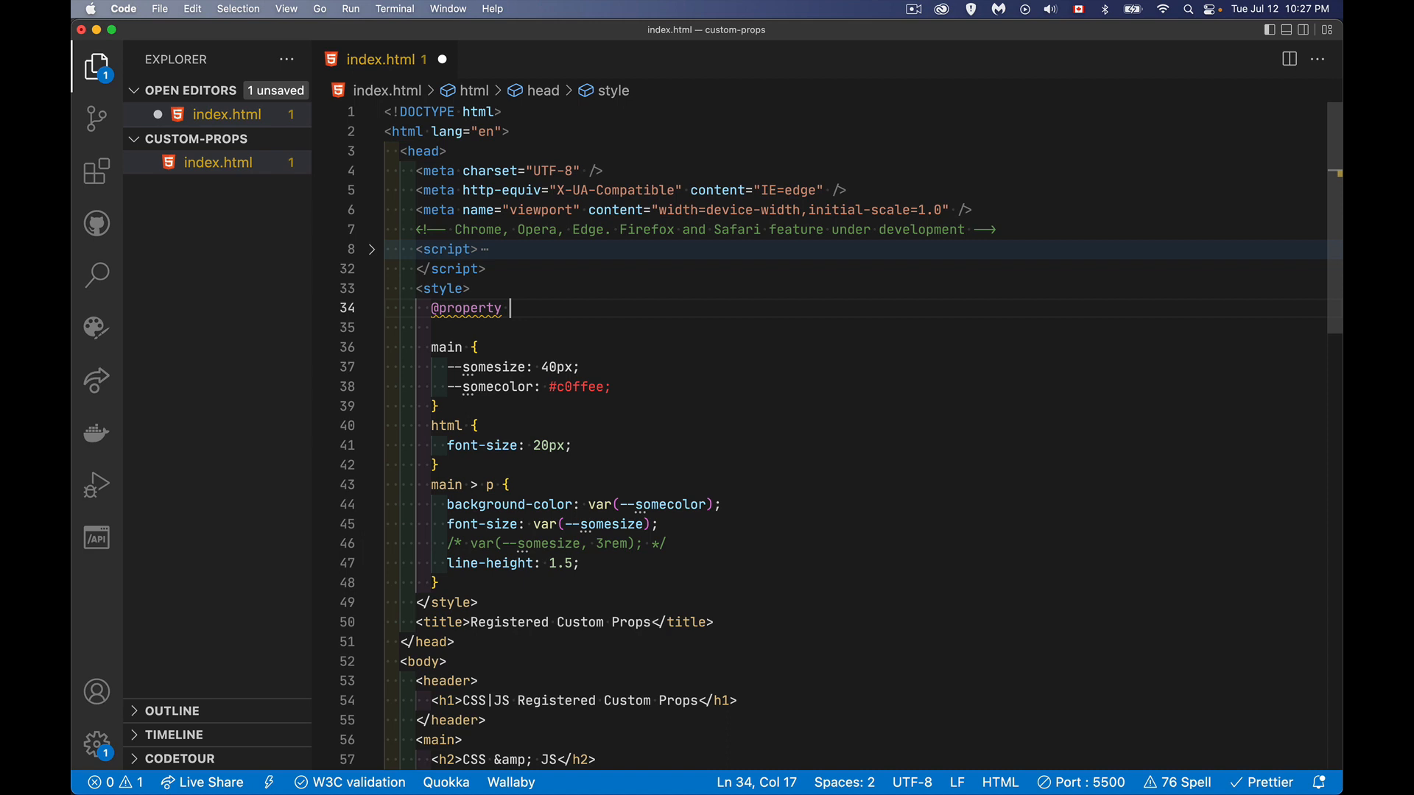
text(--)
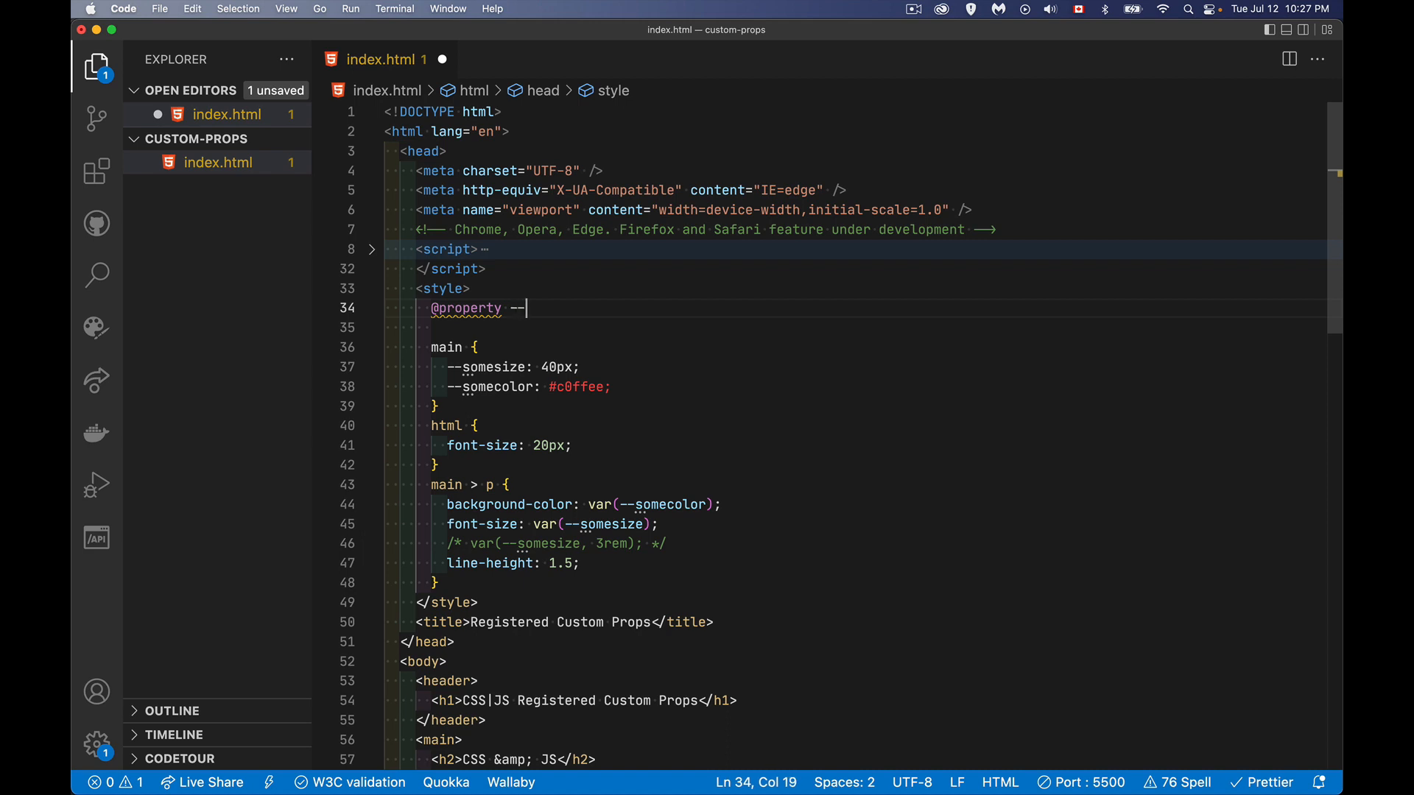
text(somecolor{)
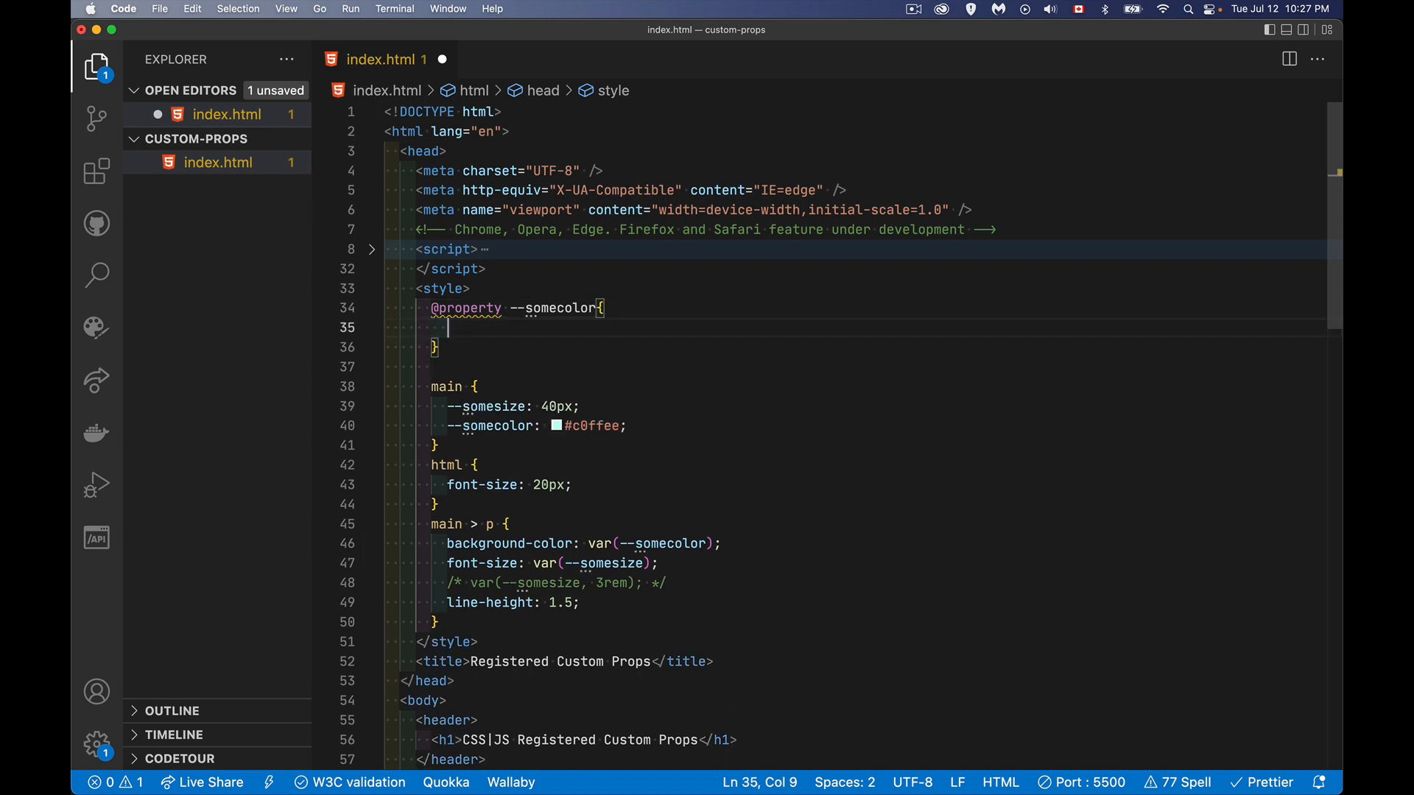
mouse_move(558, 283)
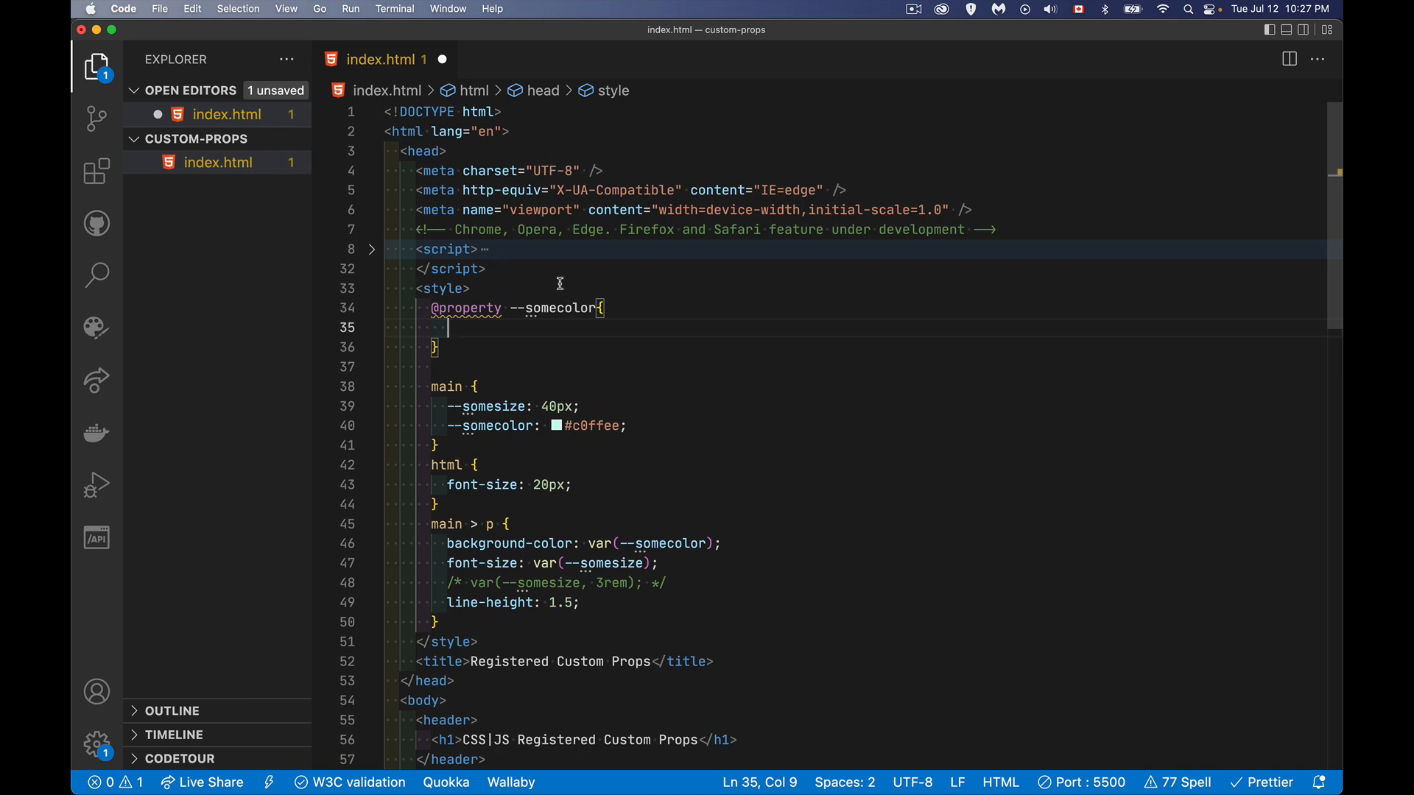
mouse_move(680, 385)
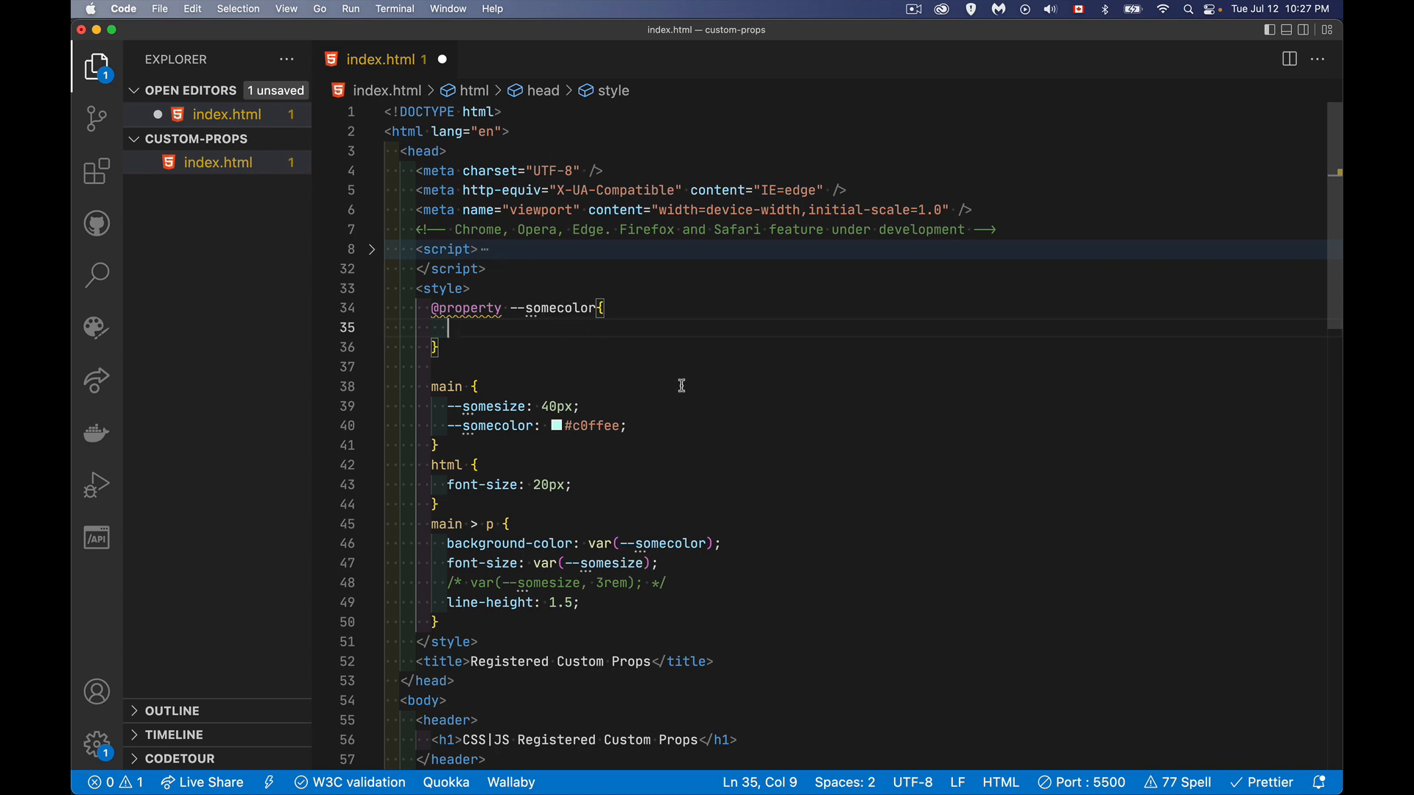
- Add a syntax descriptor with the value '<color>' to the rule
text(sy)
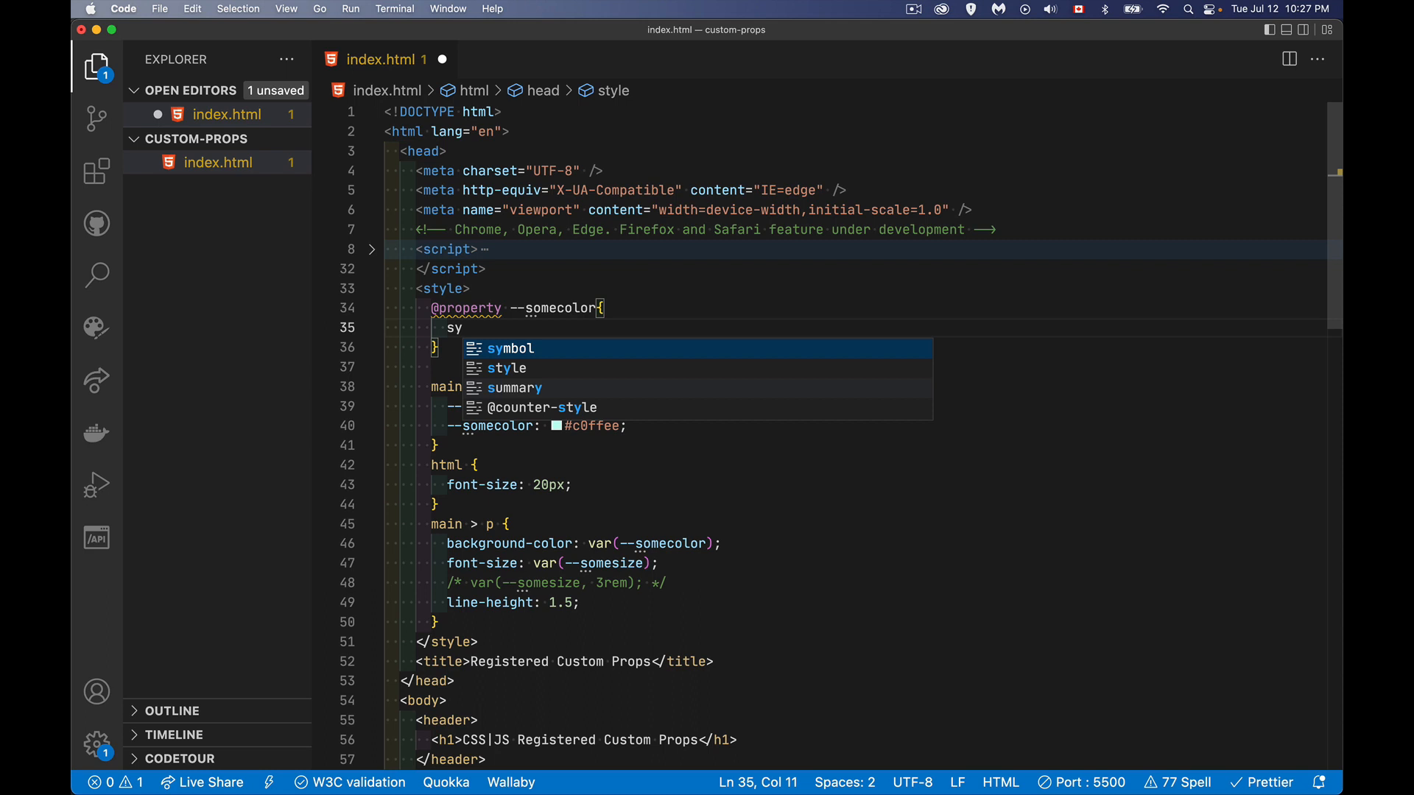
text(ntax:)
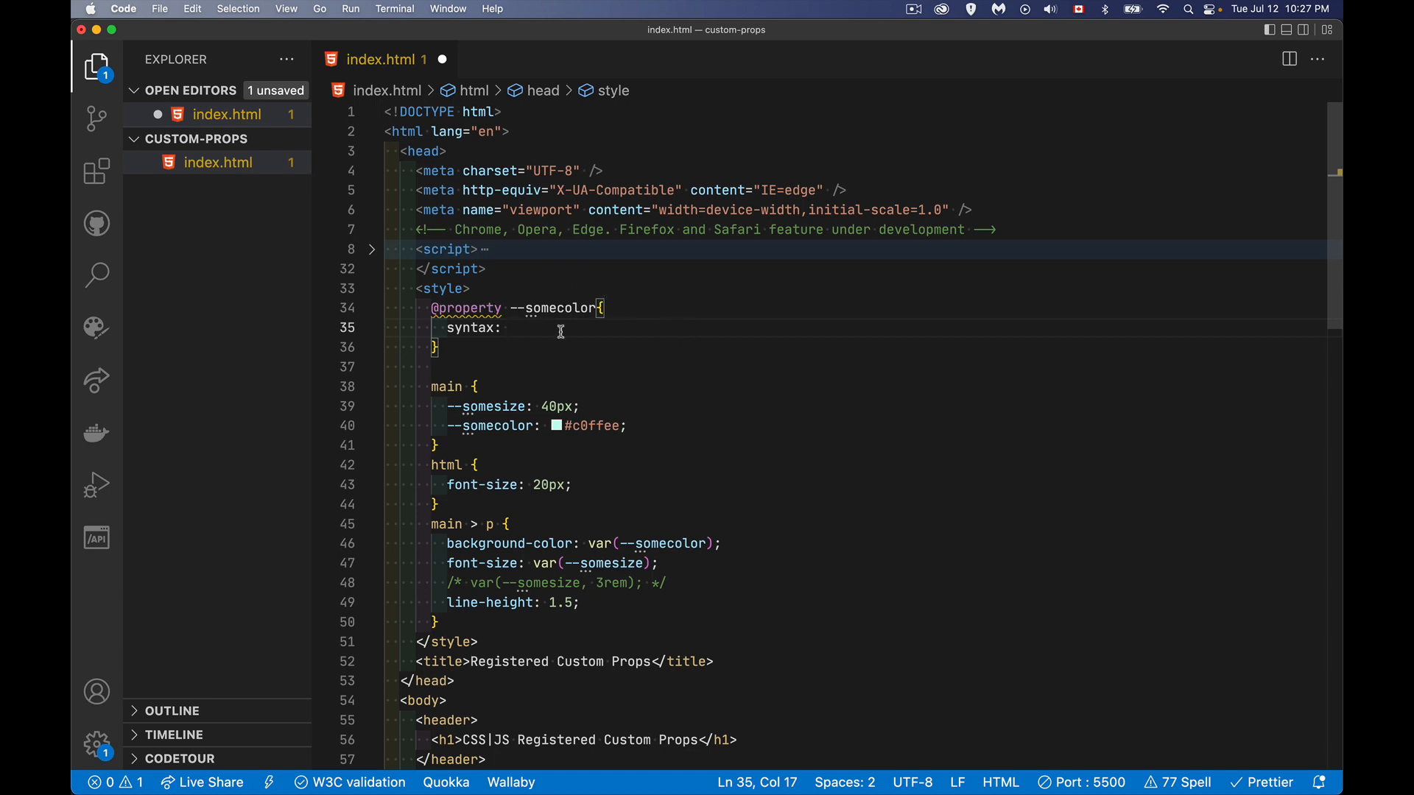
mouse_move(716, 366)
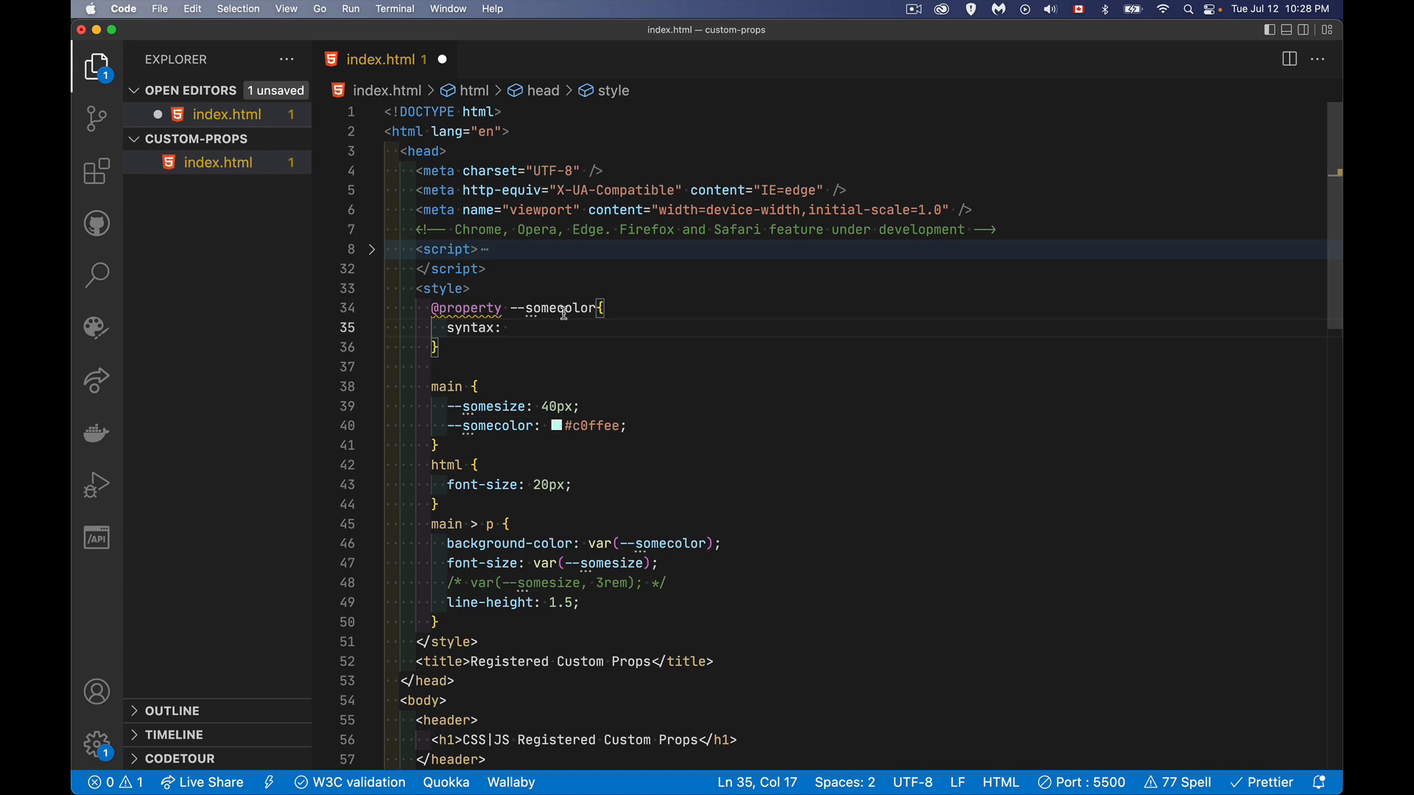
mouse_move(592, 377)
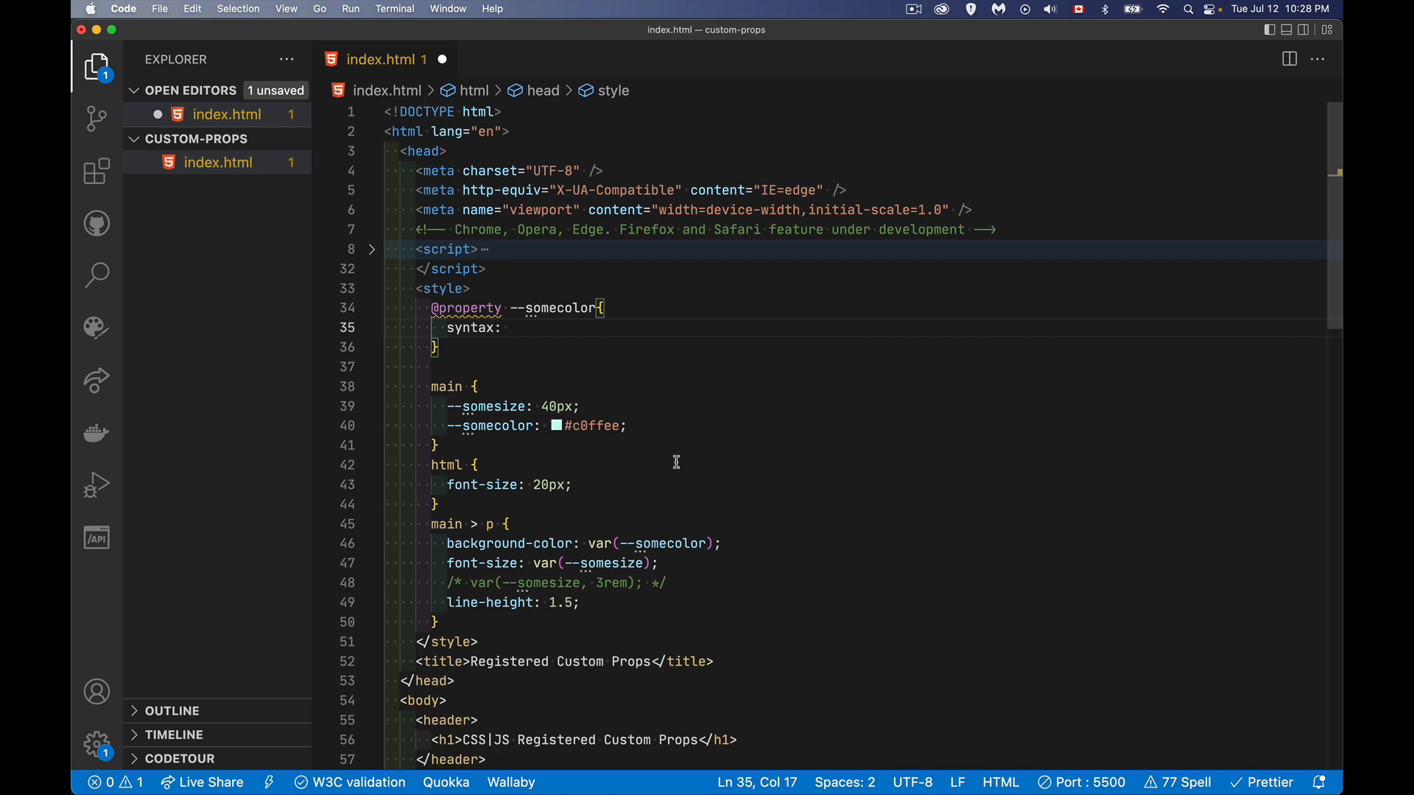
text(`)
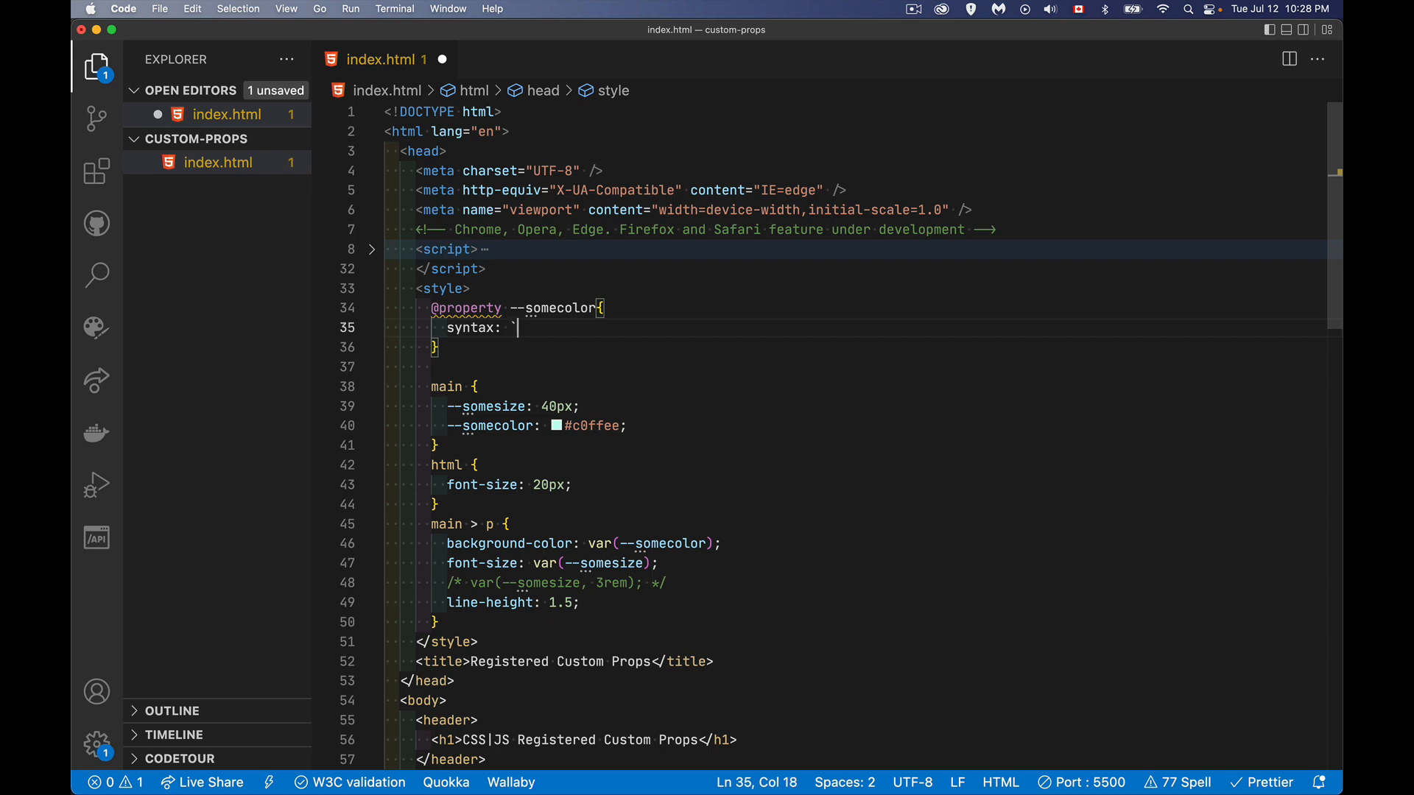
text(<color)
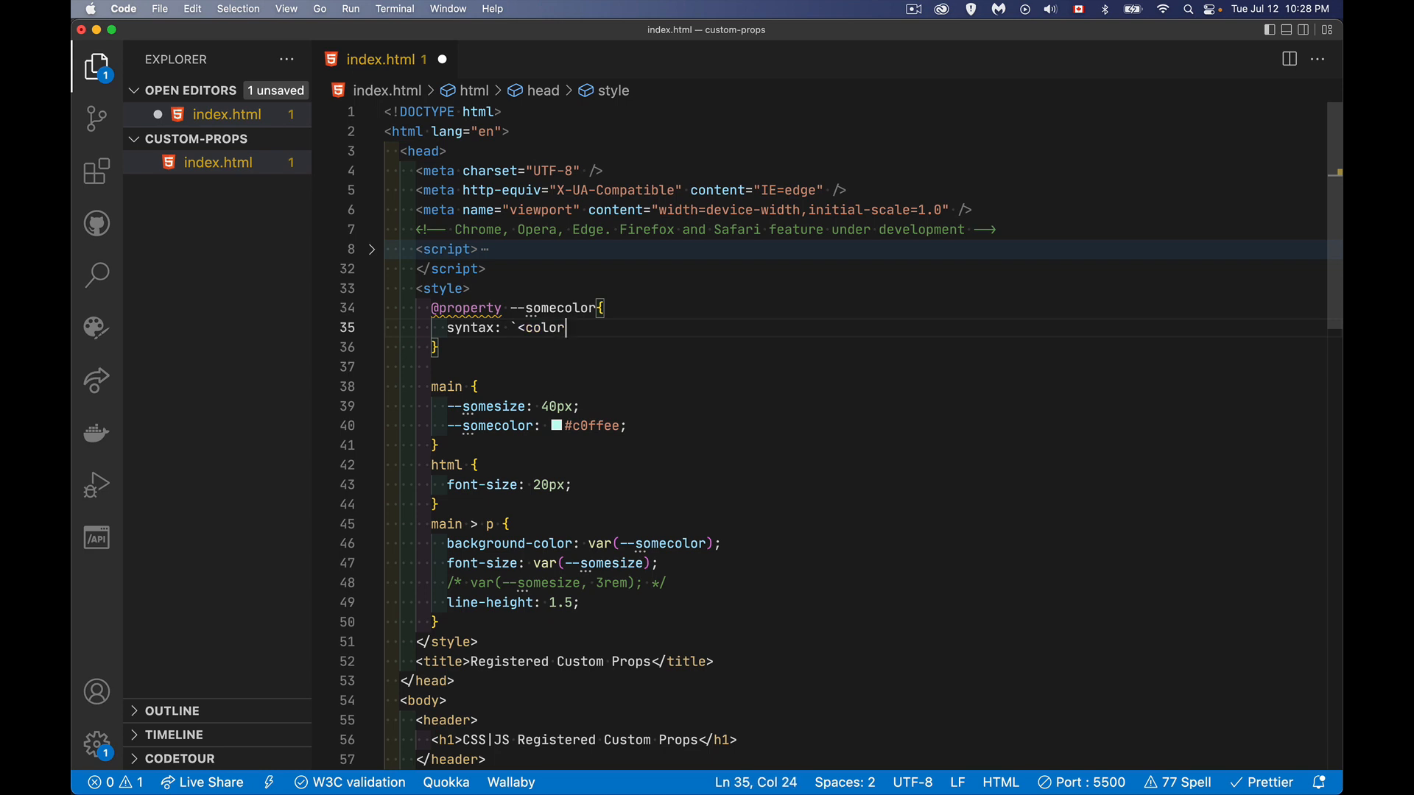
text(>')
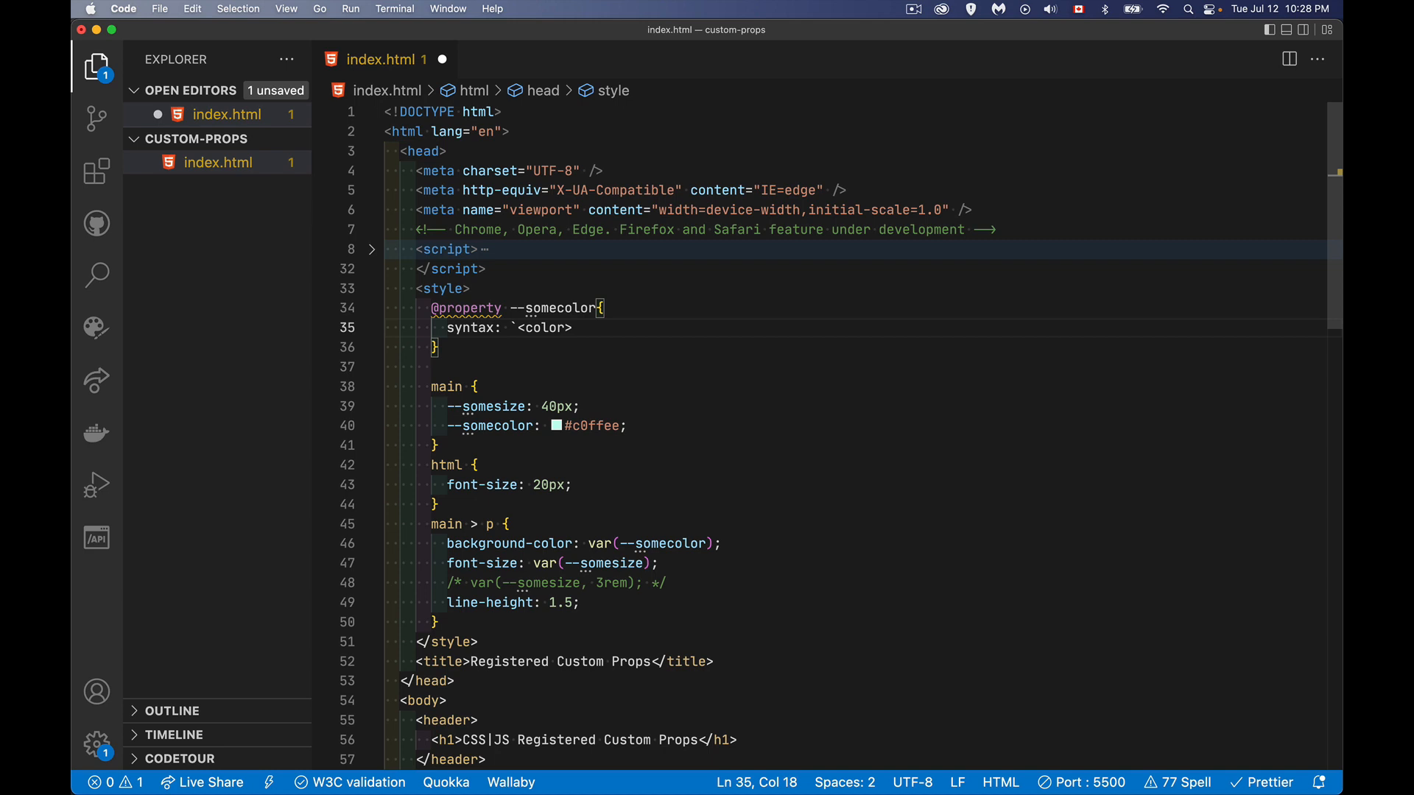
text('<color>)
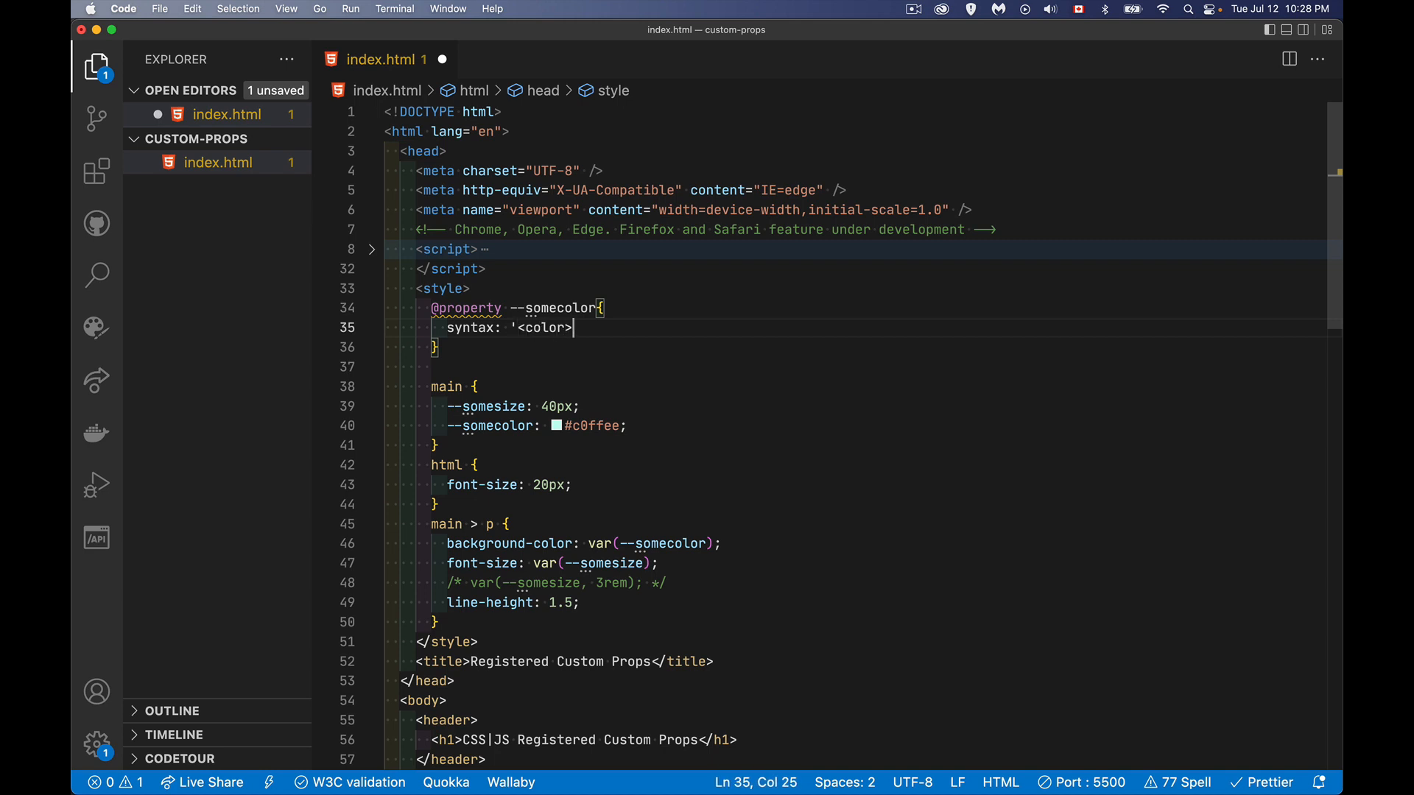
- Close the syntax string and add inherits, changing false to true
text(';)
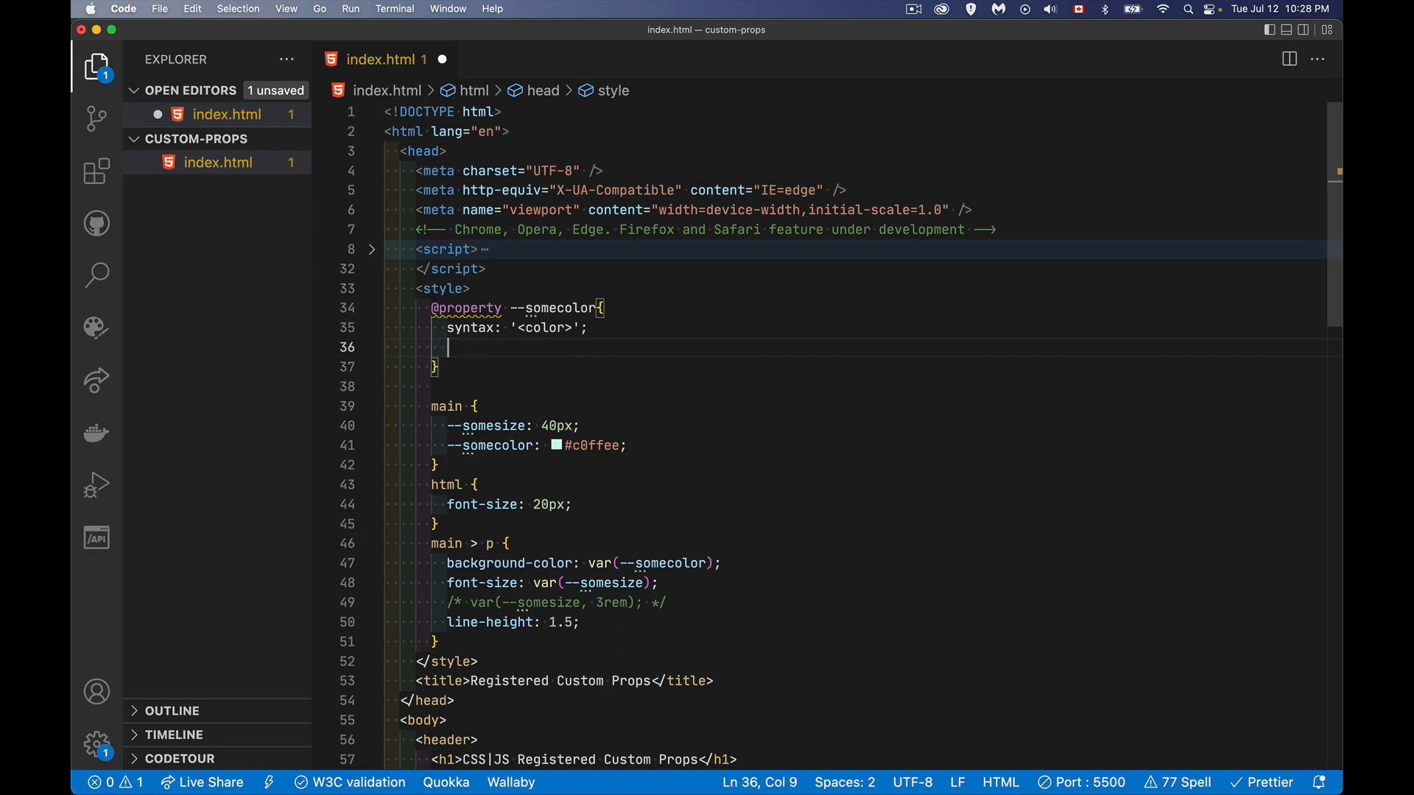
text(inher)
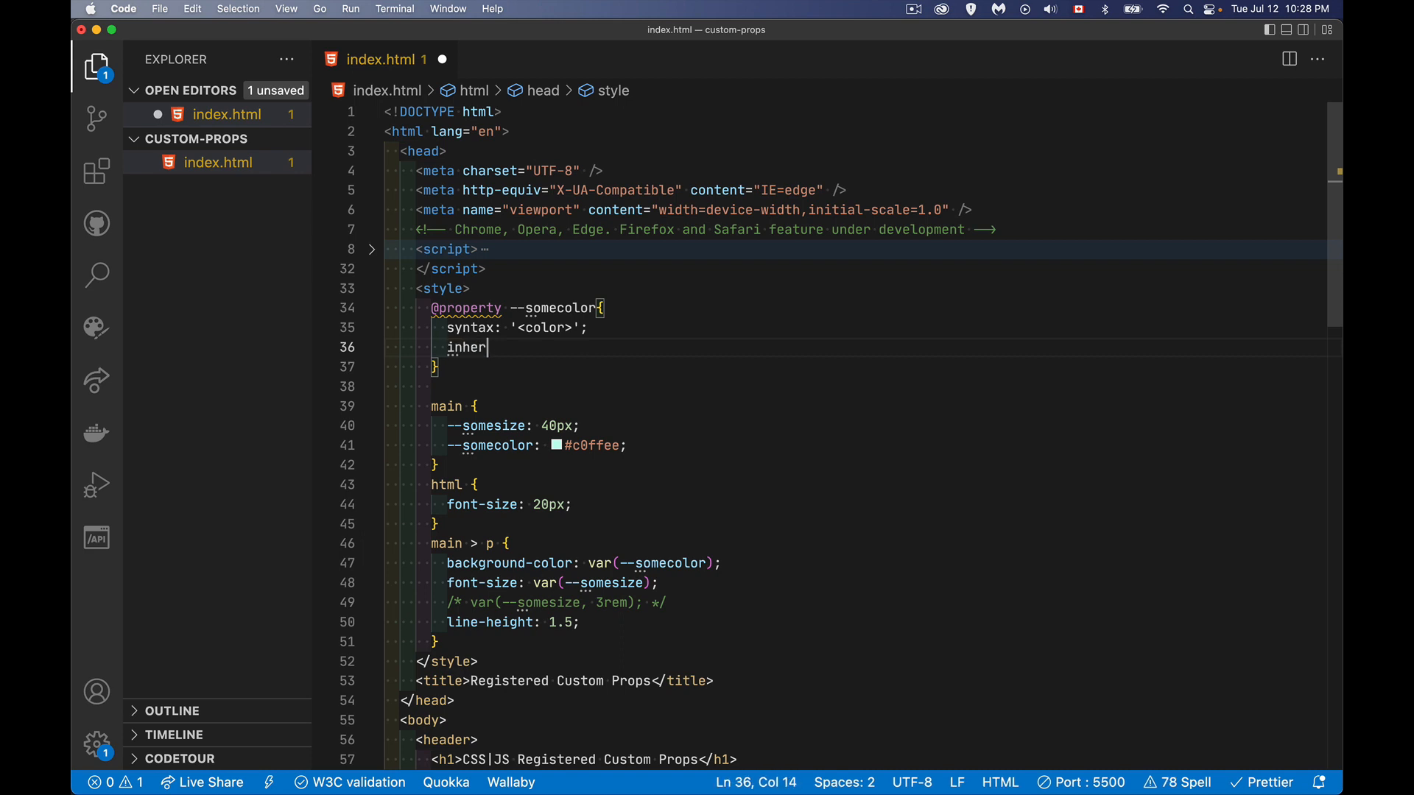
text(its:)
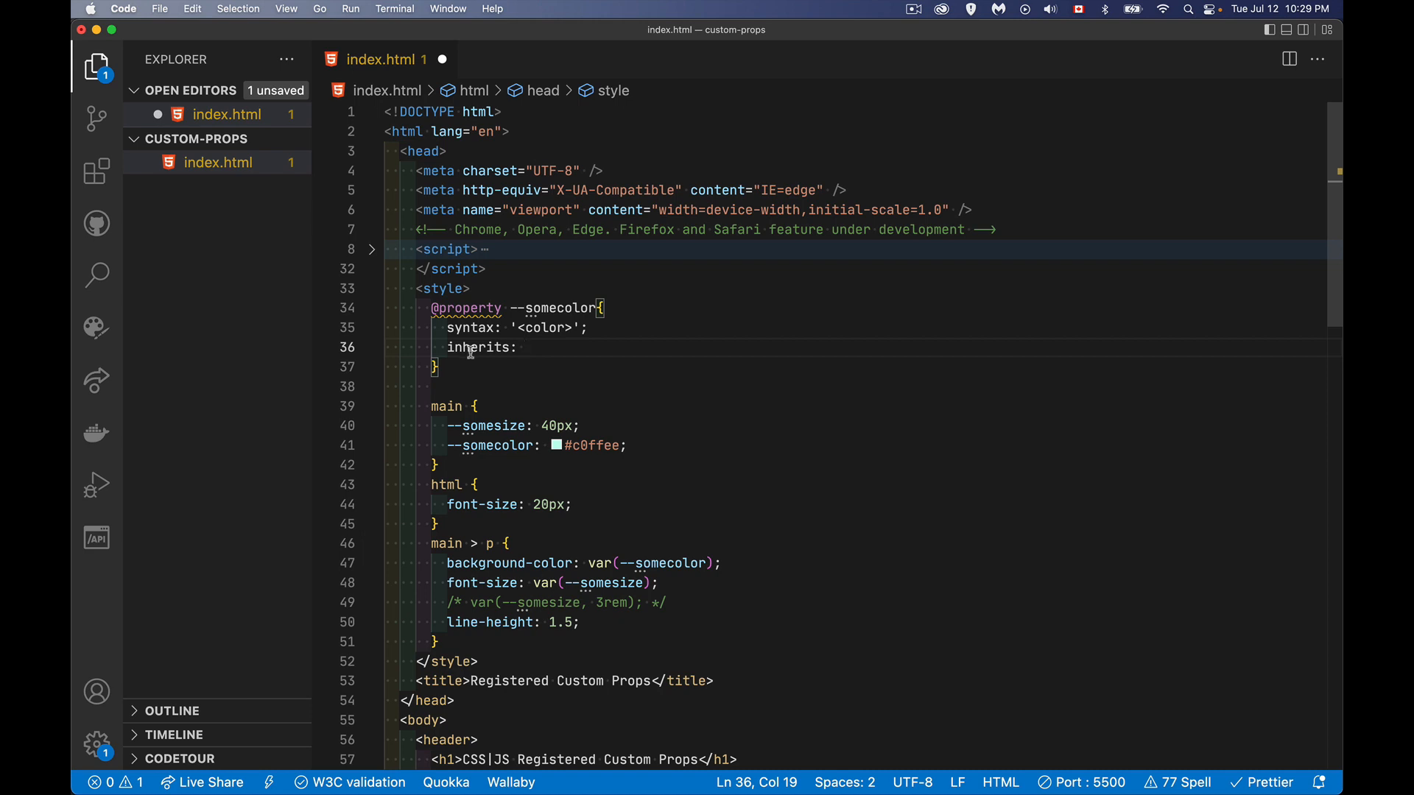
text(f)
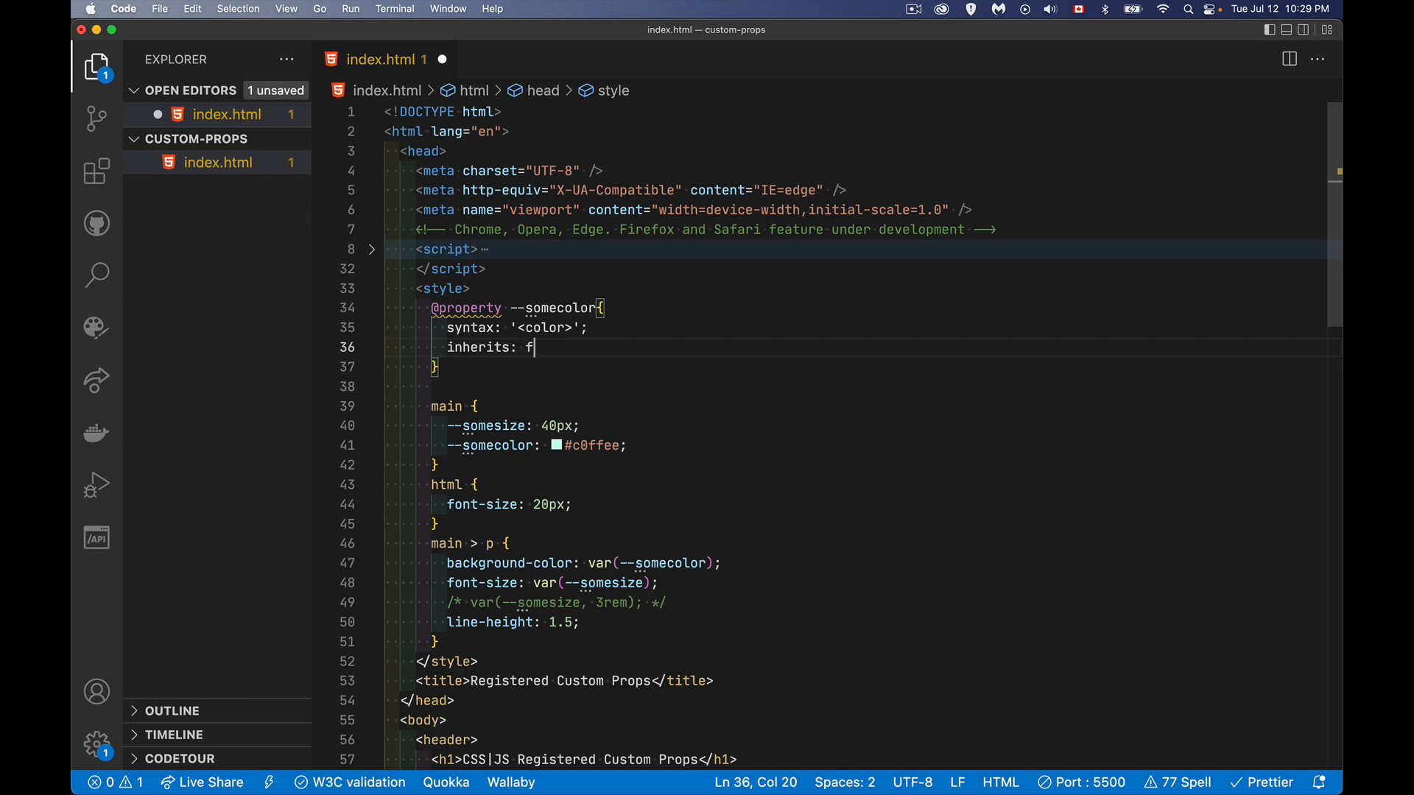
text(alse;)
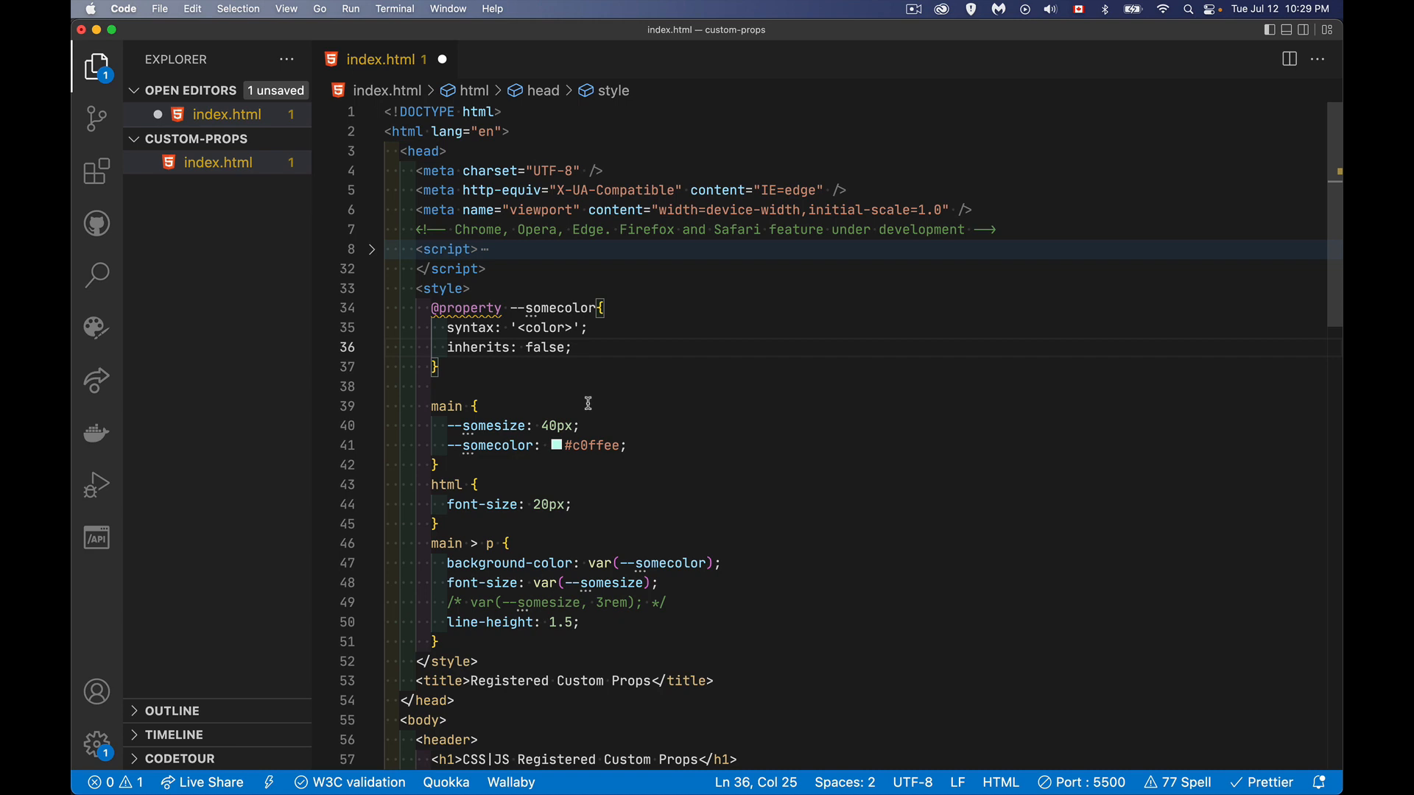
double_click(545, 347)
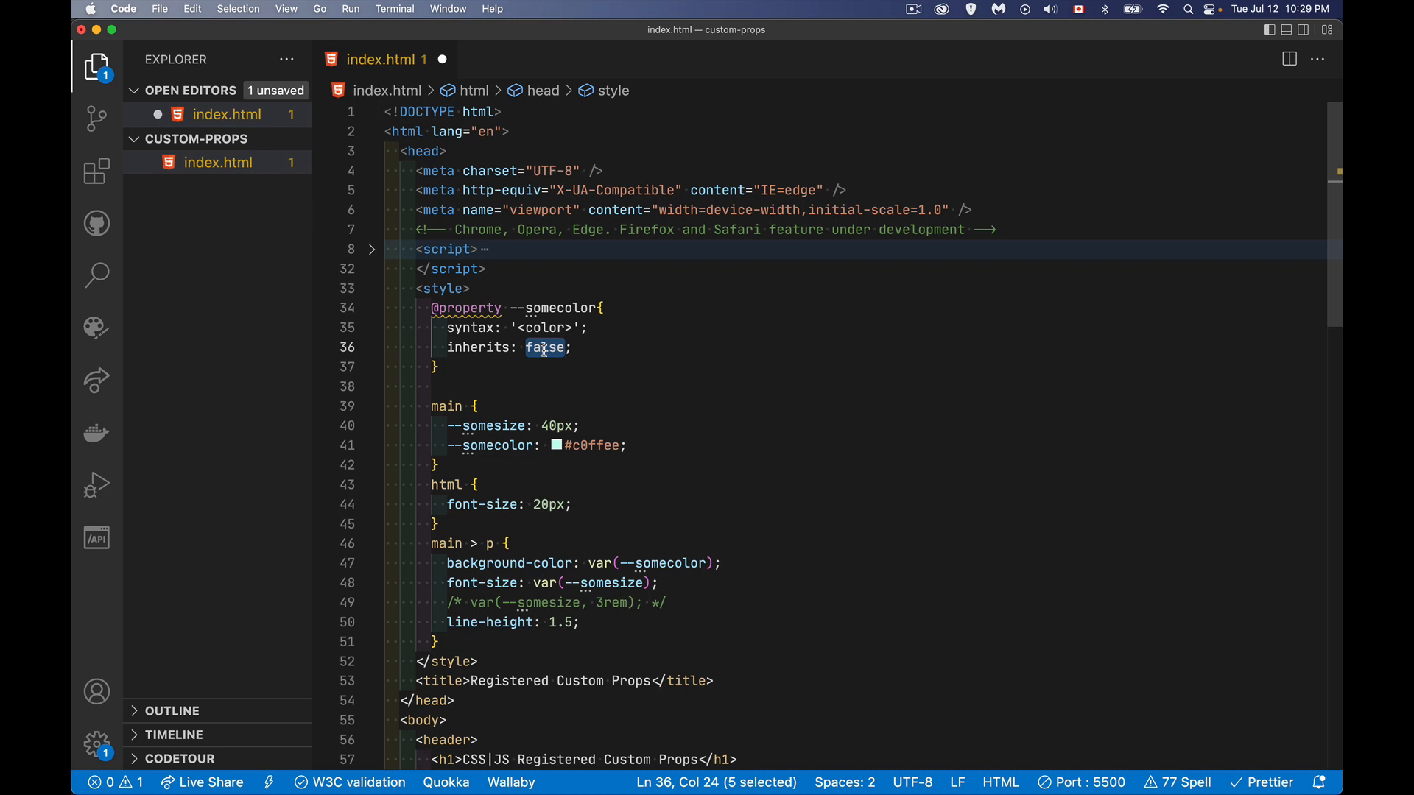
text(true)
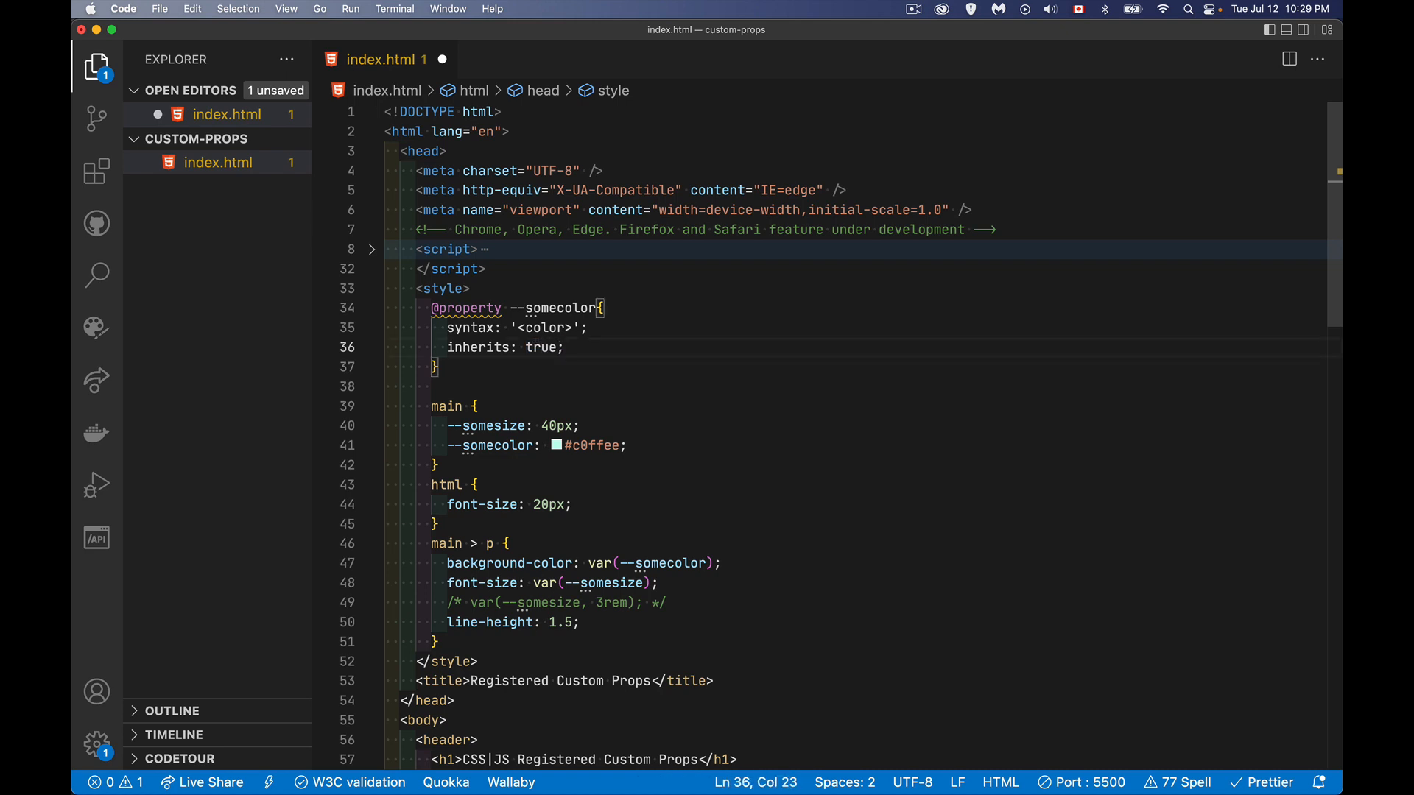
- Add initial-value #bada55 after the inherits line
click(591, 348)
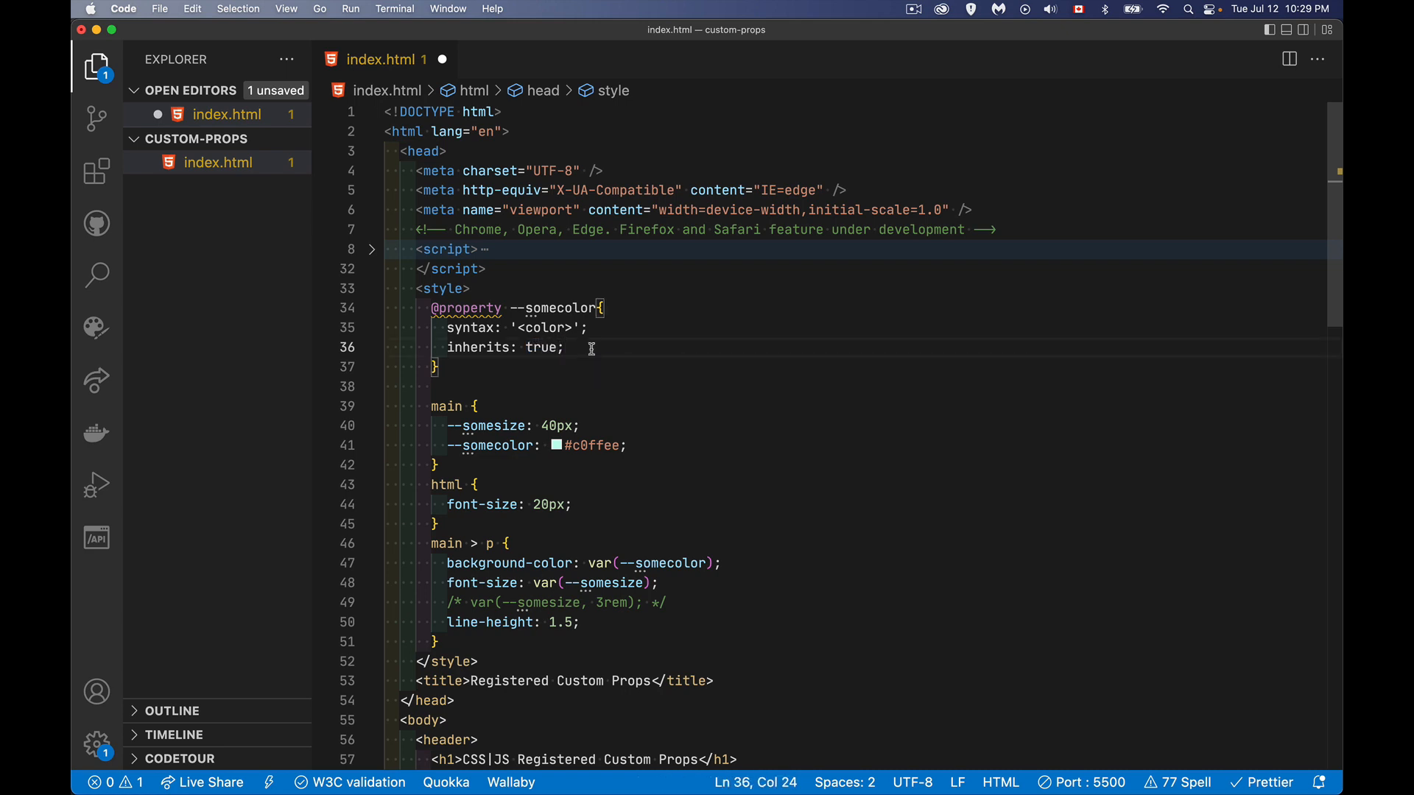
text(ini)
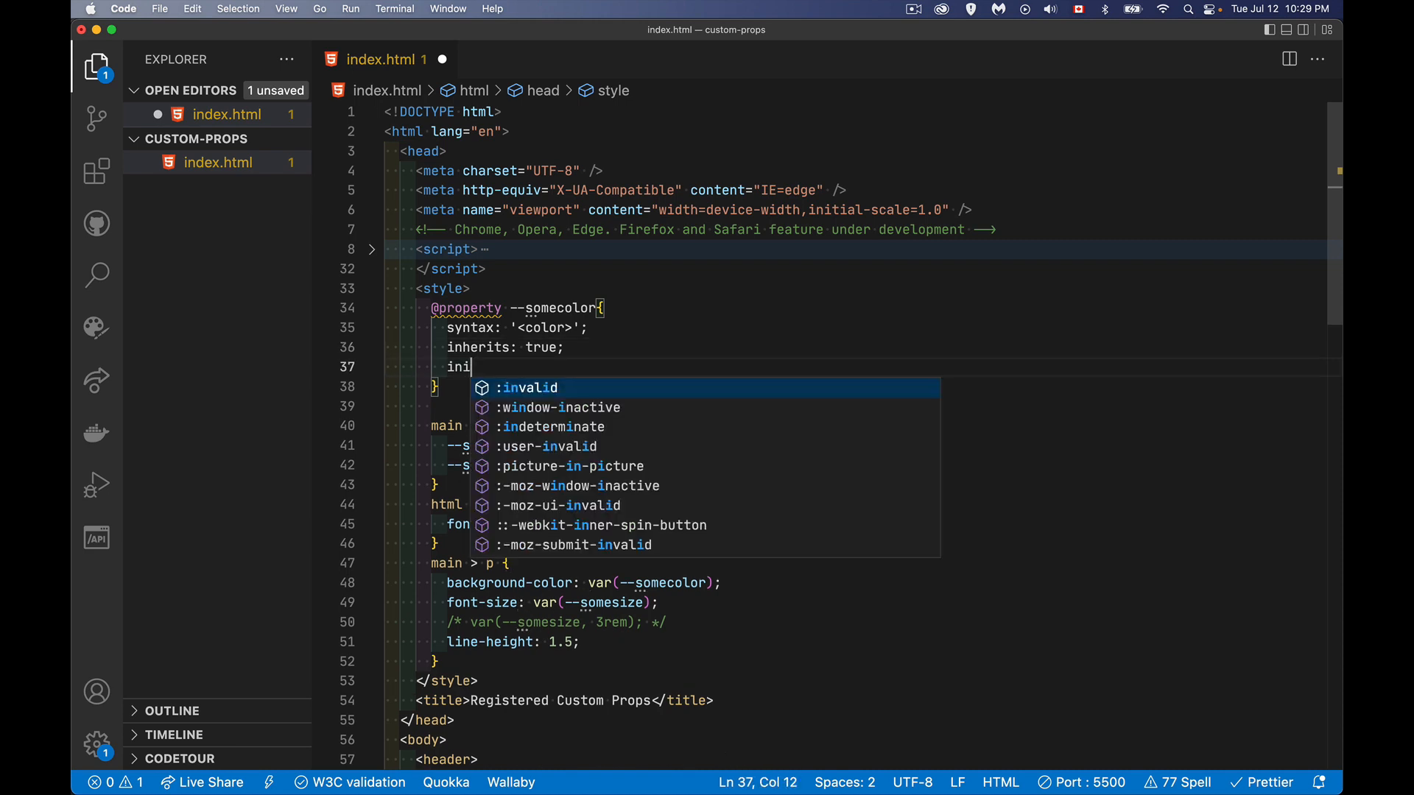
text(tial-va)
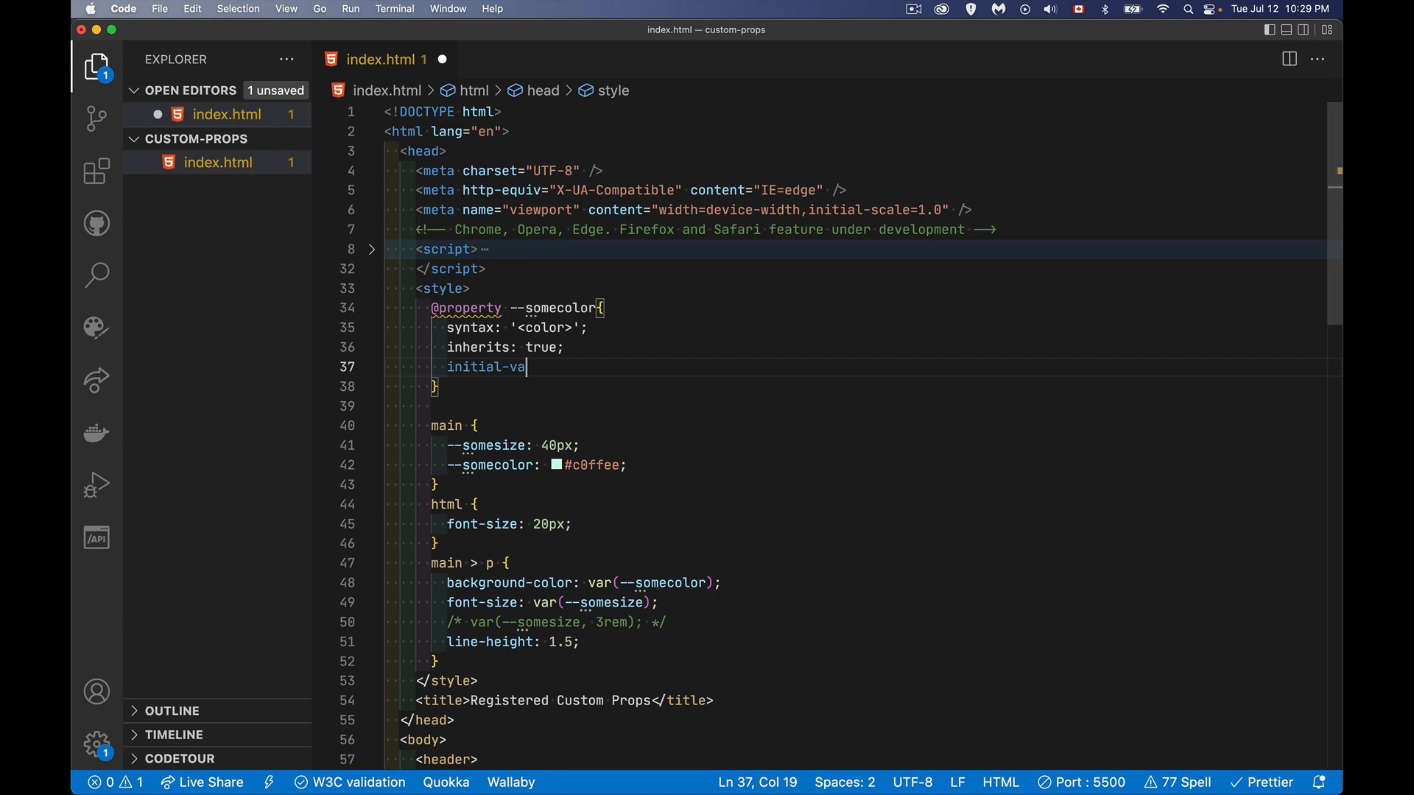
text(lue:)
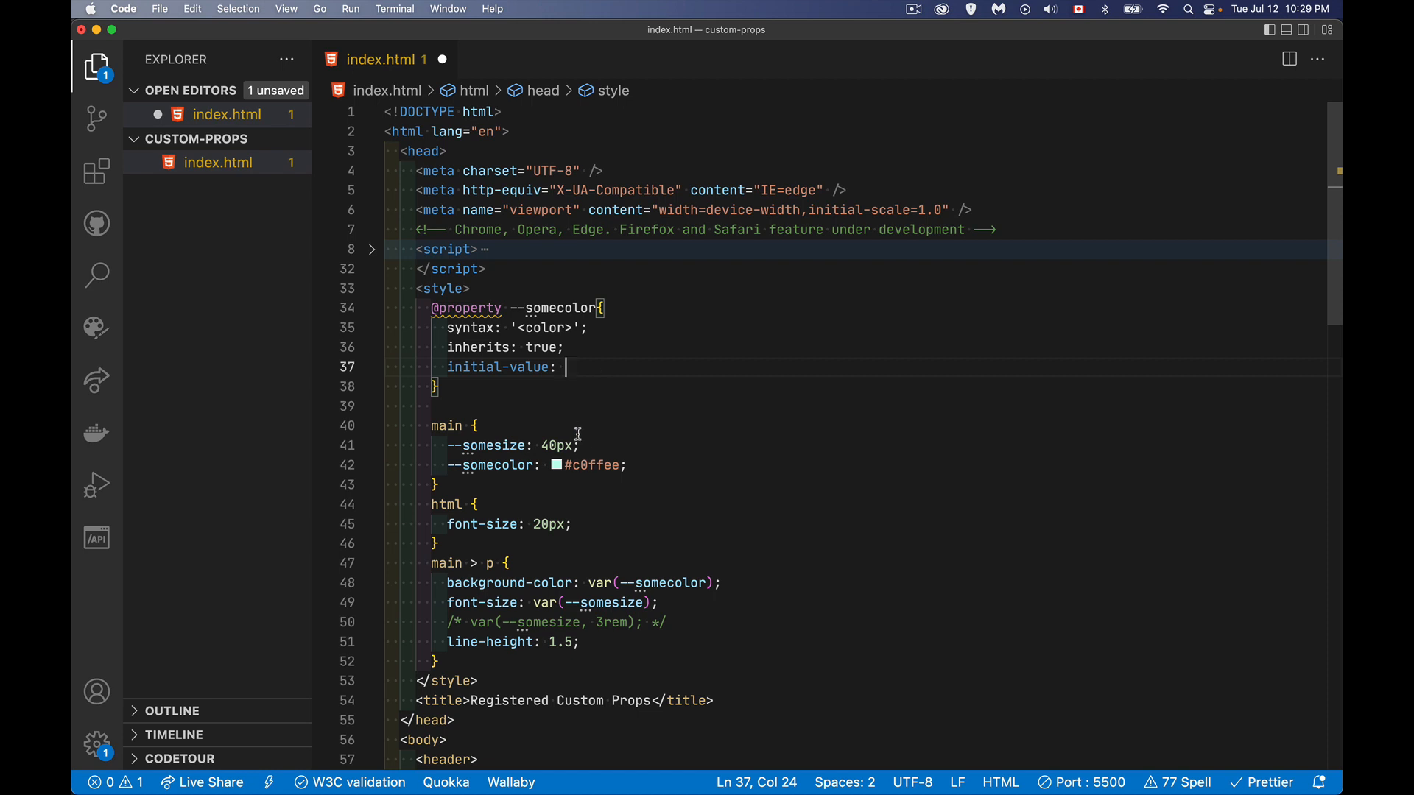
mouse_move(638, 353)
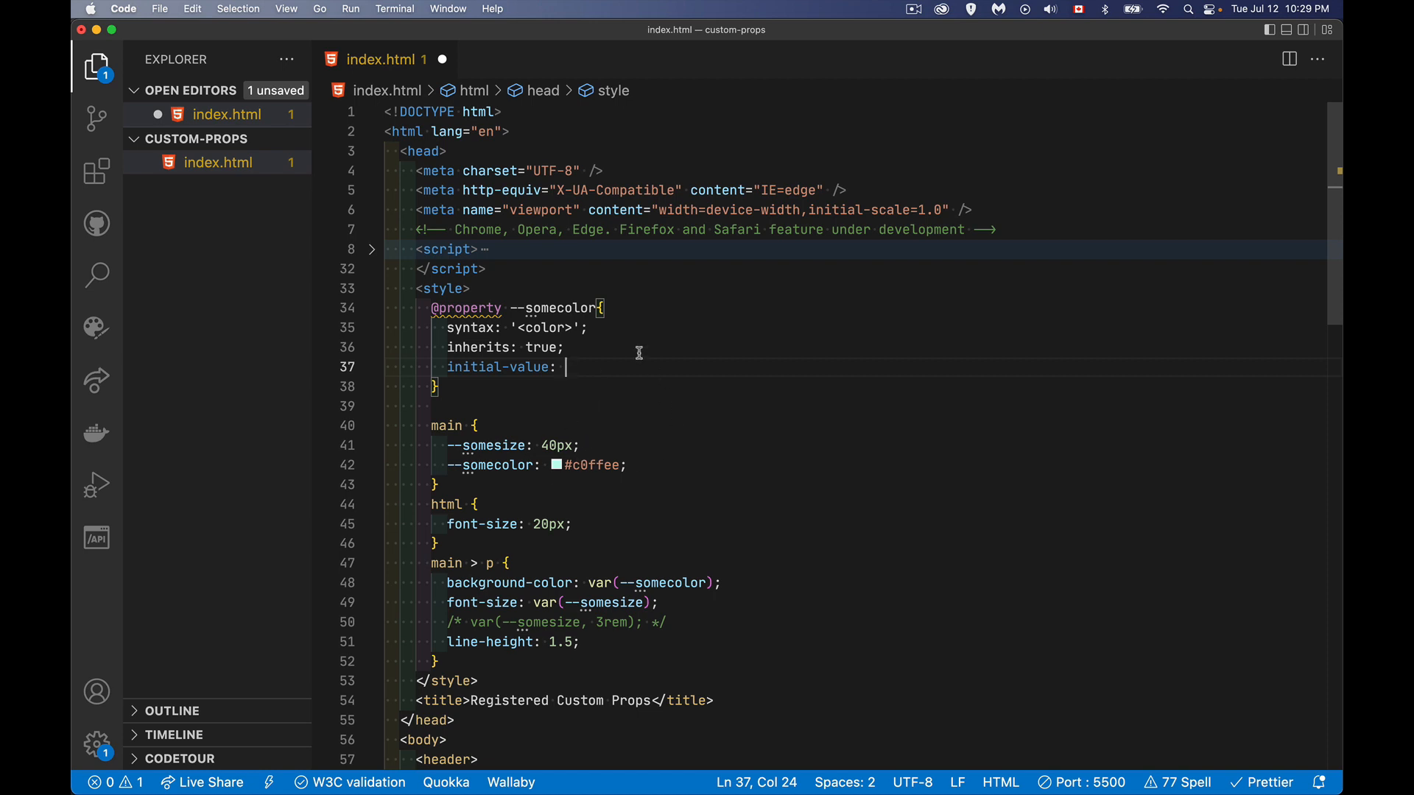
mouse_move(778, 459)
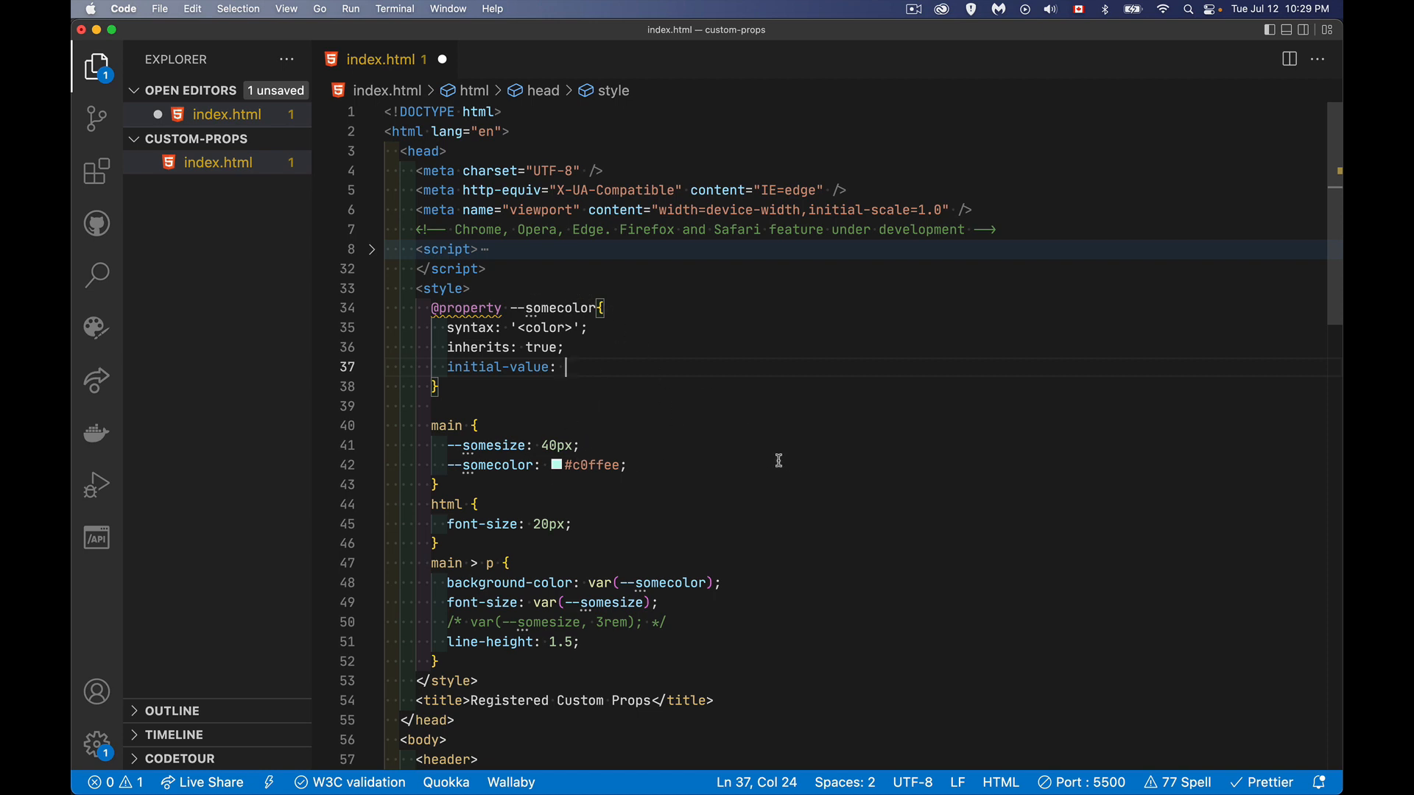
text(#bada55;)
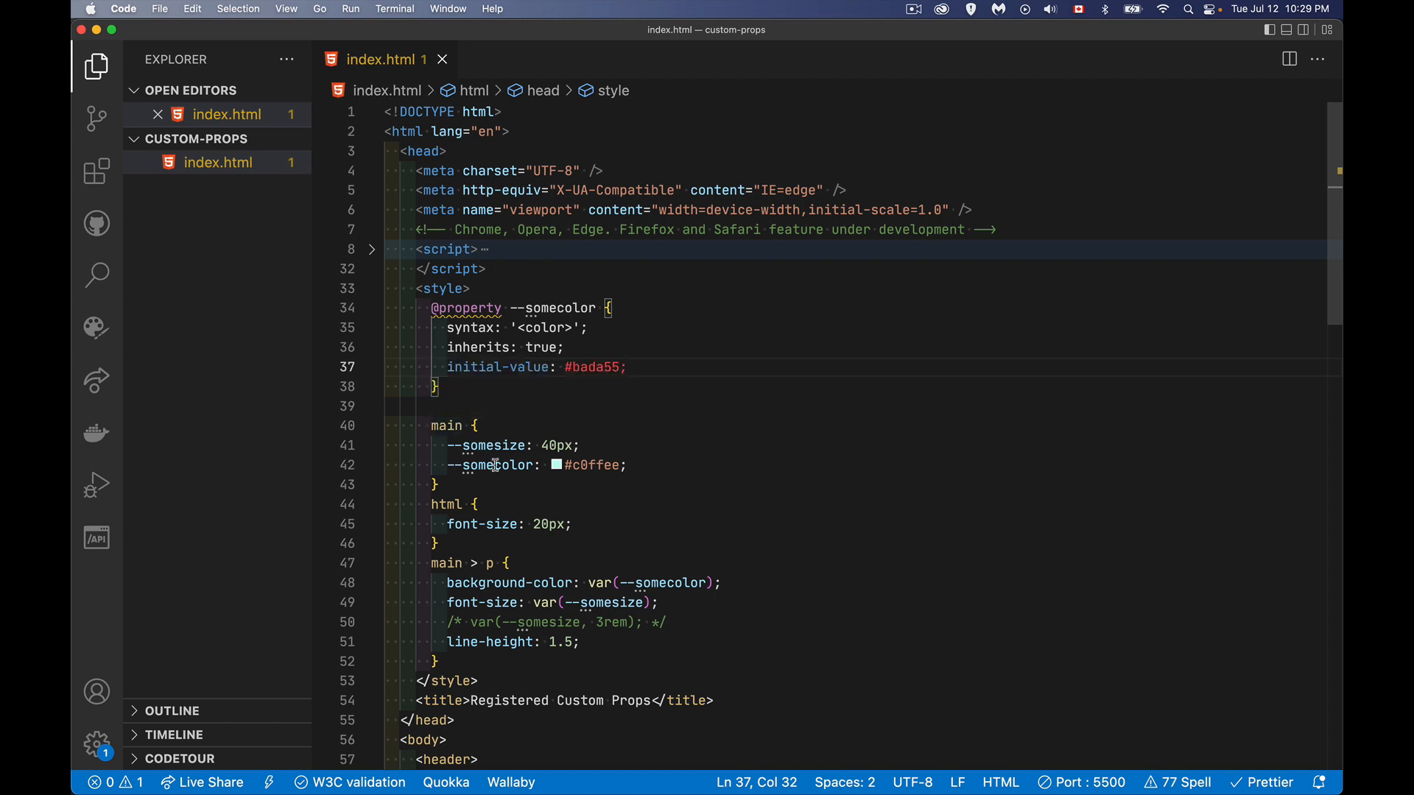
- Put the cursor on the --somecolor: #c0ffee line inside main
click(555, 466)
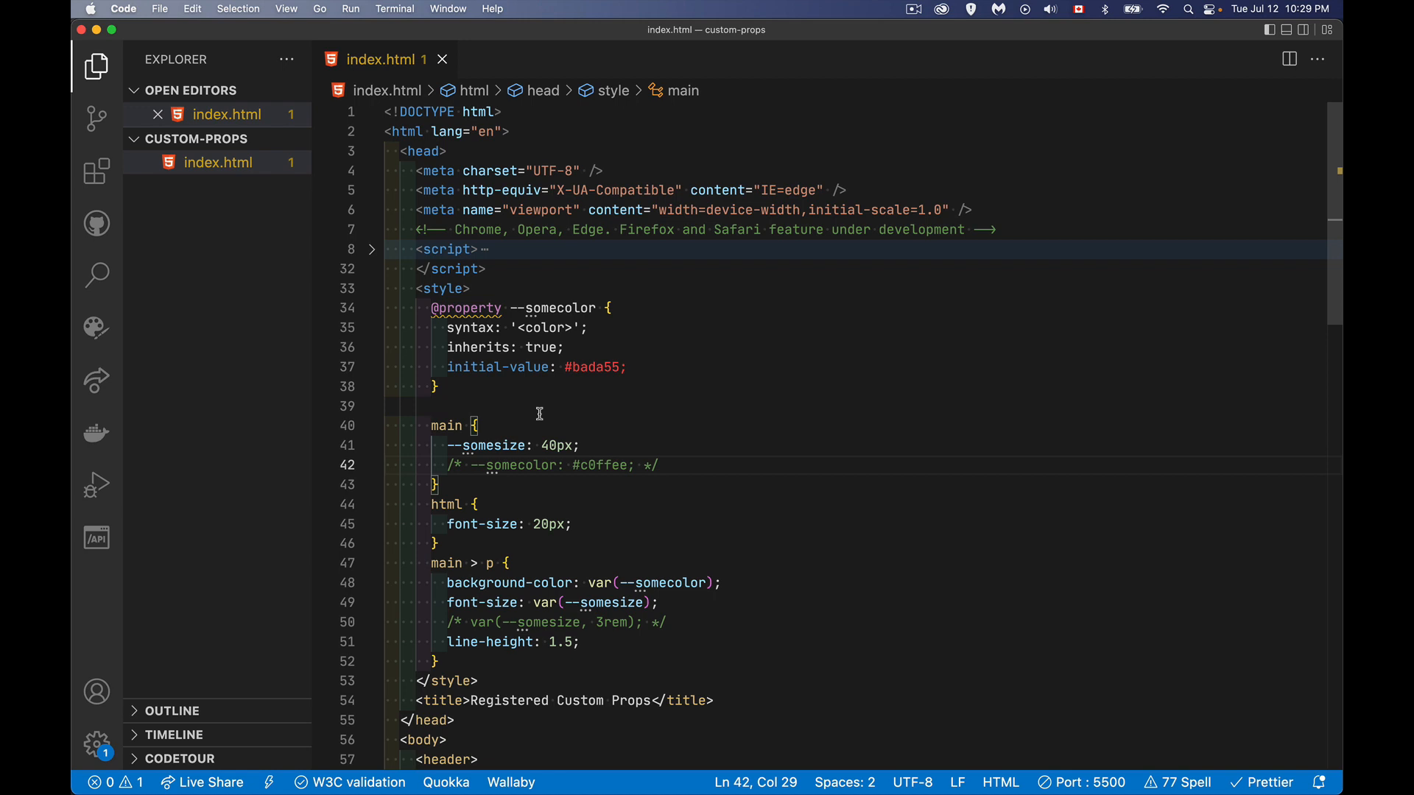
mouse_move(621, 386)
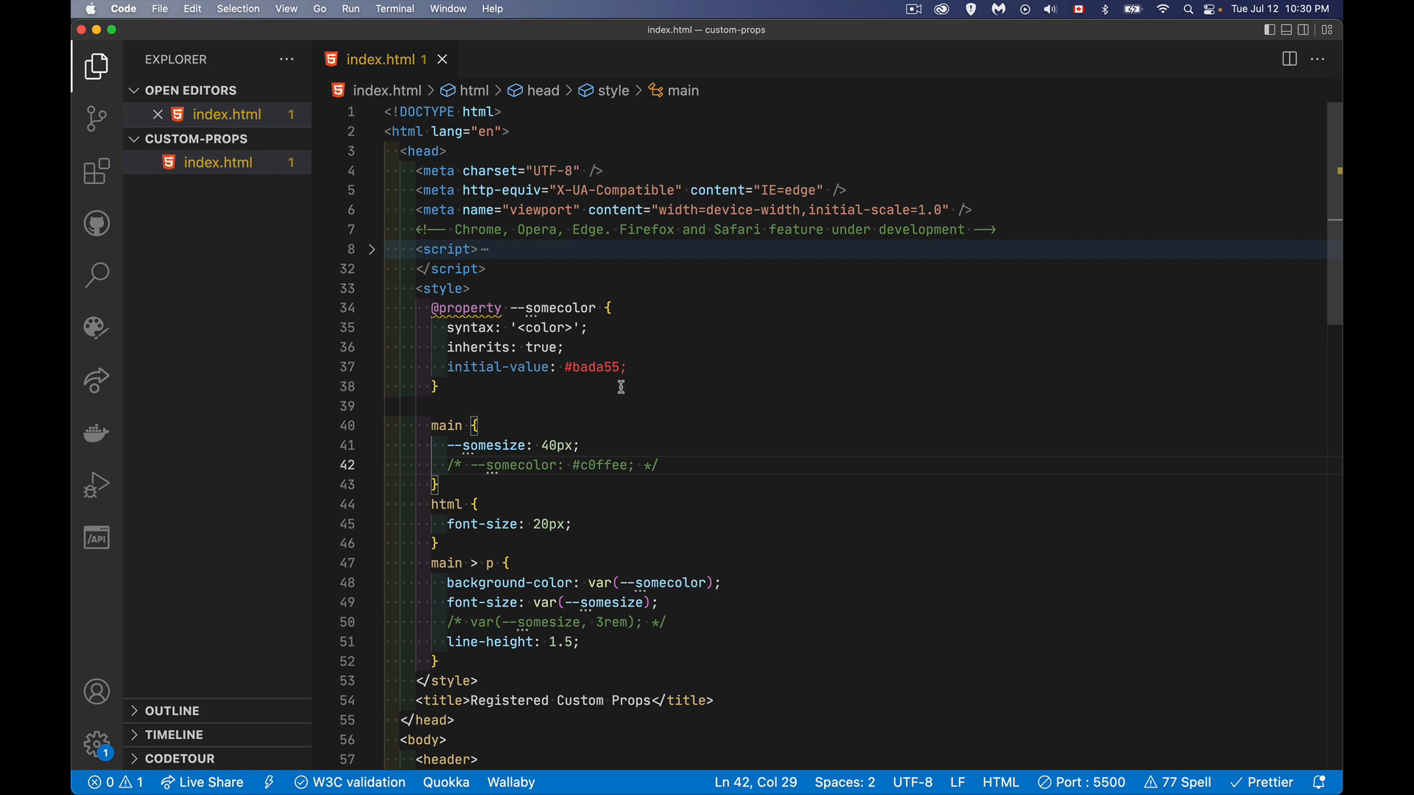
mouse_move(583, 474)
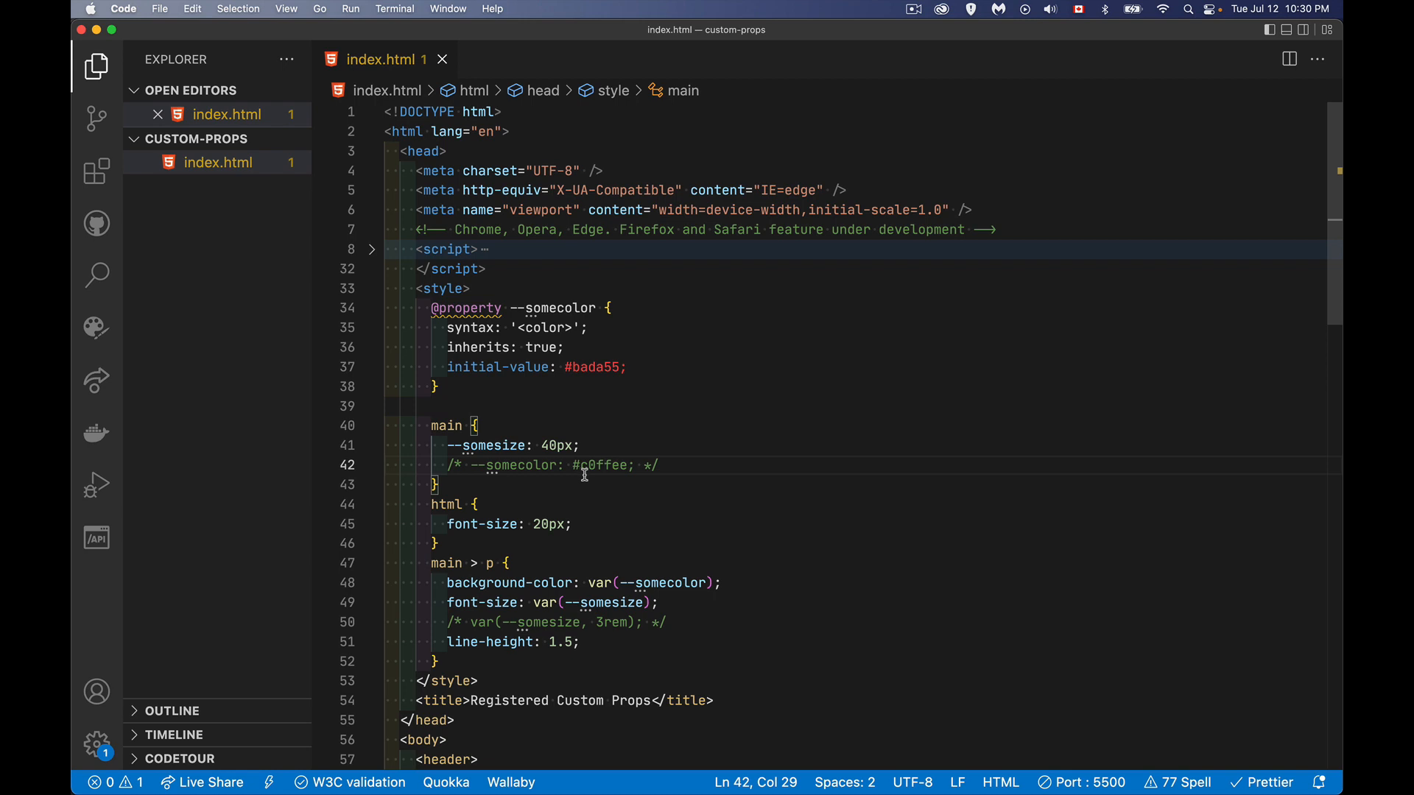
mouse_move(683, 582)
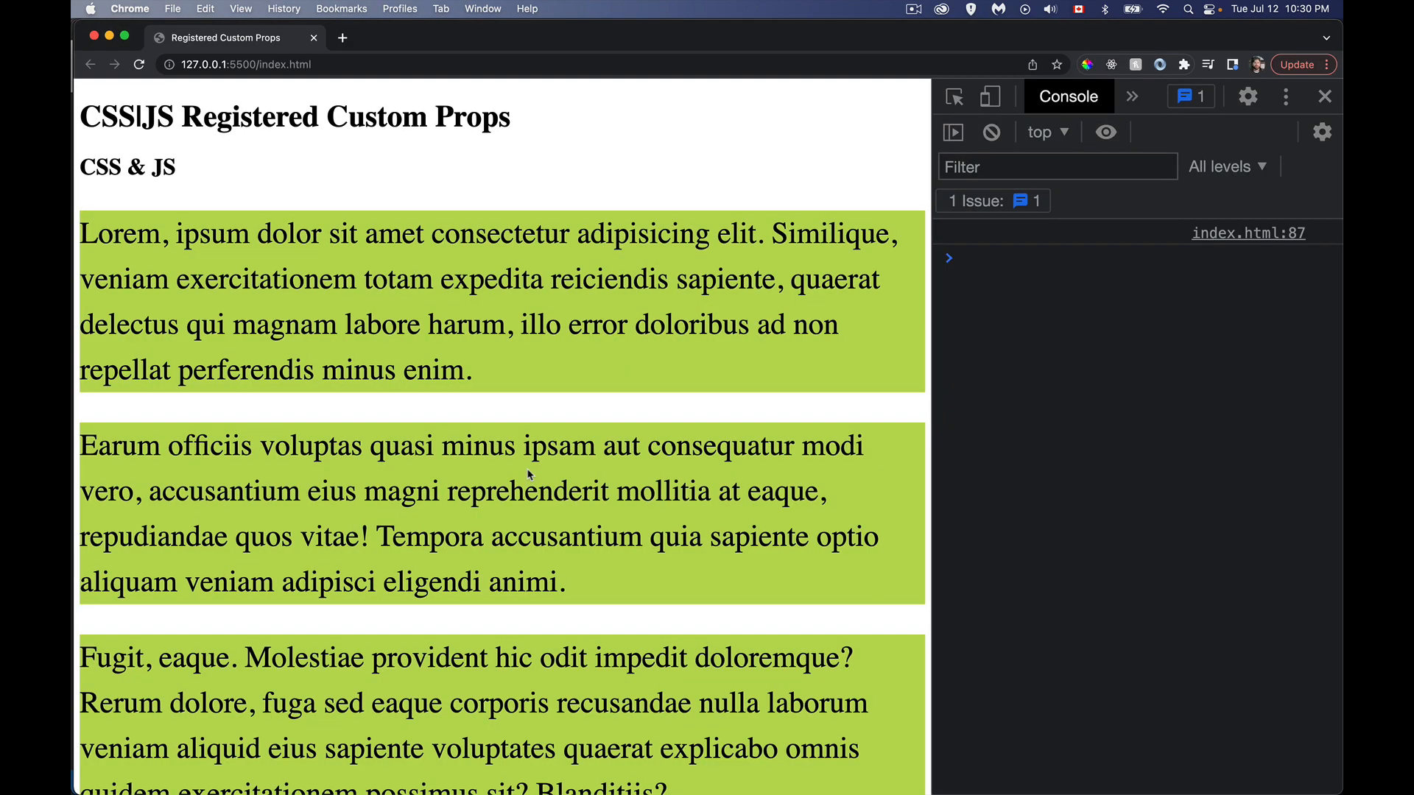
mouse_move(595, 410)
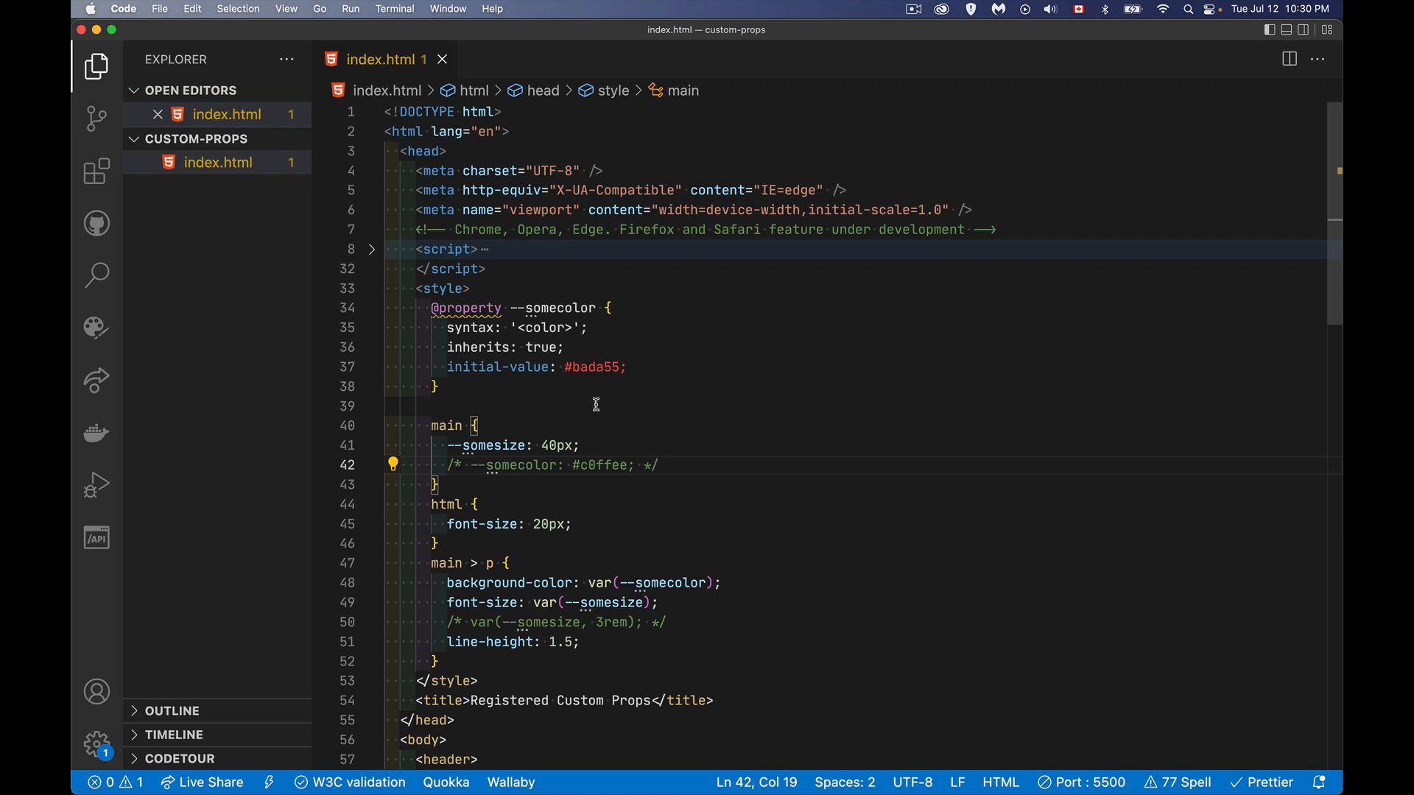
mouse_move(642, 510)
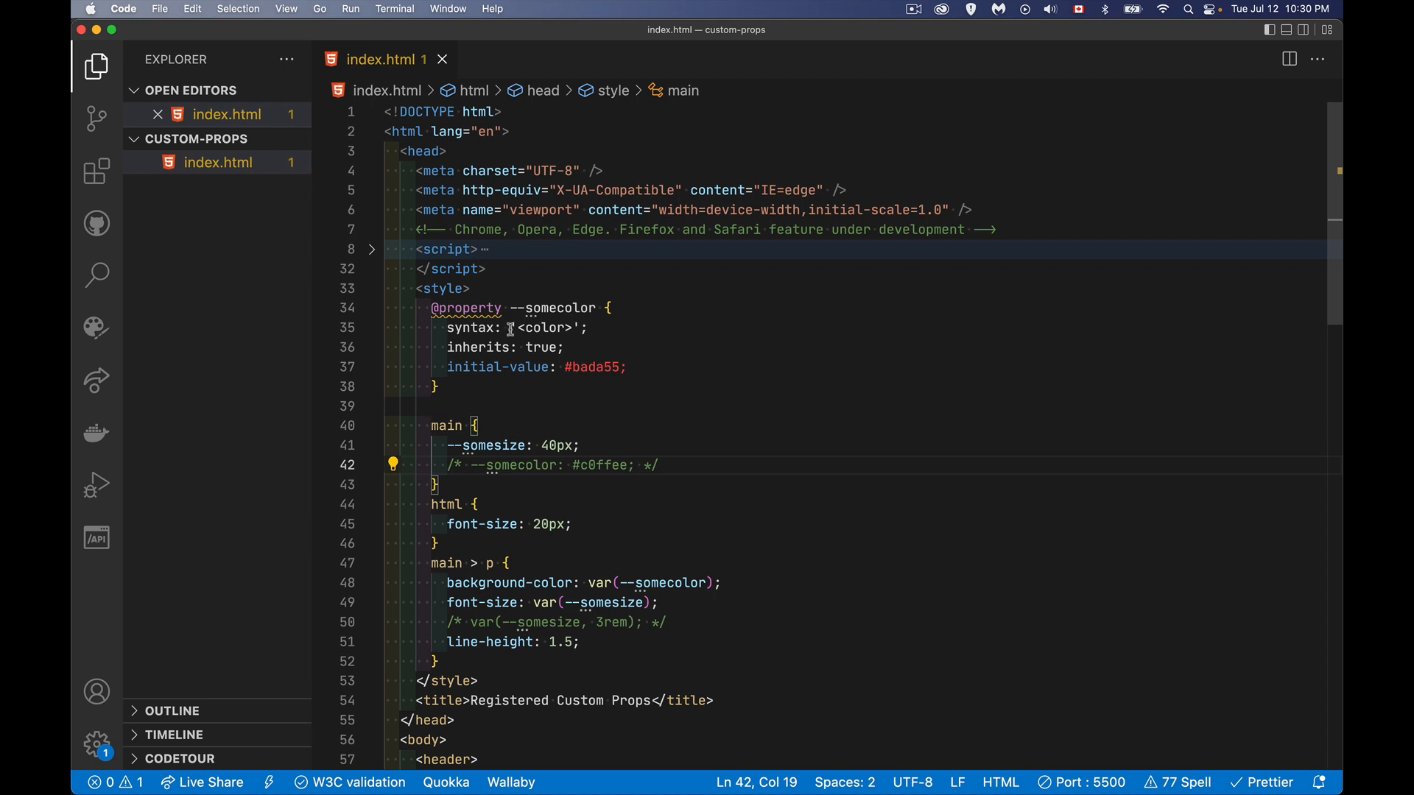
mouse_move(409, 269)
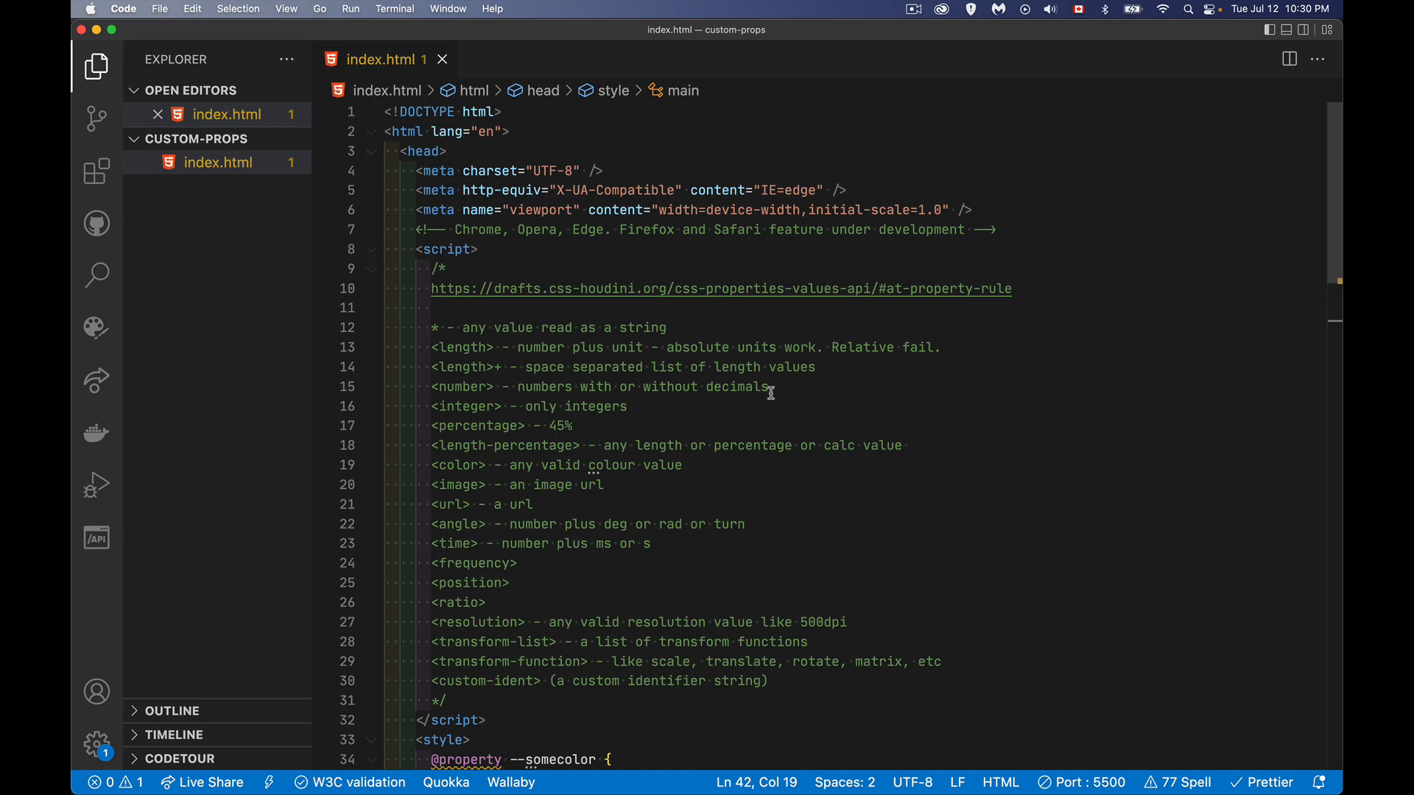
scroll(down, 3)
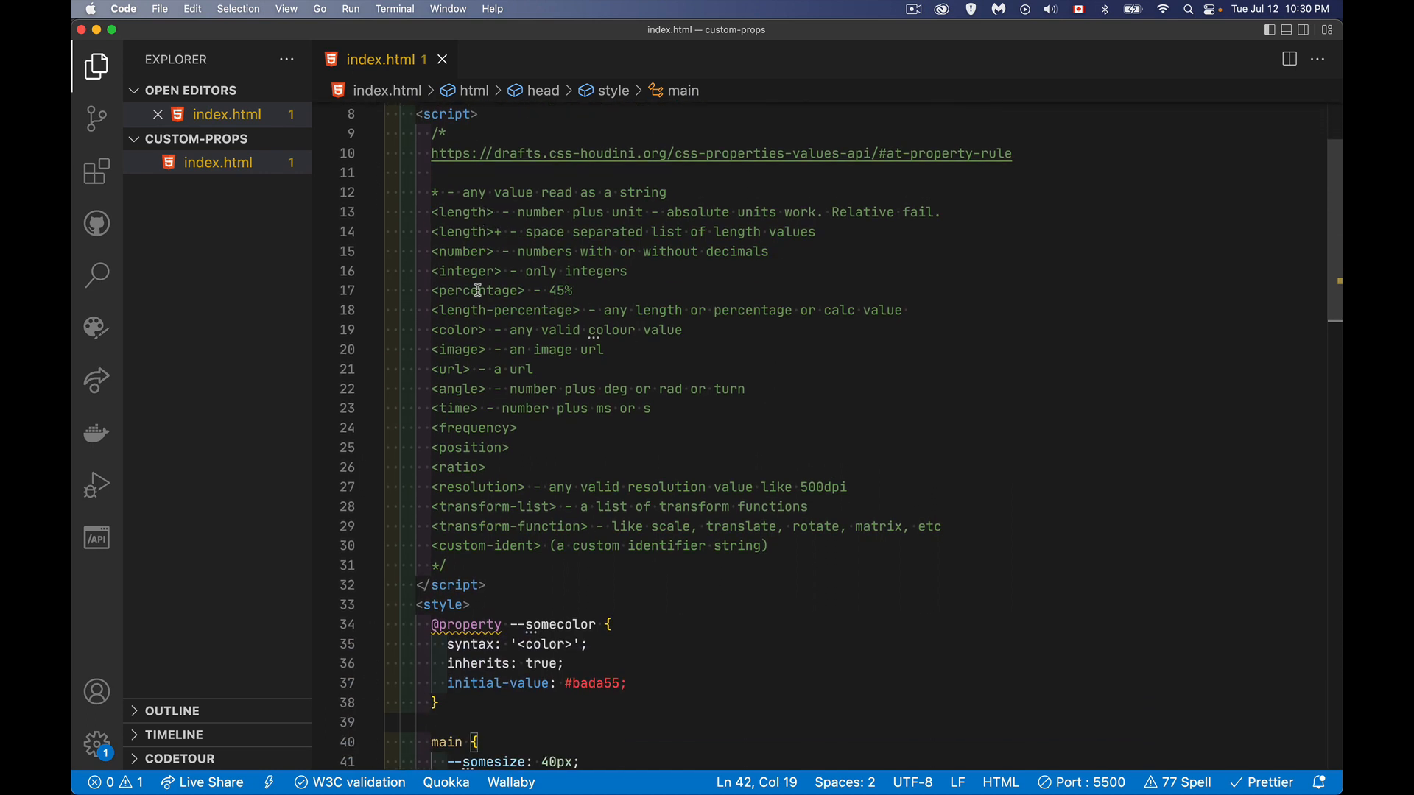
mouse_move(479, 212)
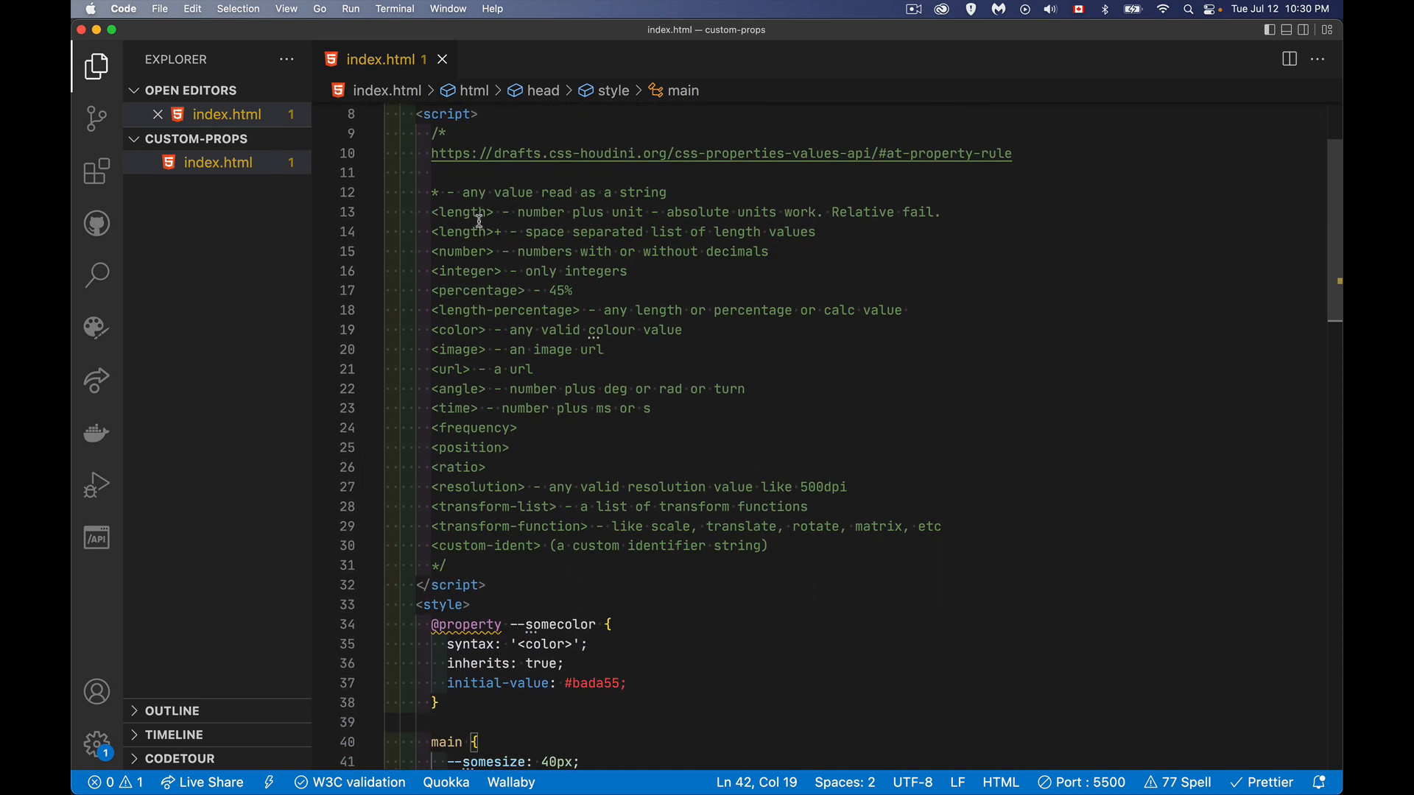
mouse_move(812, 597)
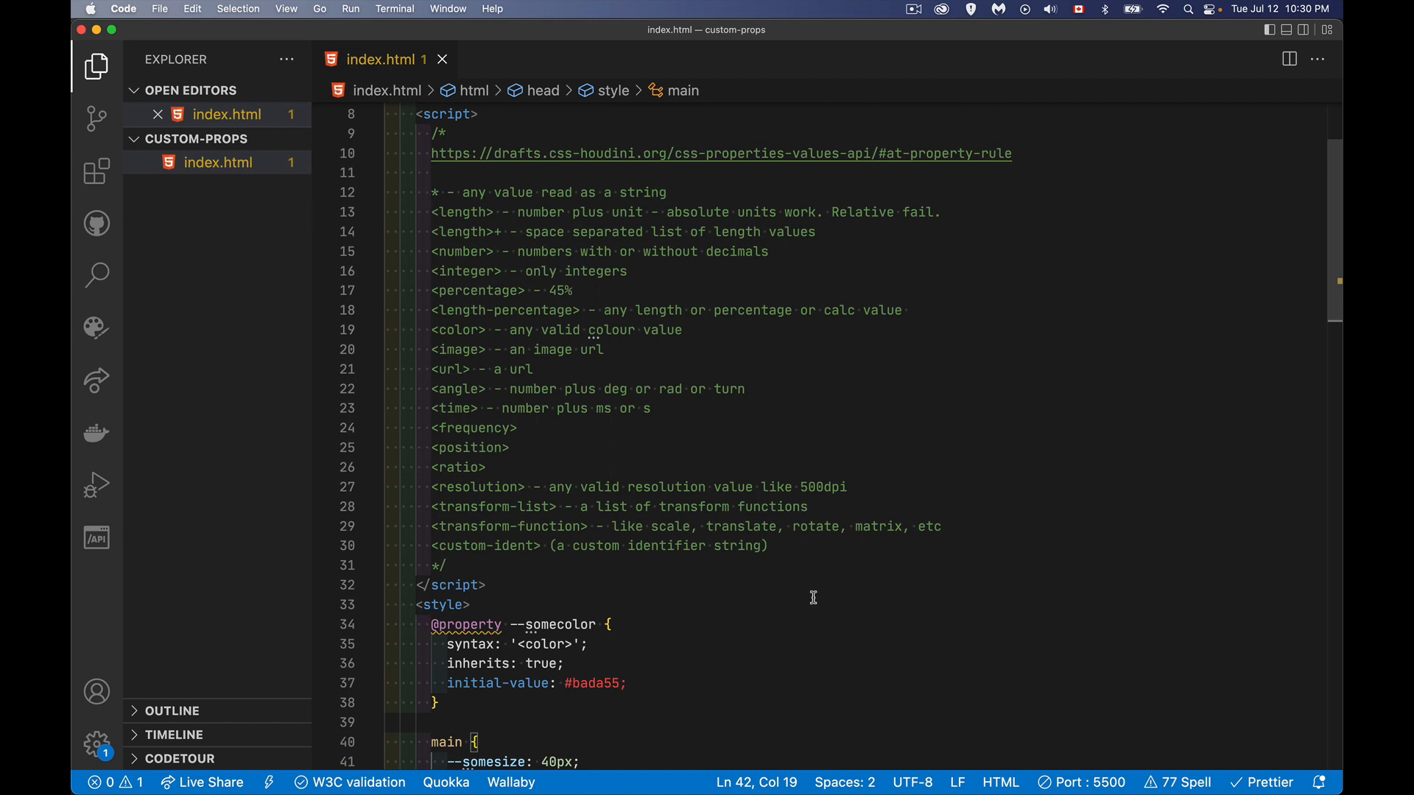
scroll(down, 3)
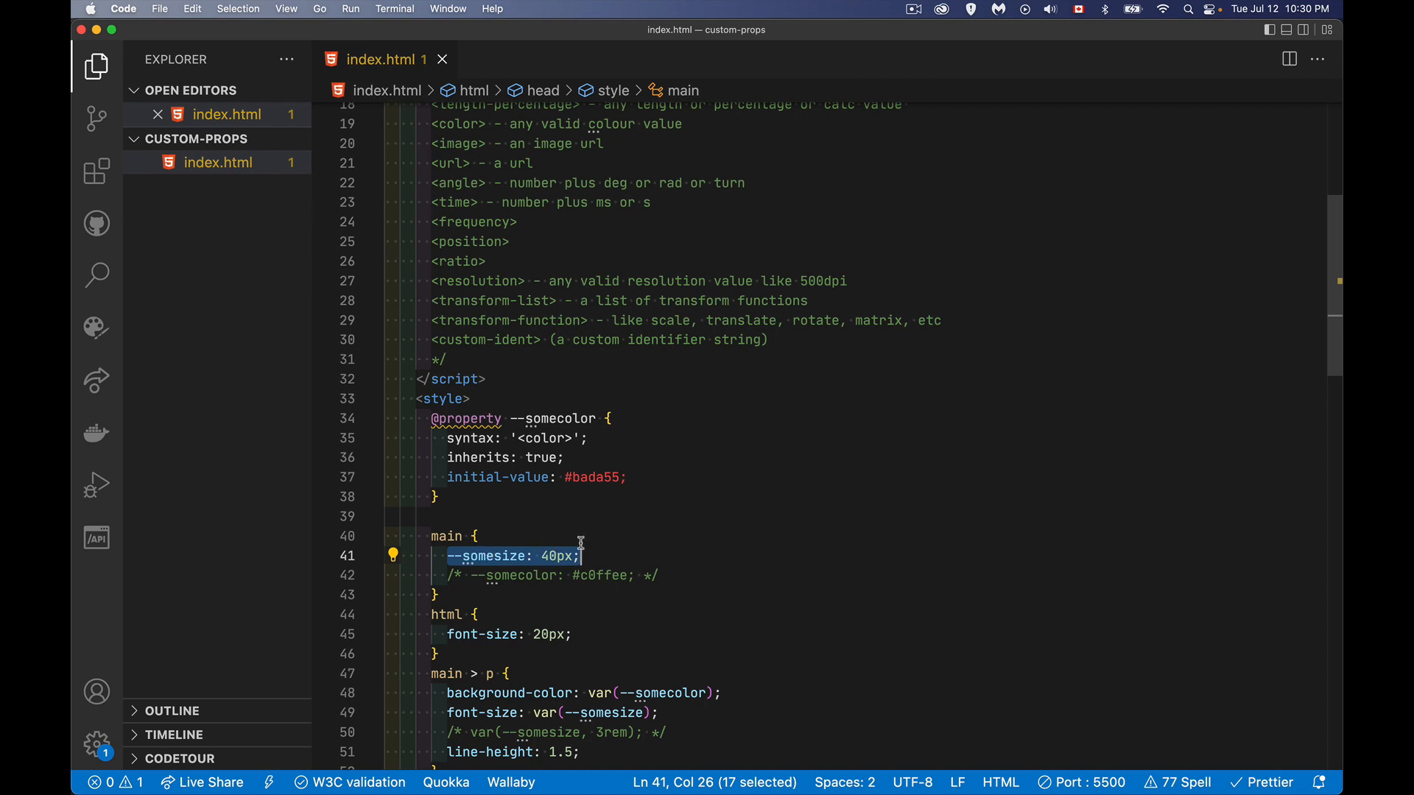
scroll(up, 3)
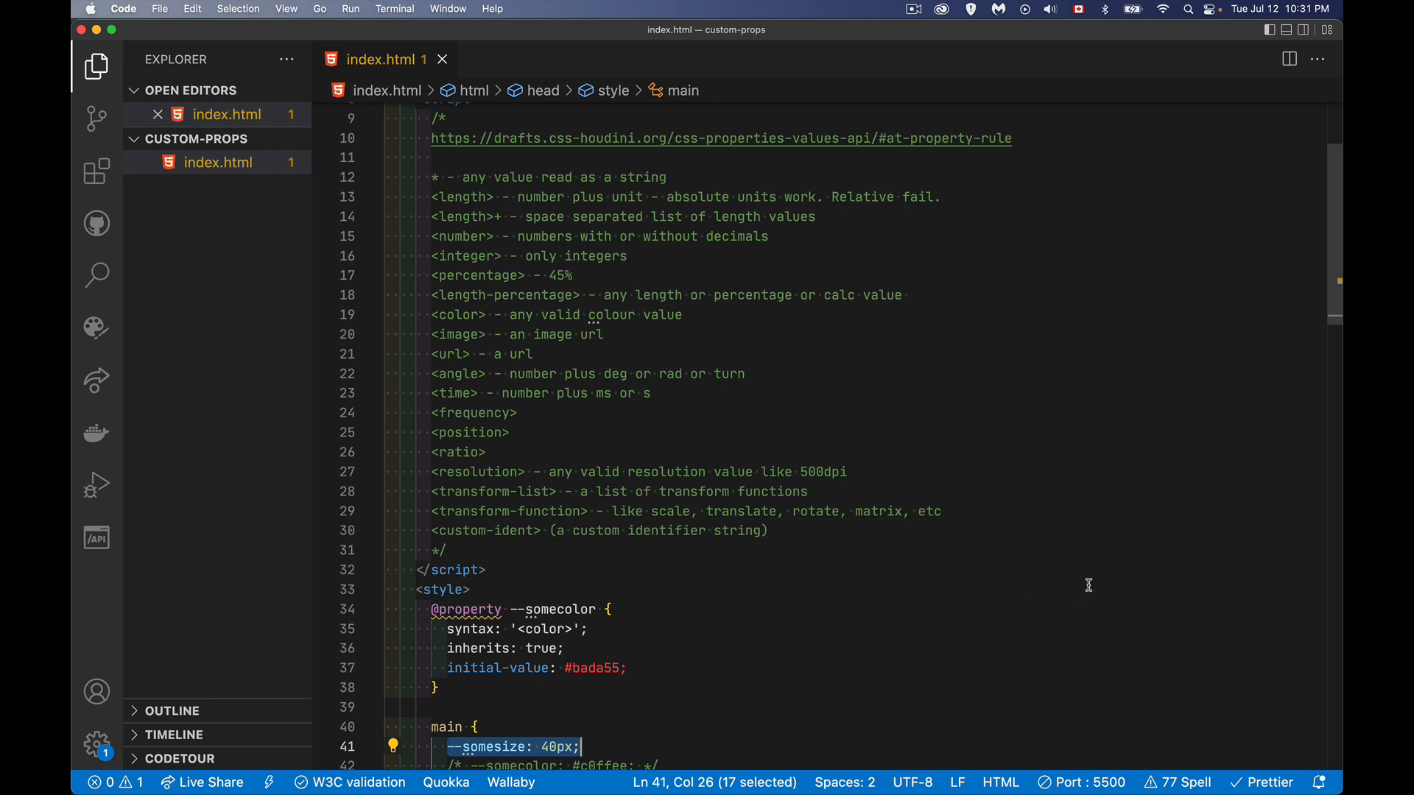
mouse_move(1096, 574)
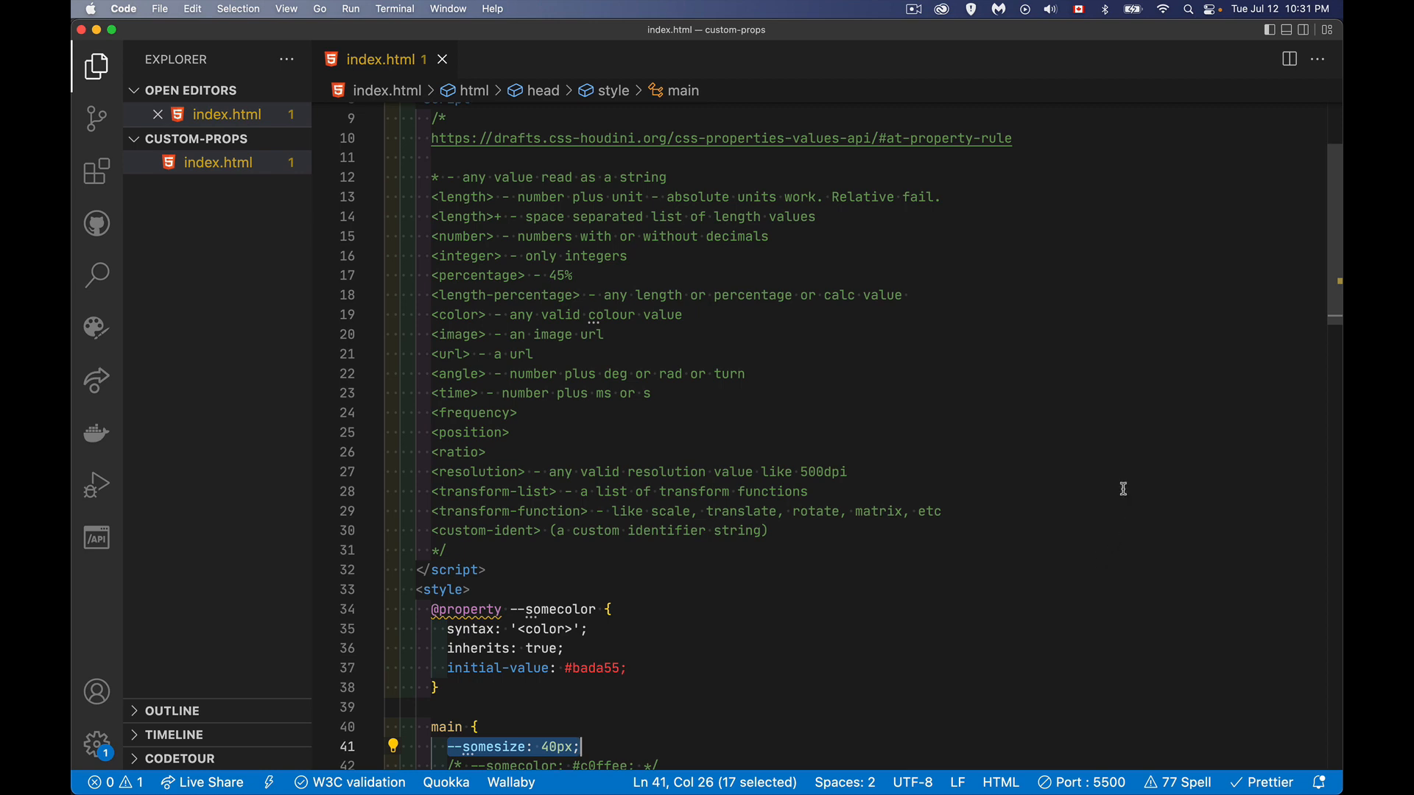
mouse_move(970, 201)
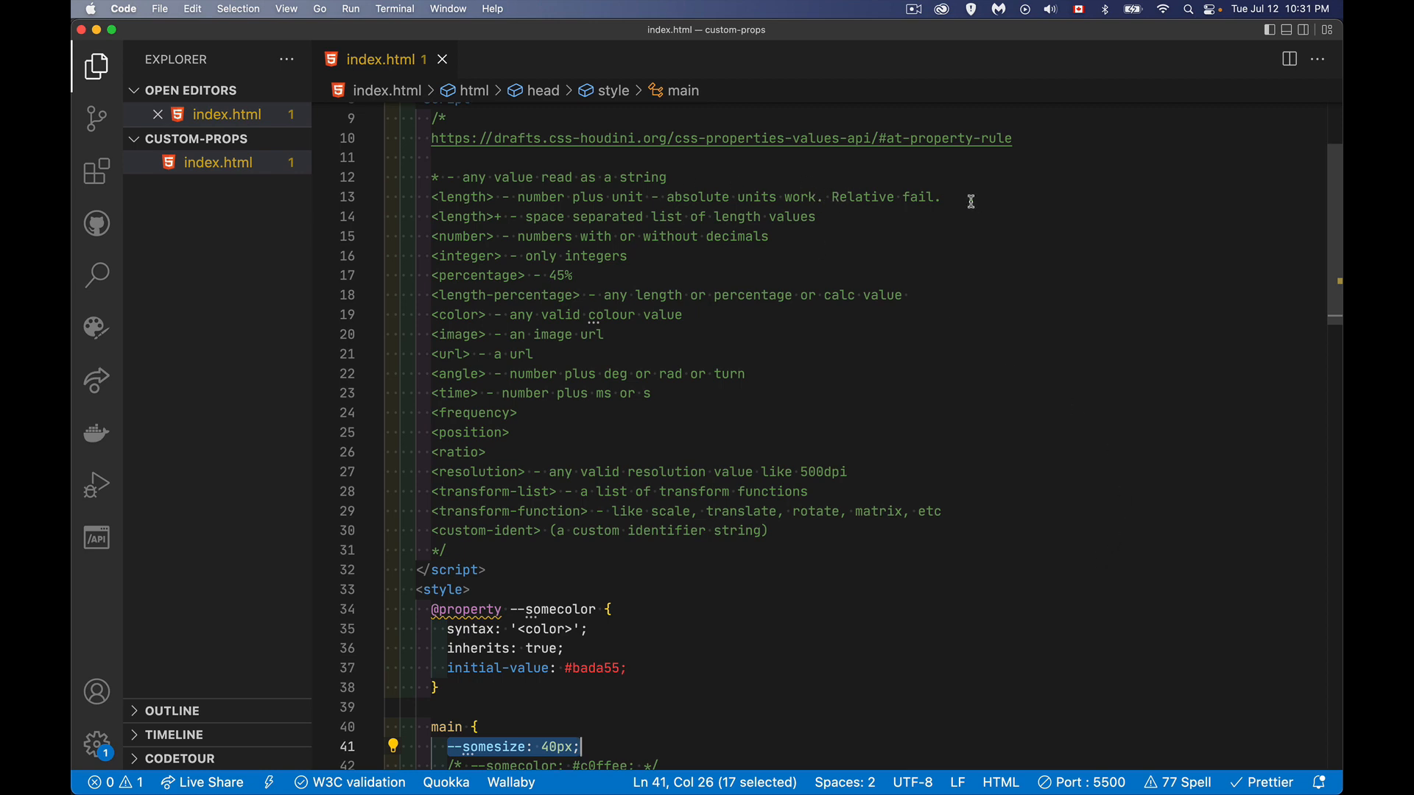
mouse_move(1039, 326)
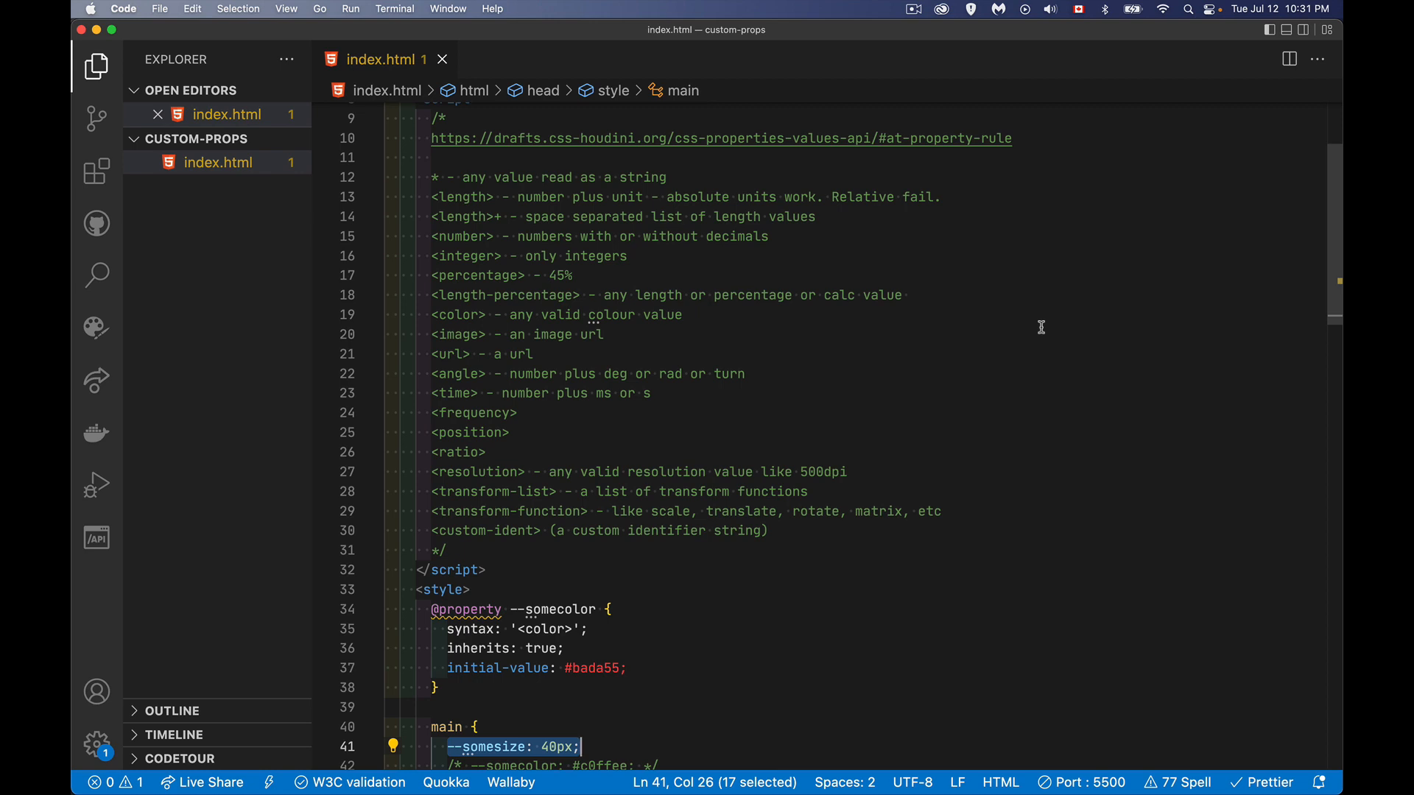
mouse_move(672, 208)
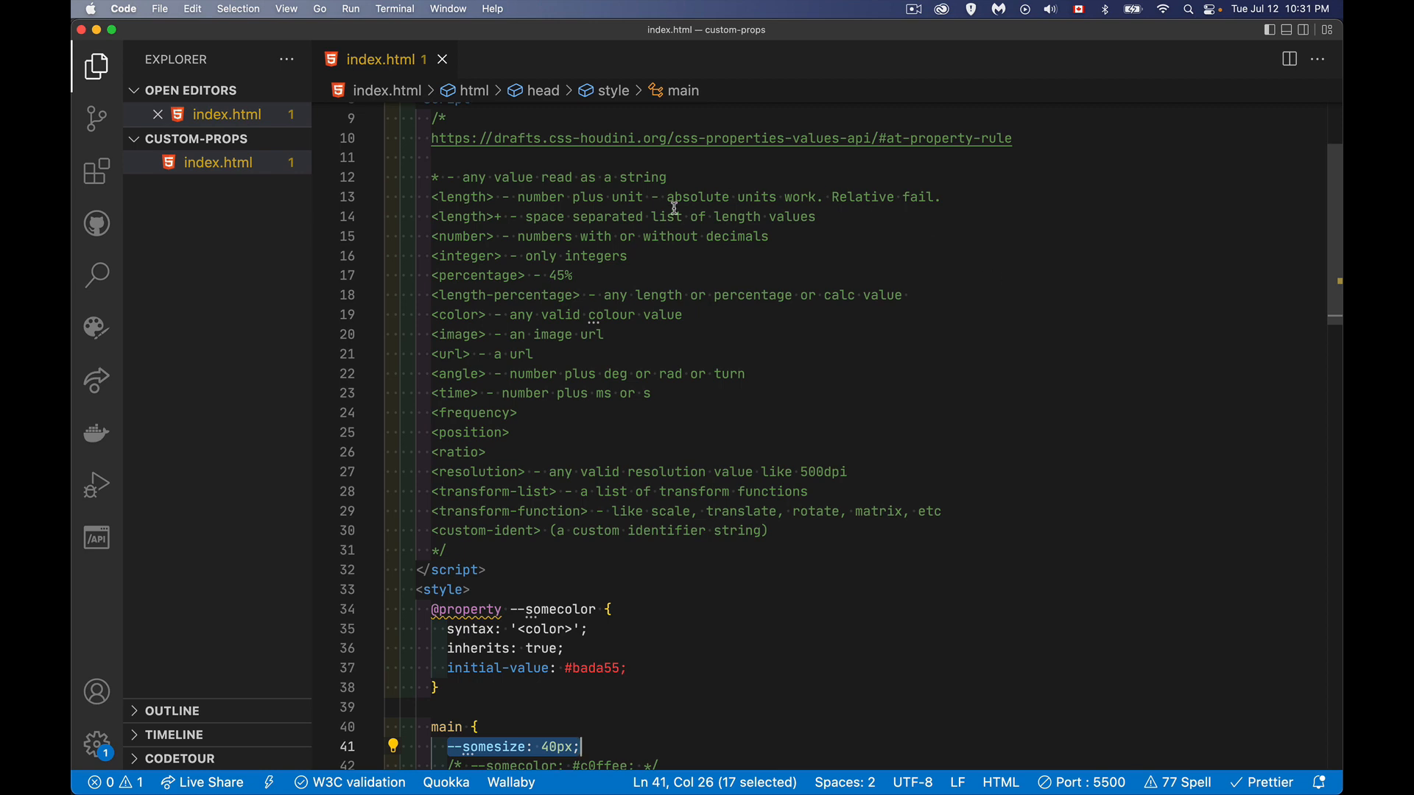
mouse_move(1042, 522)
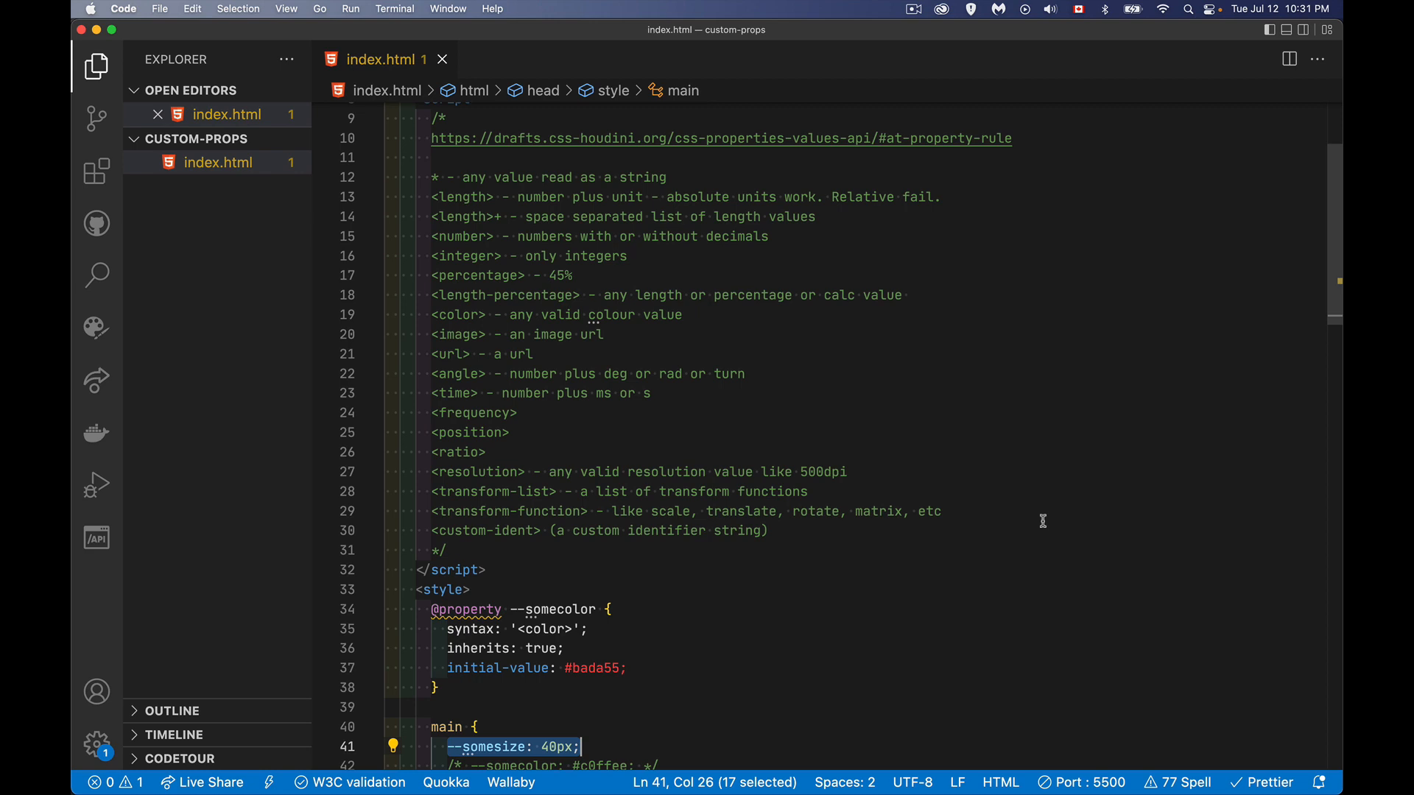
mouse_move(511, 219)
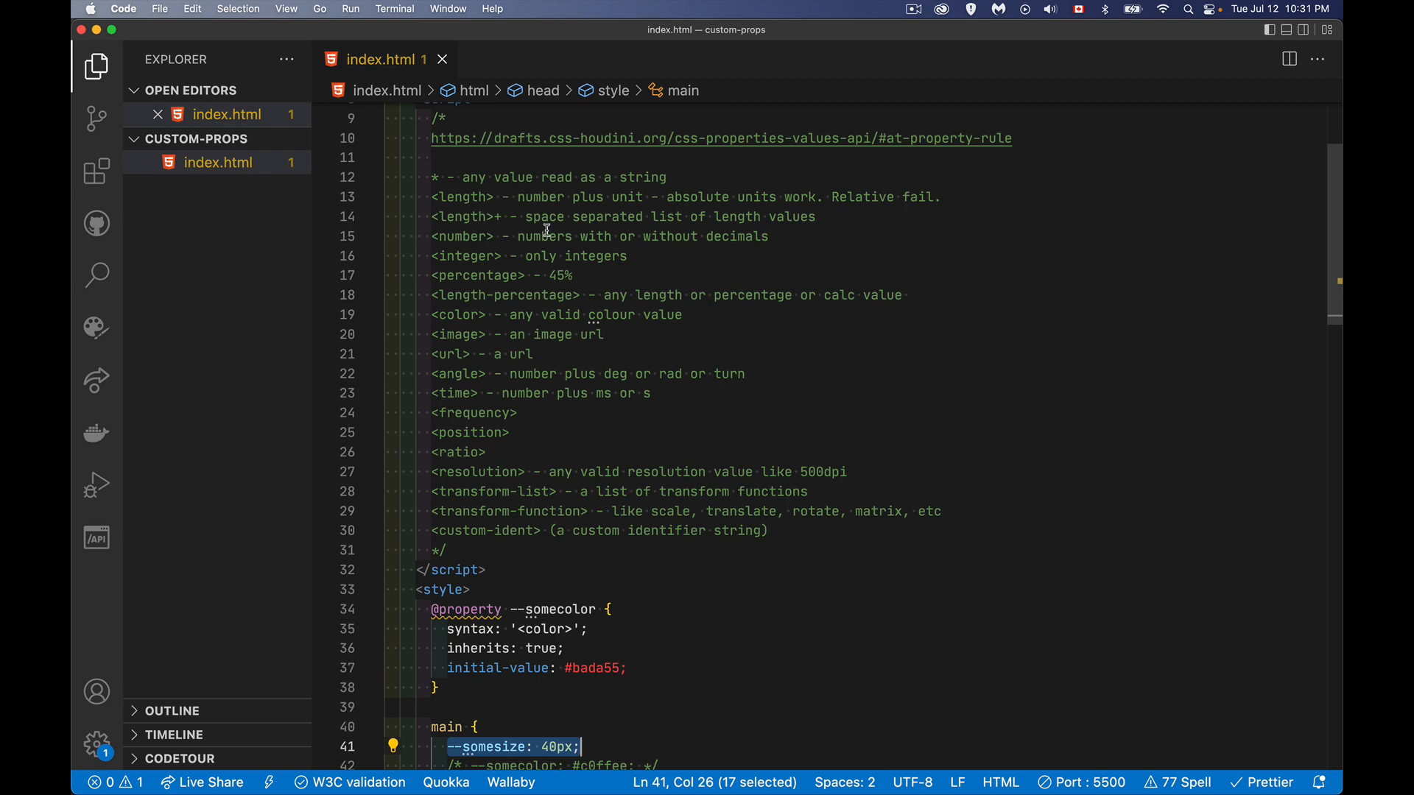
mouse_move(1063, 310)
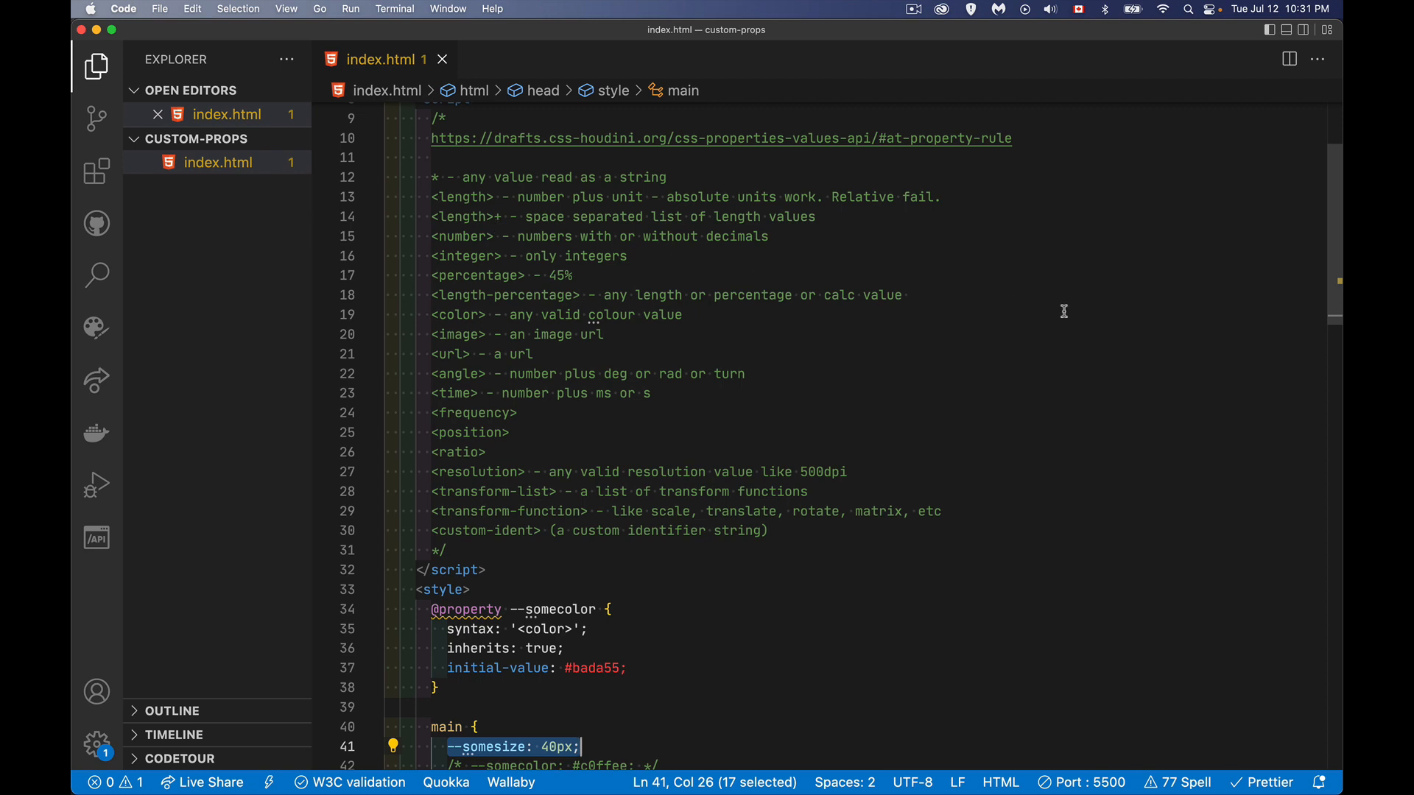
mouse_move(777, 237)
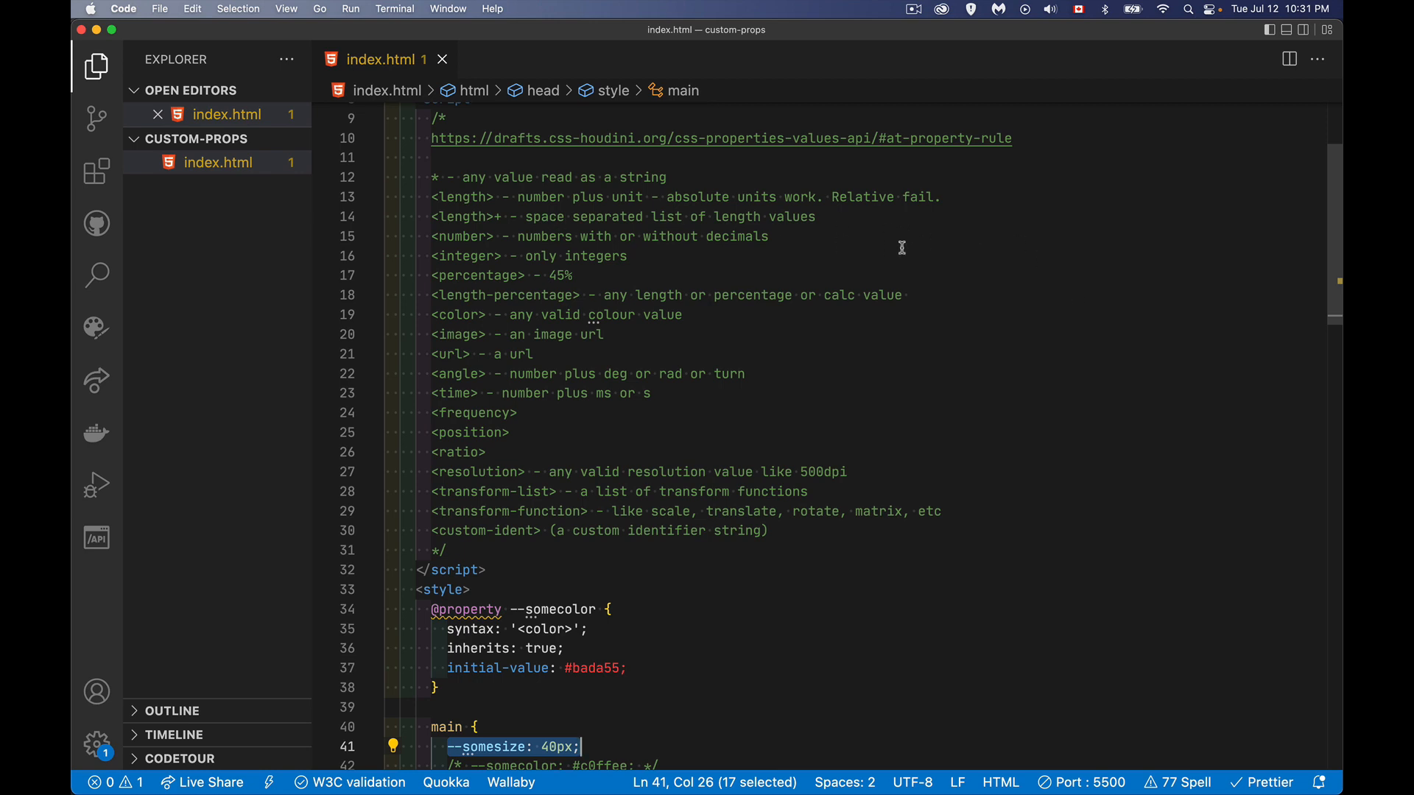
mouse_move(896, 231)
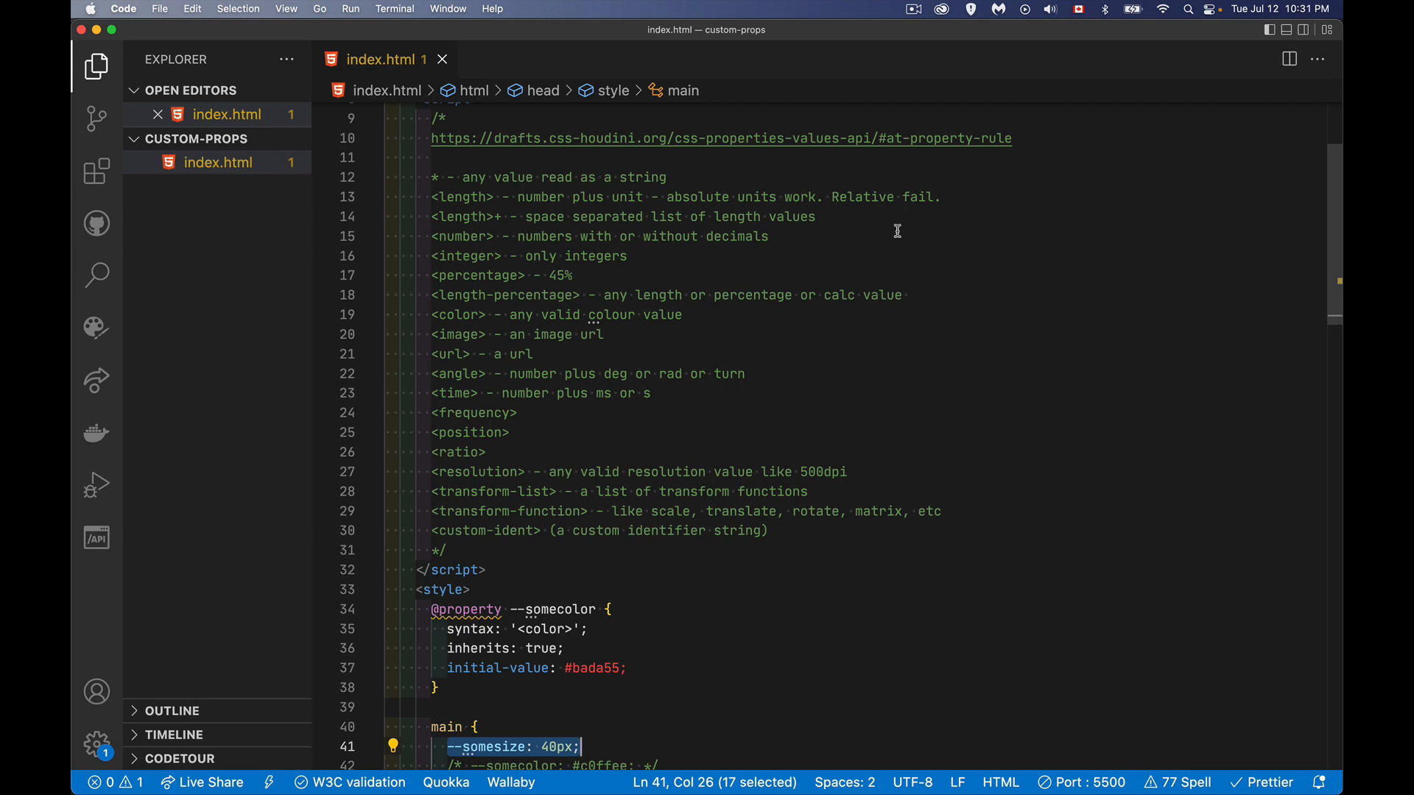
mouse_move(458, 241)
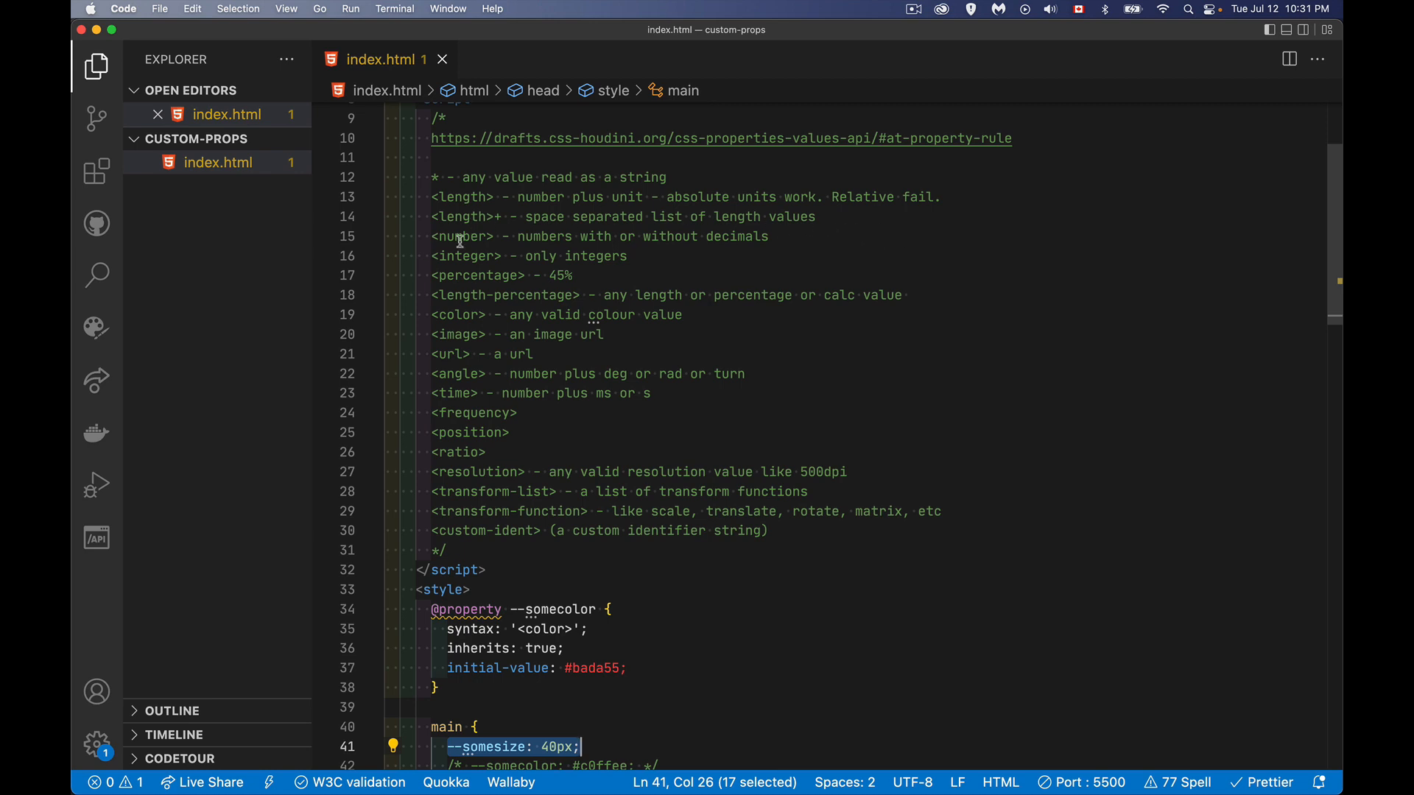
mouse_move(787, 234)
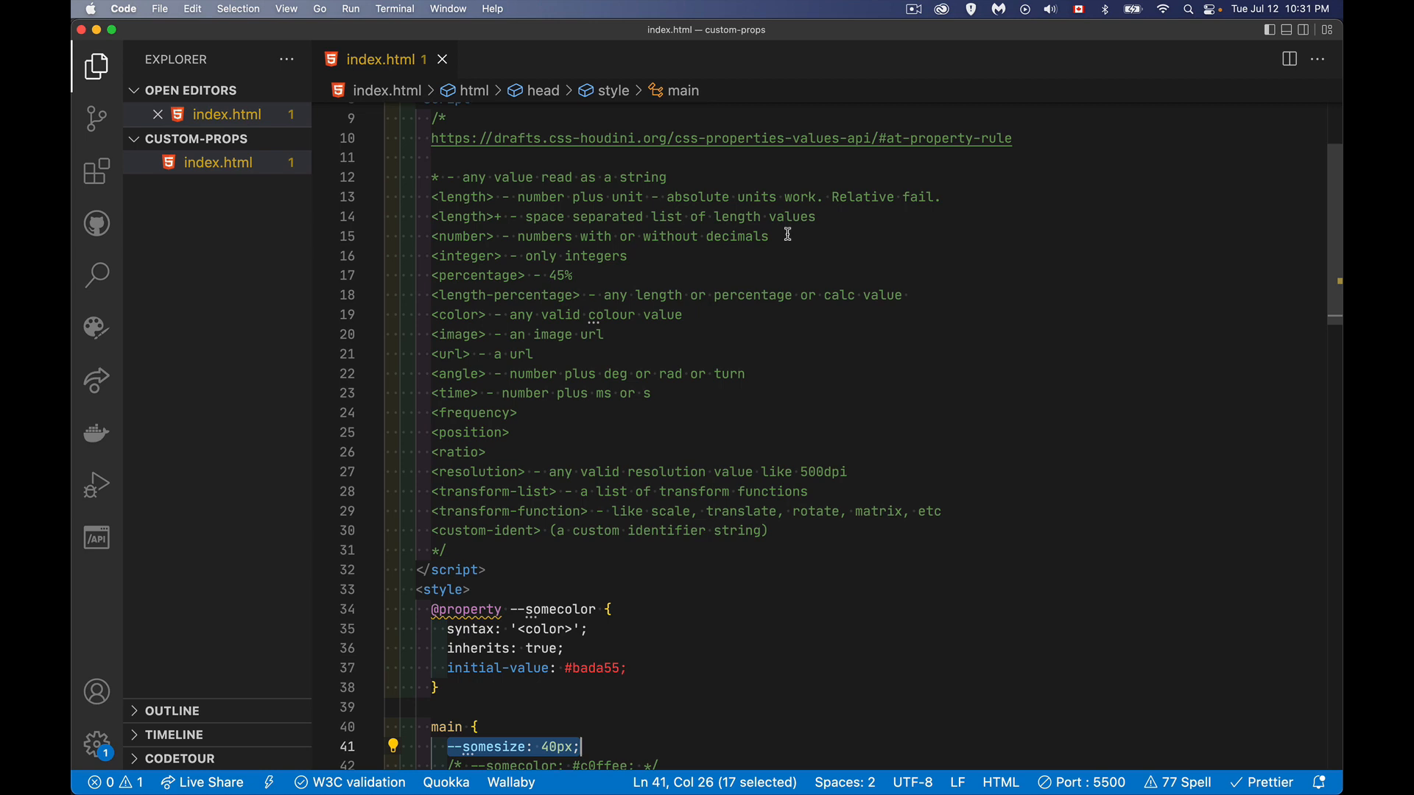
mouse_move(642, 257)
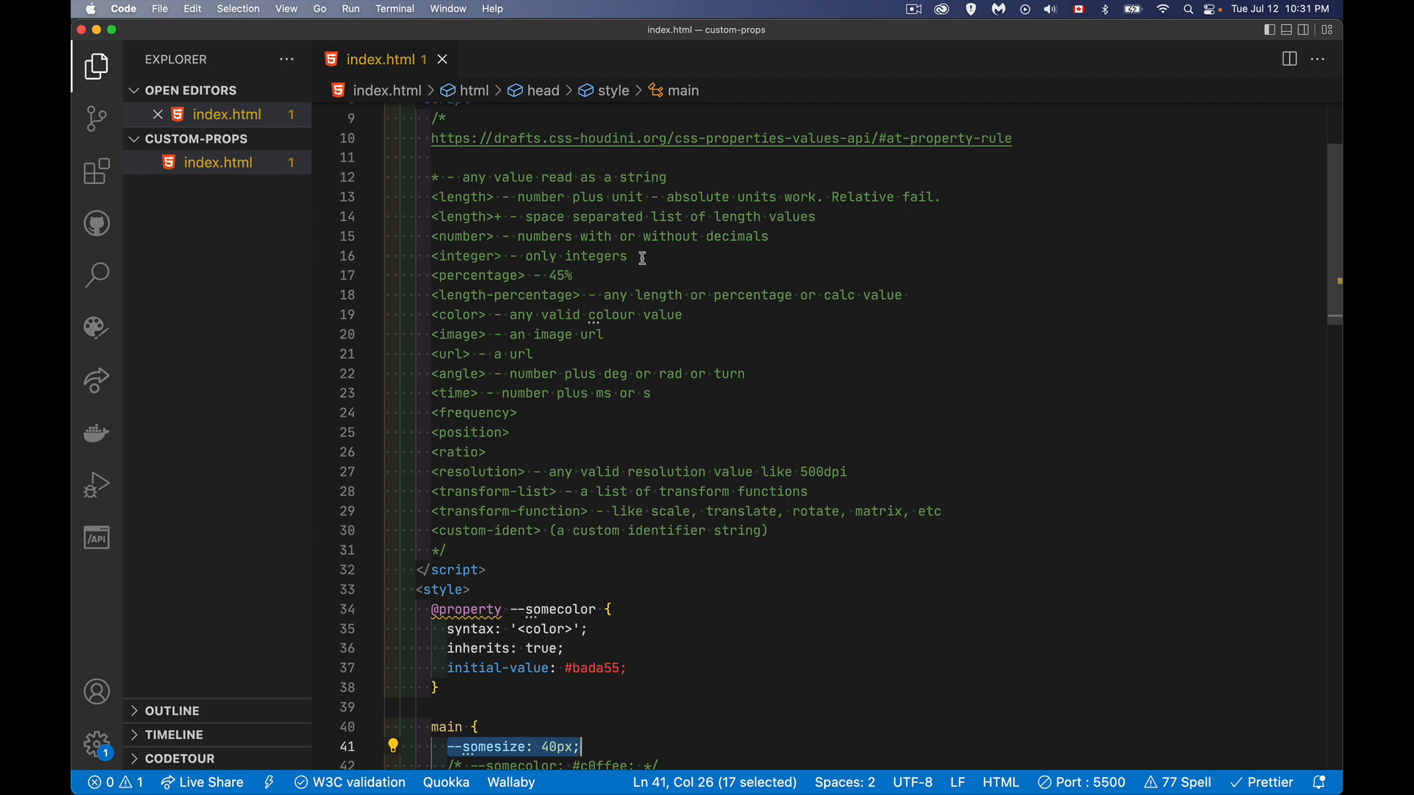
mouse_move(594, 274)
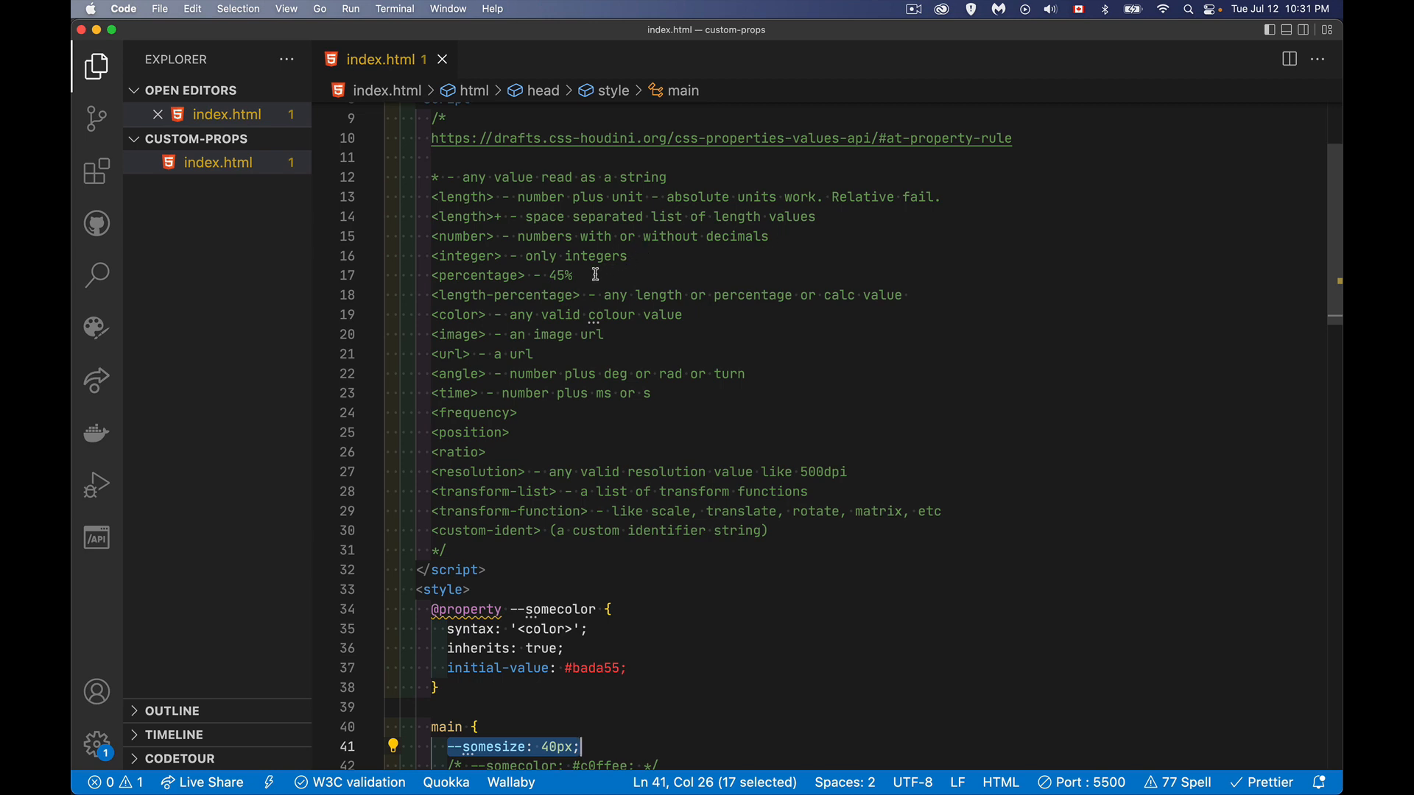
mouse_move(805, 349)
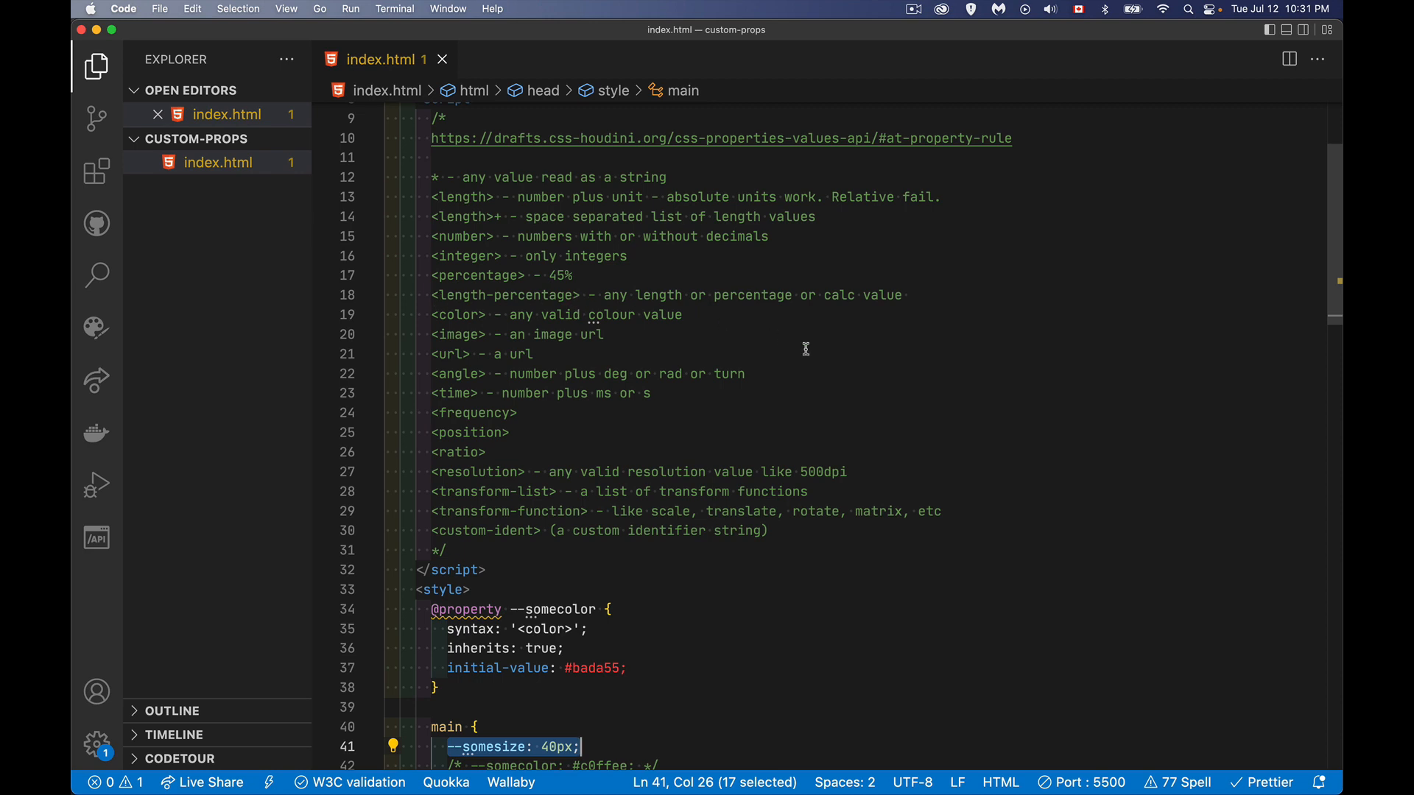
mouse_move(835, 343)
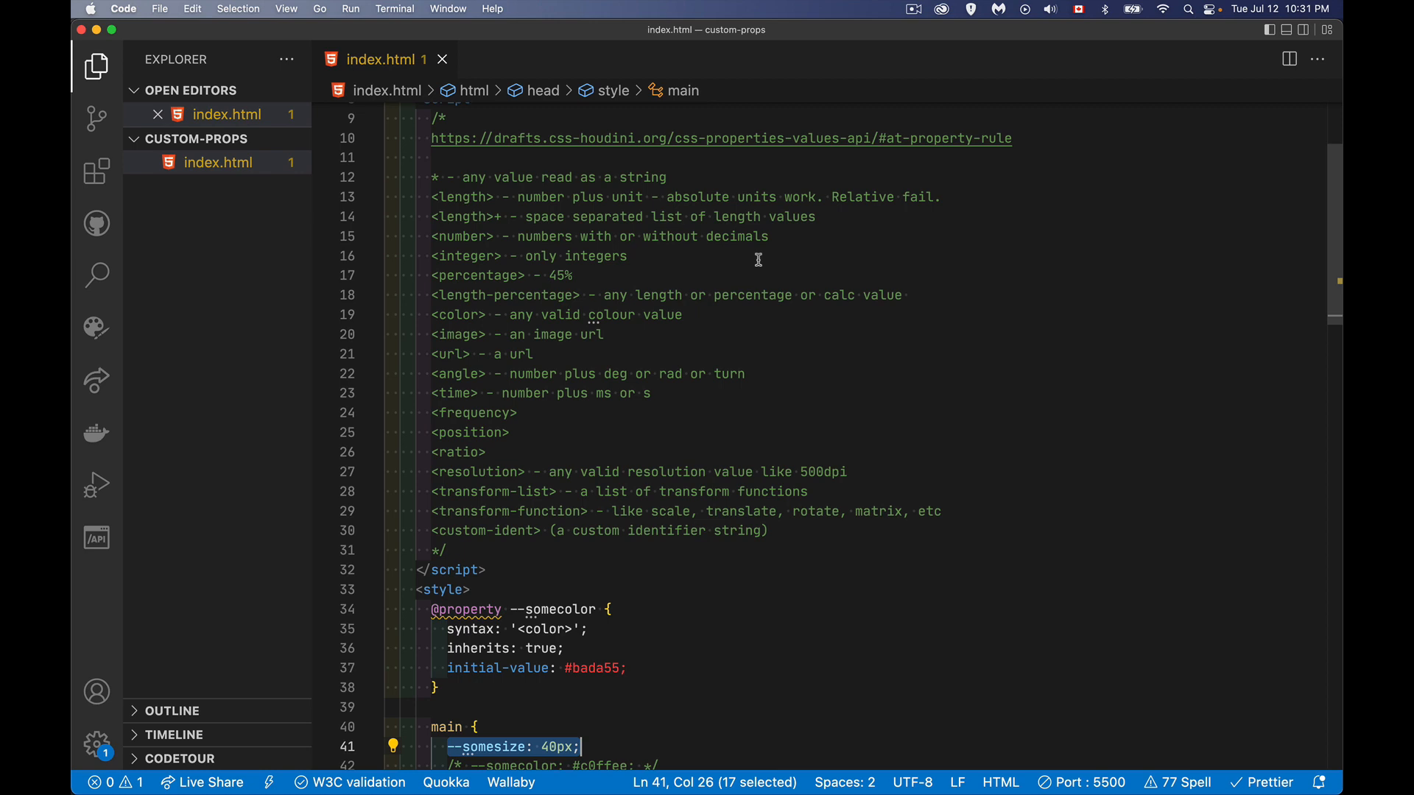
mouse_move(920, 298)
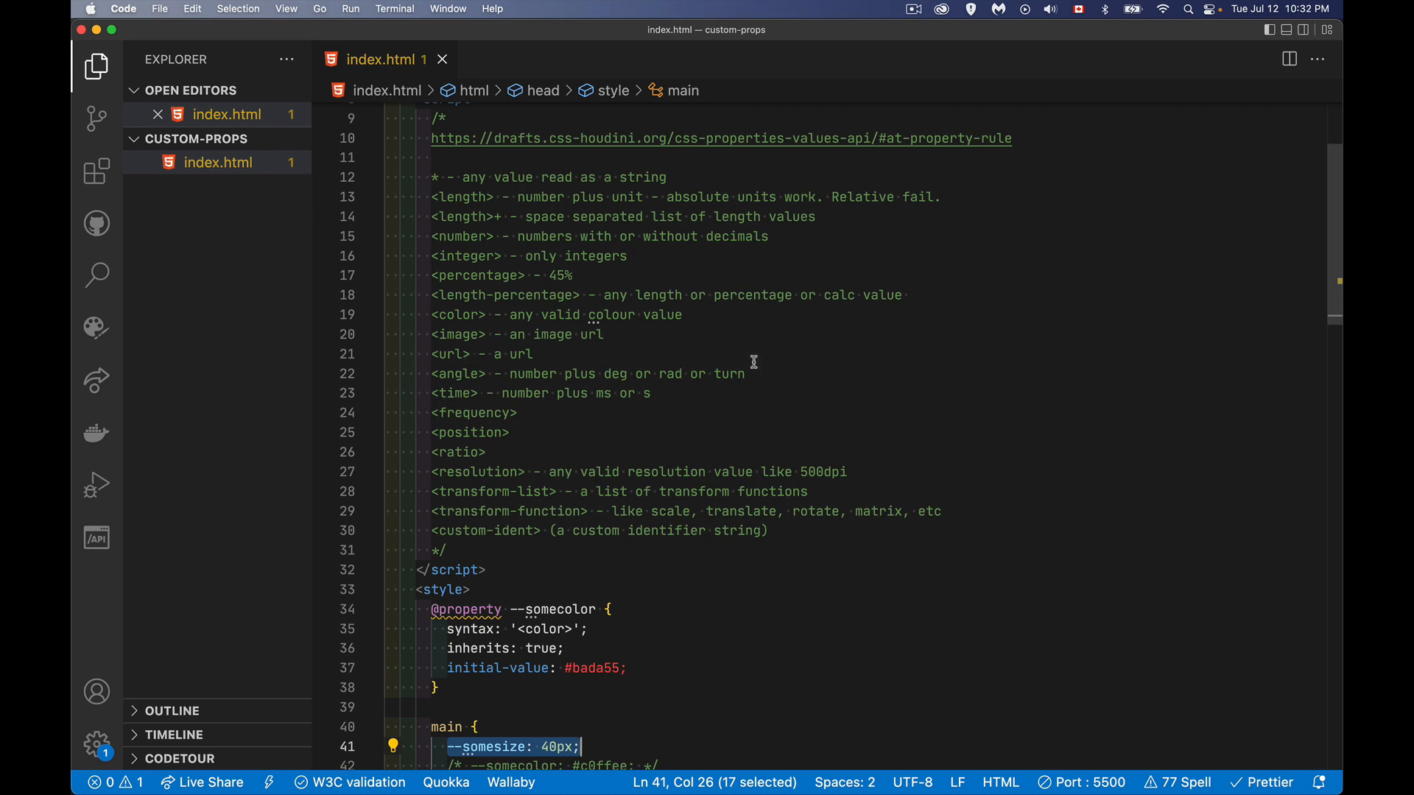
mouse_move(764, 370)
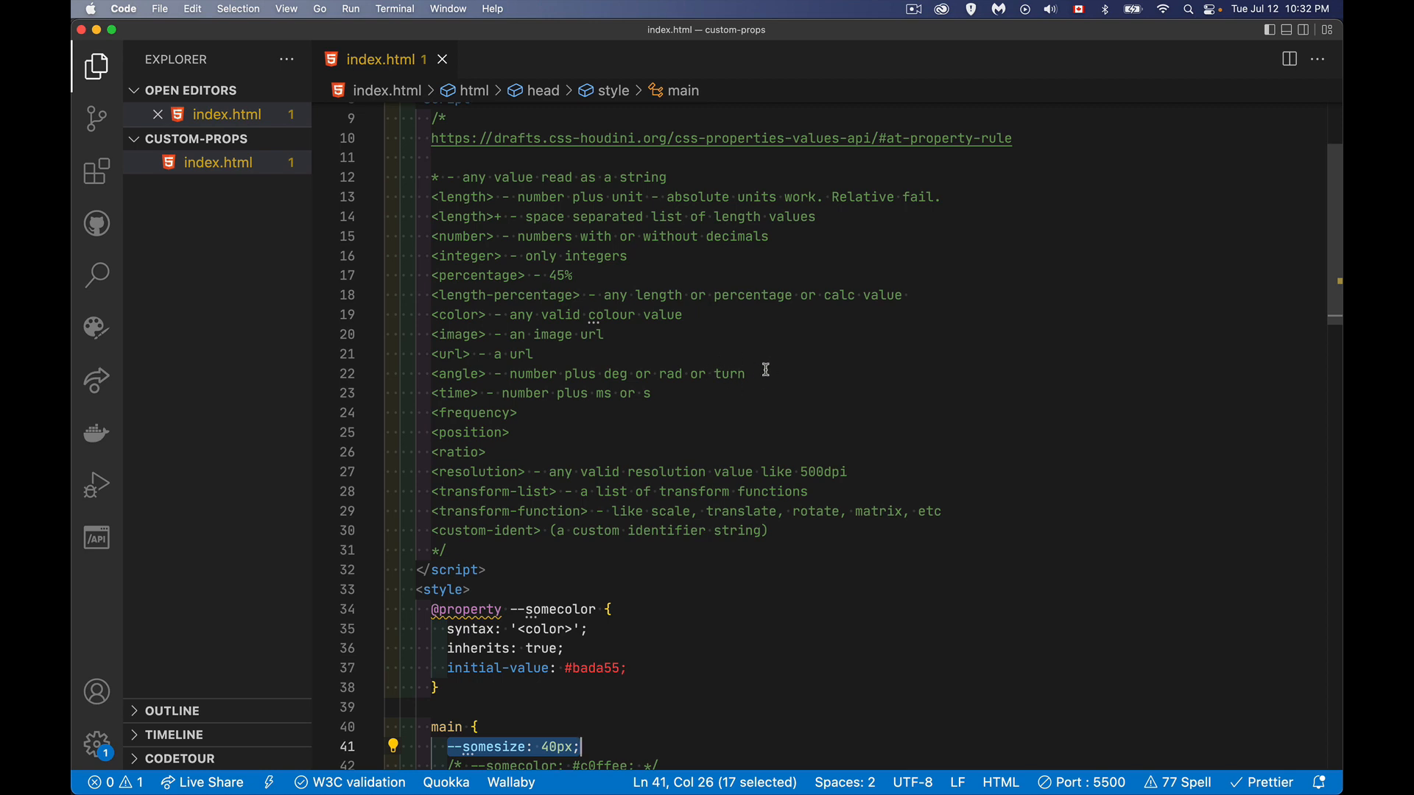
mouse_move(632, 418)
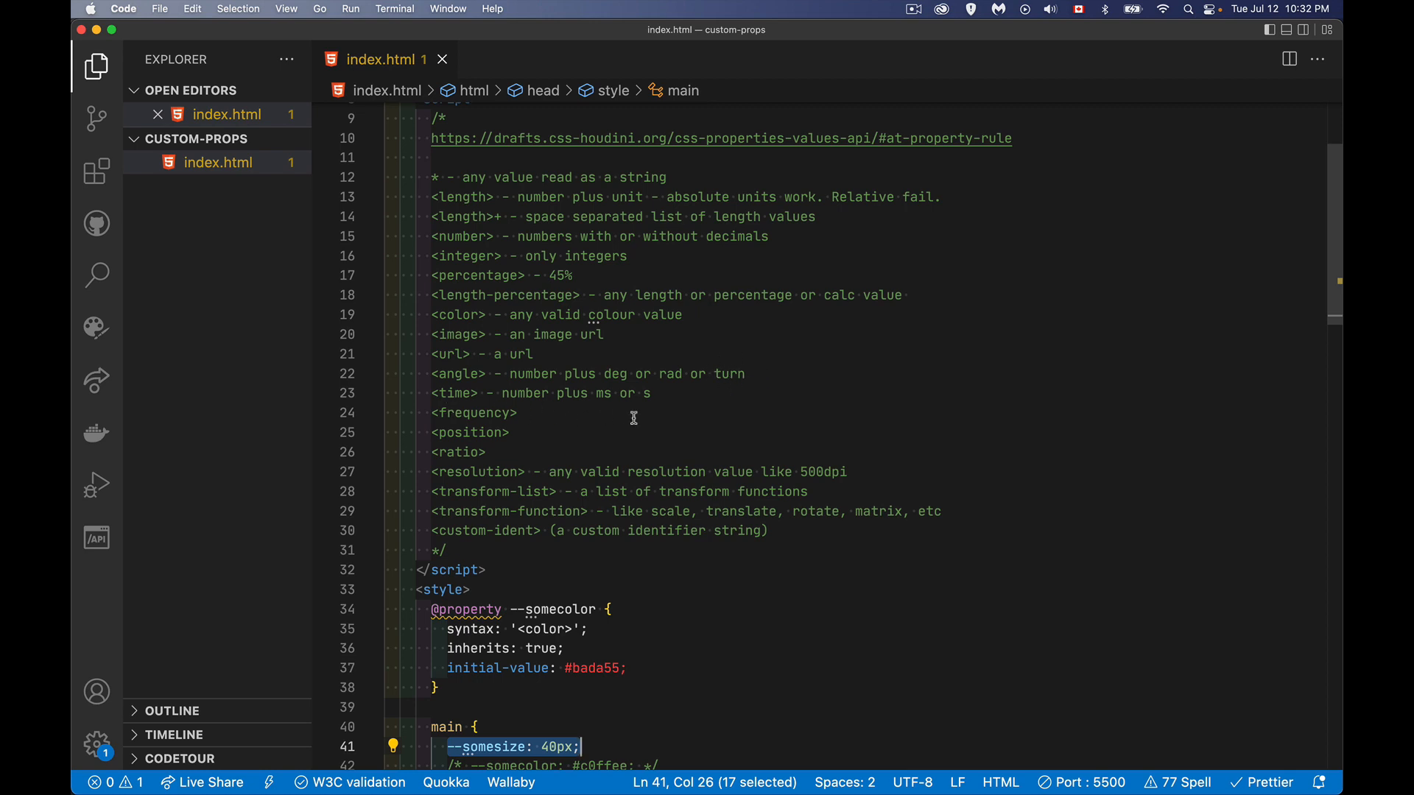
mouse_move(544, 418)
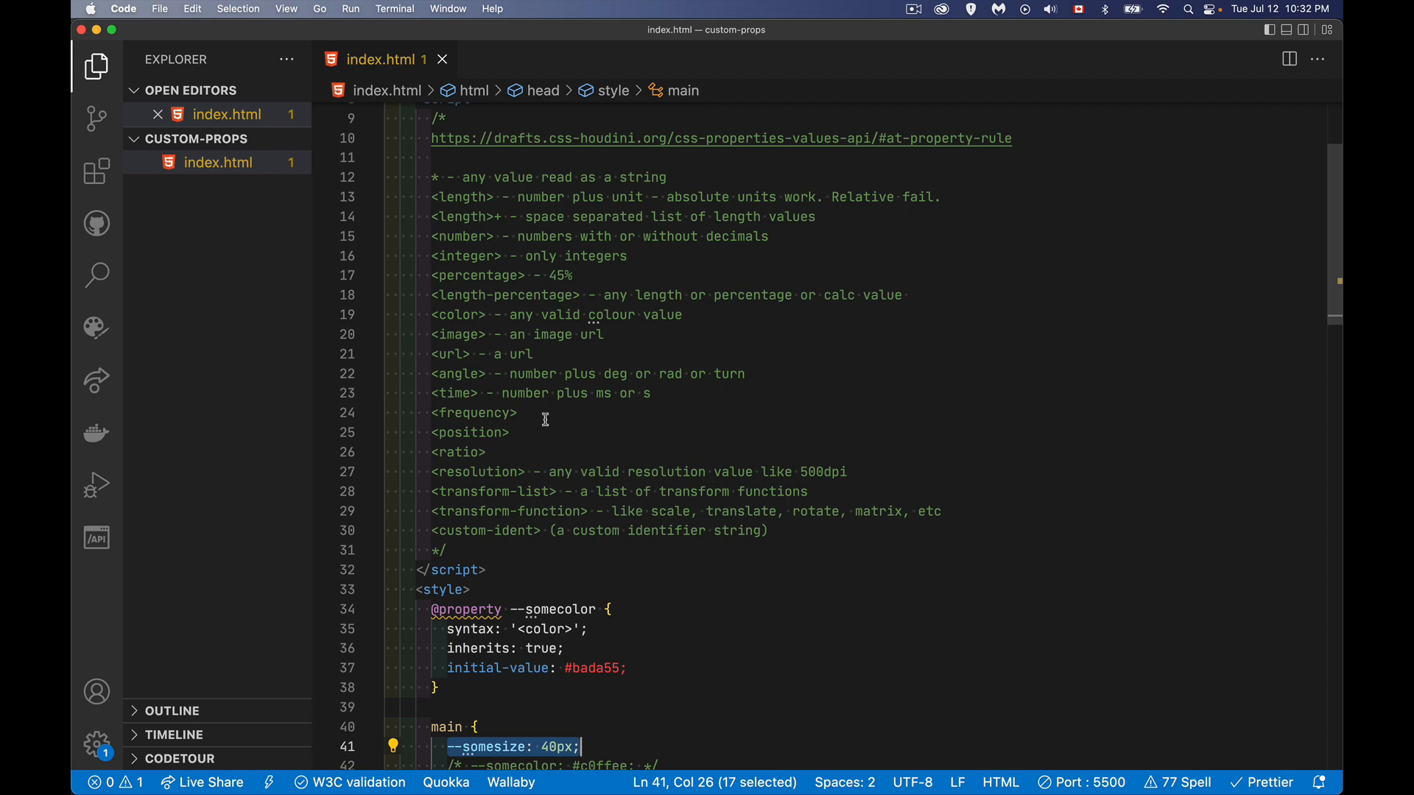
mouse_move(555, 514)
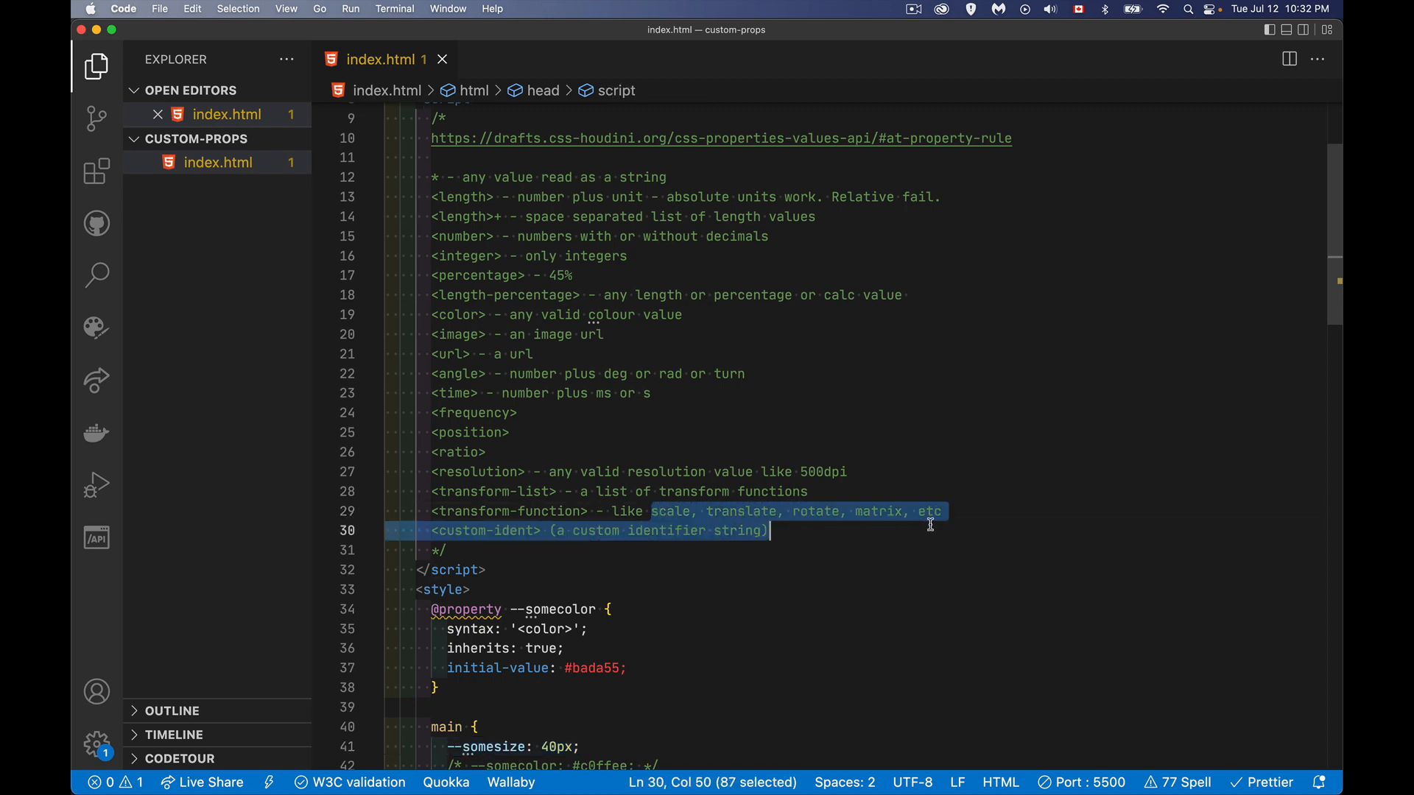
click(939, 511)
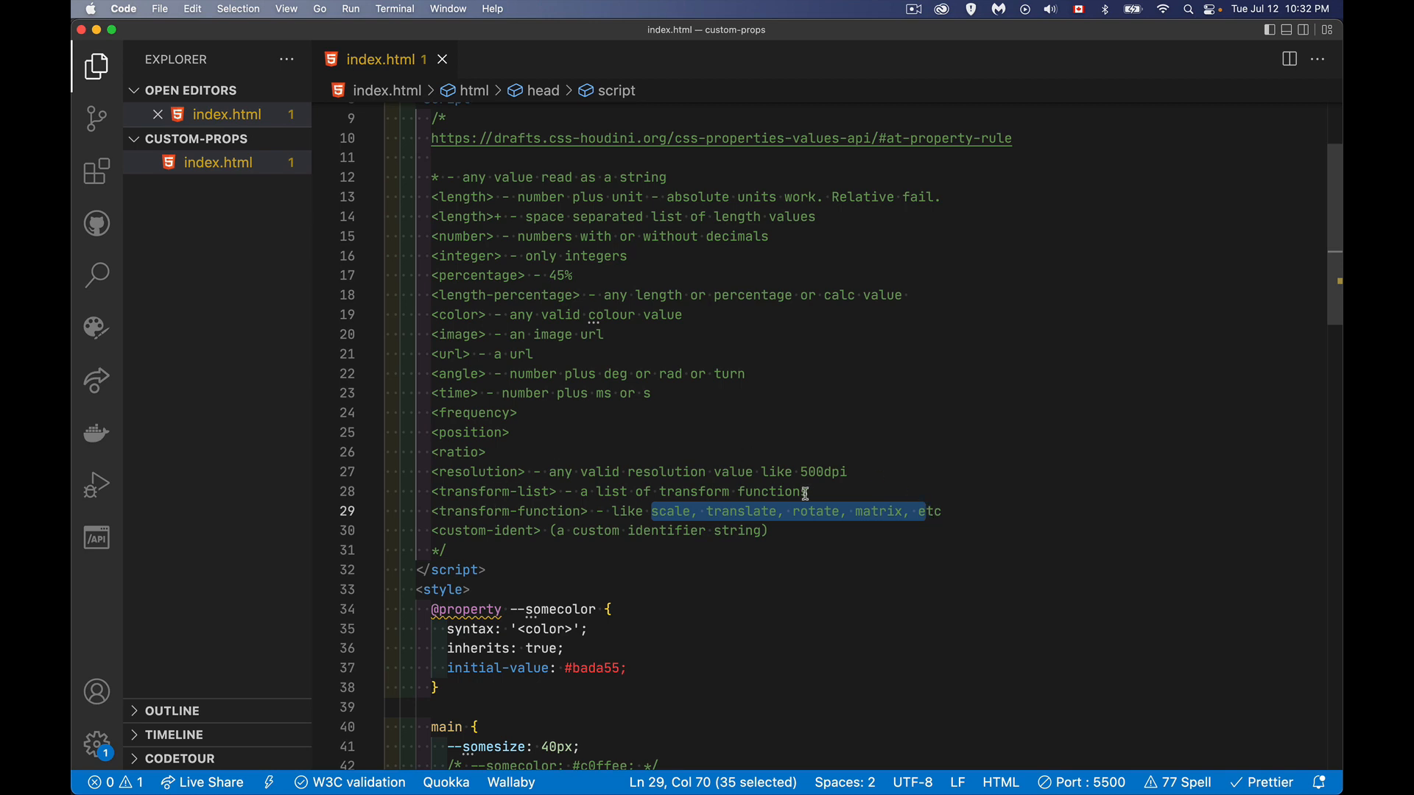
click(771, 530)
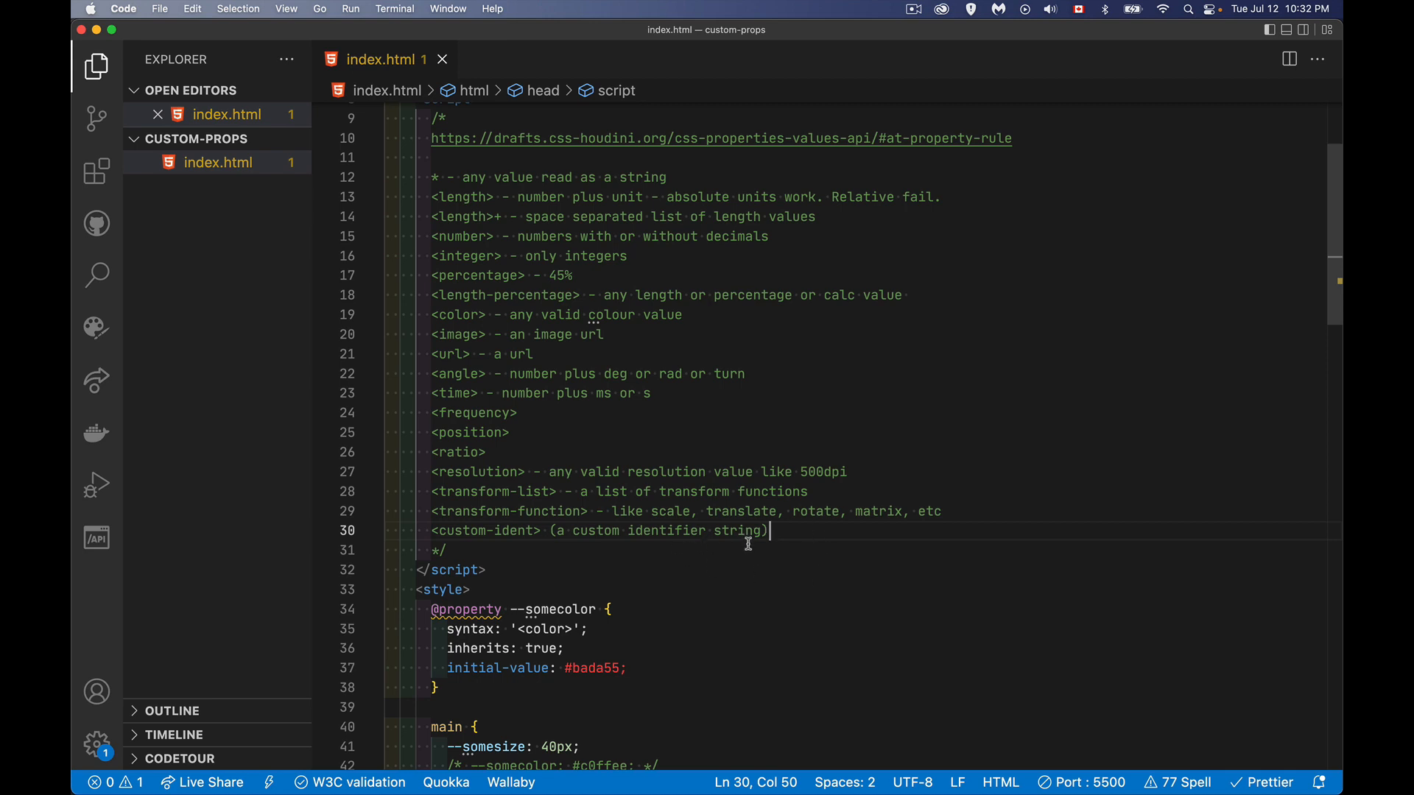
mouse_move(820, 561)
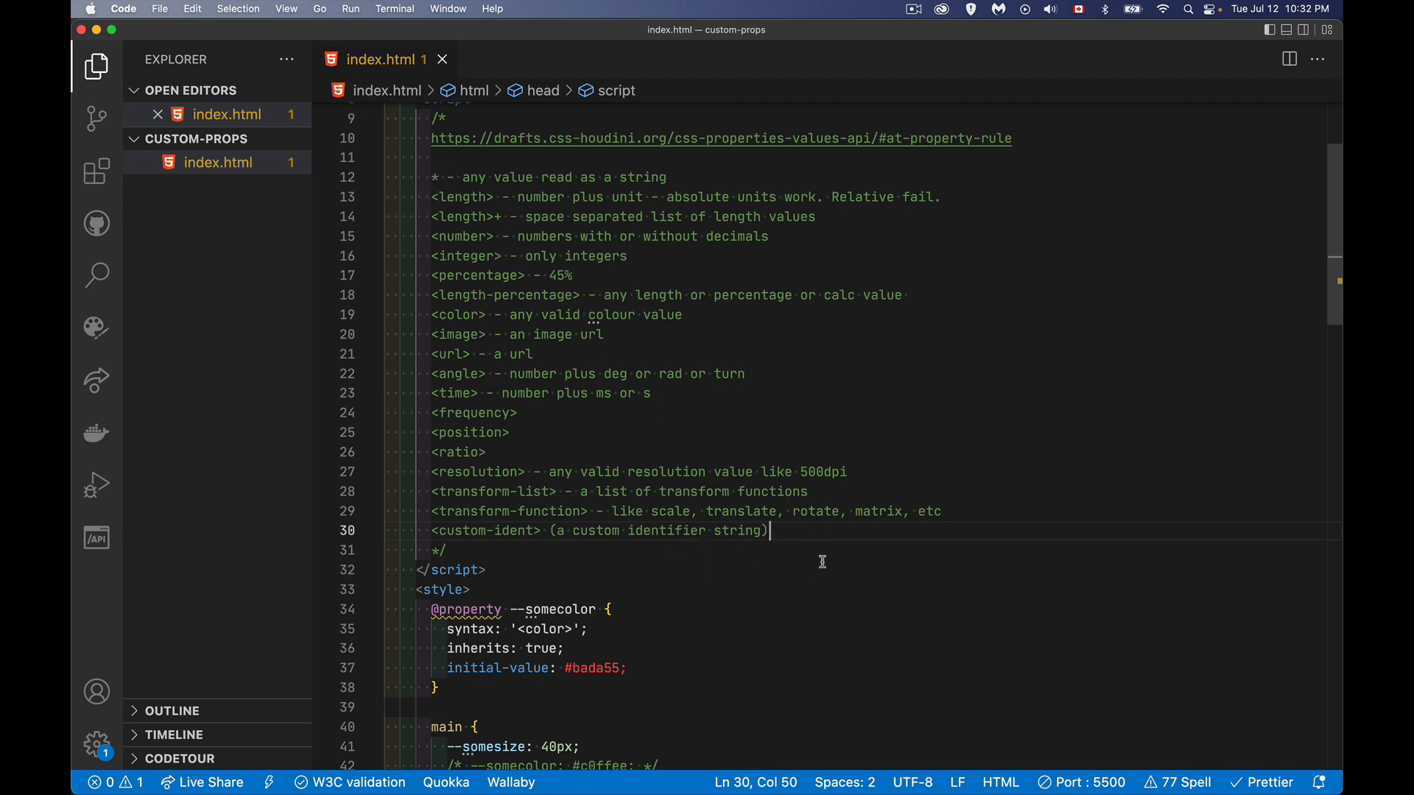
scroll(down, 3)
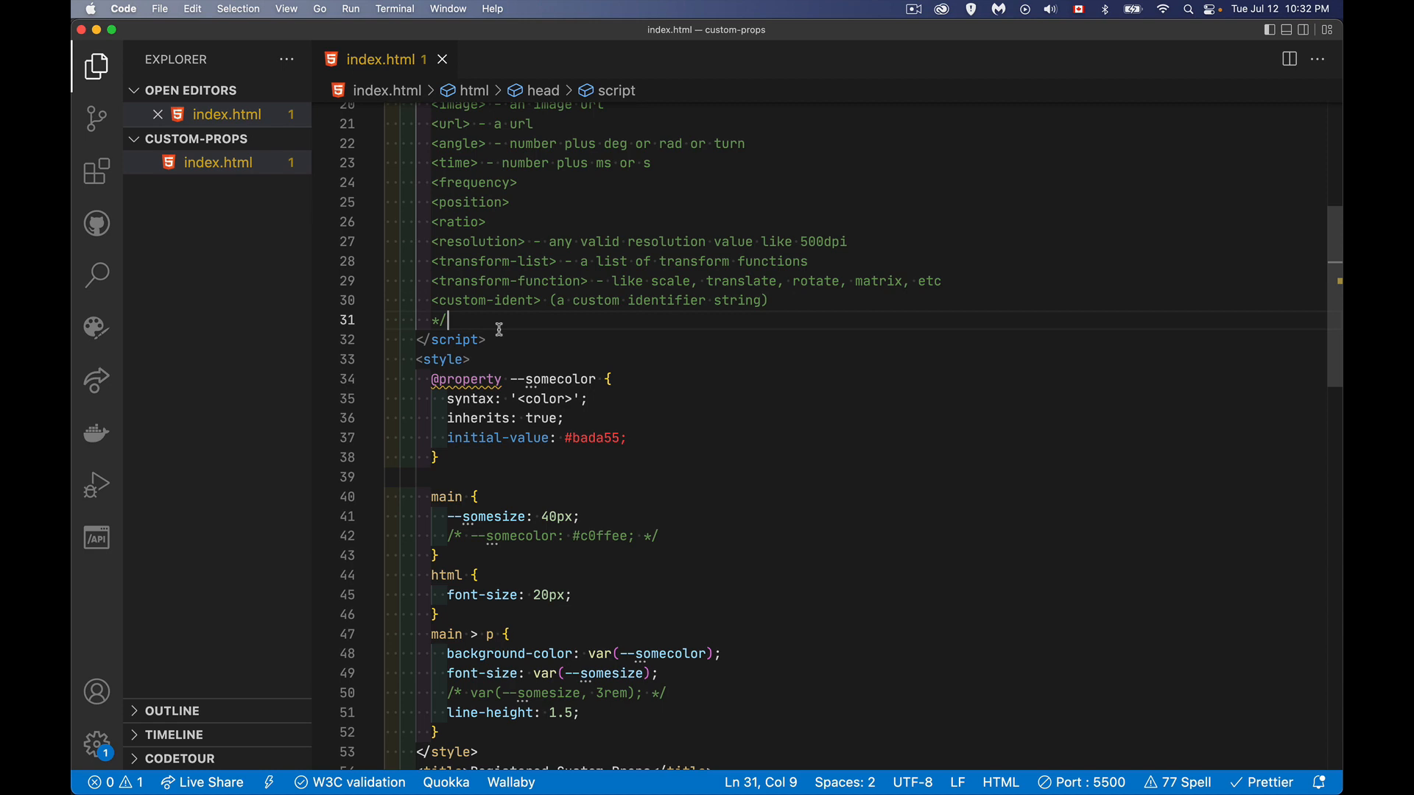
- Write CSS.registerProperty({ name: '' }) on a new line after the script comment
key(enter)
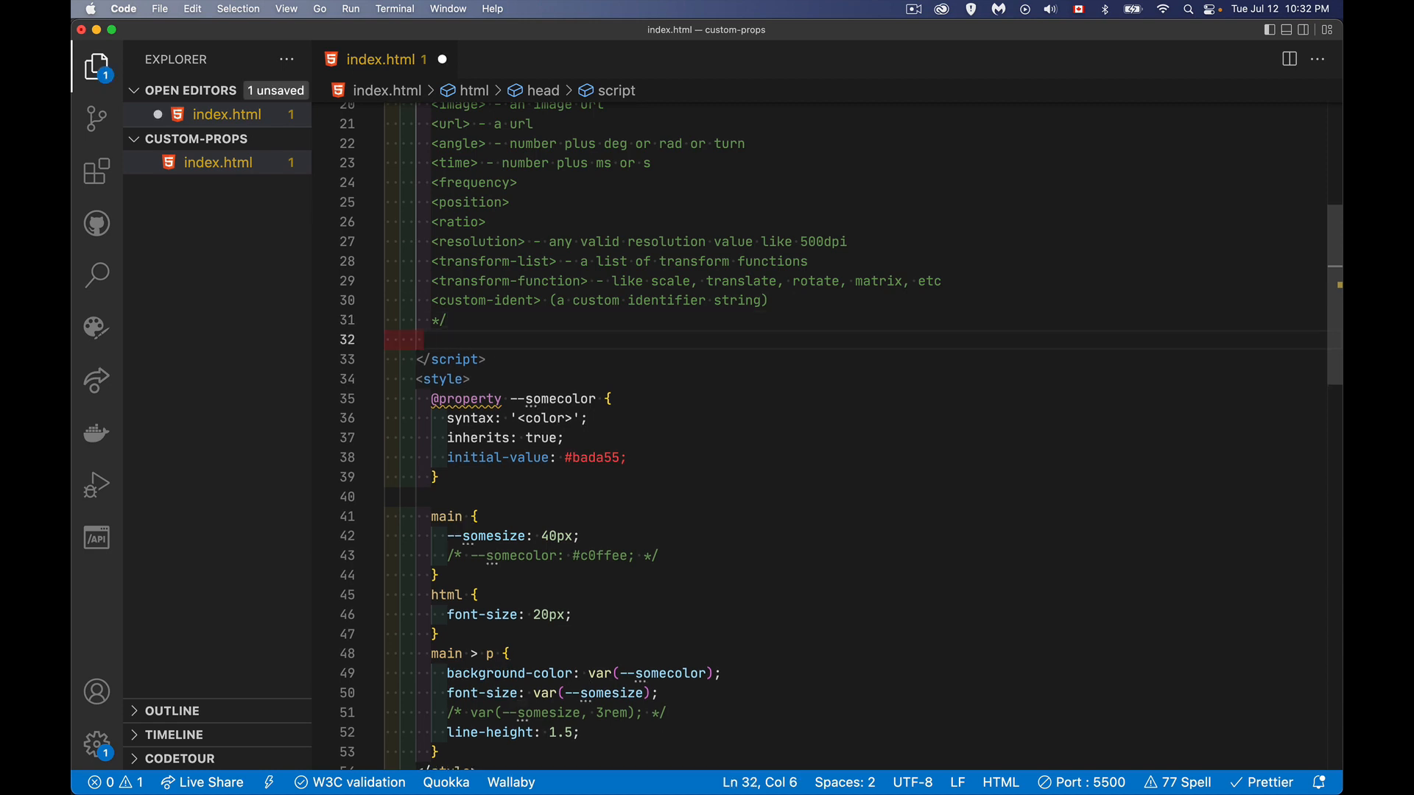
text(CSS)
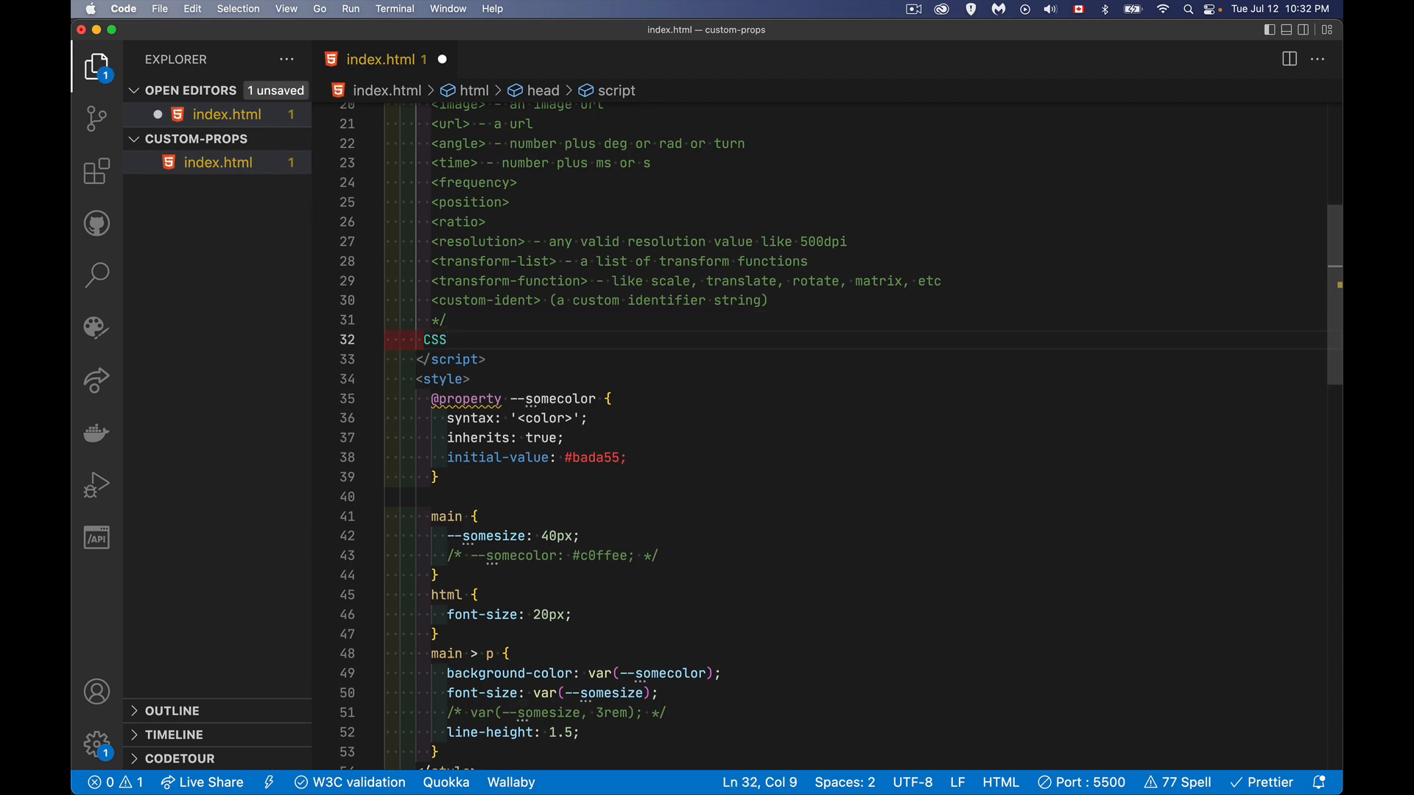
click(458, 341)
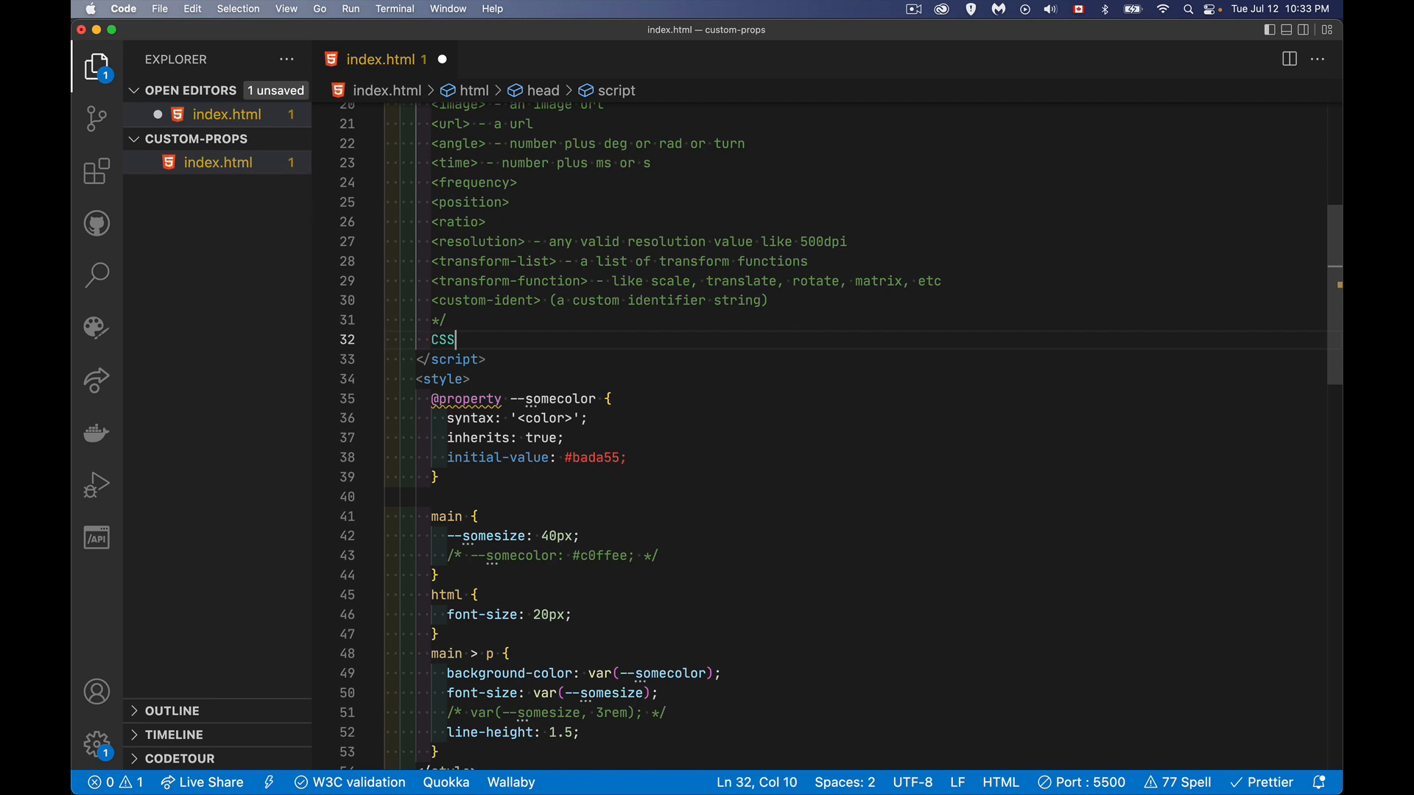
text(.re)
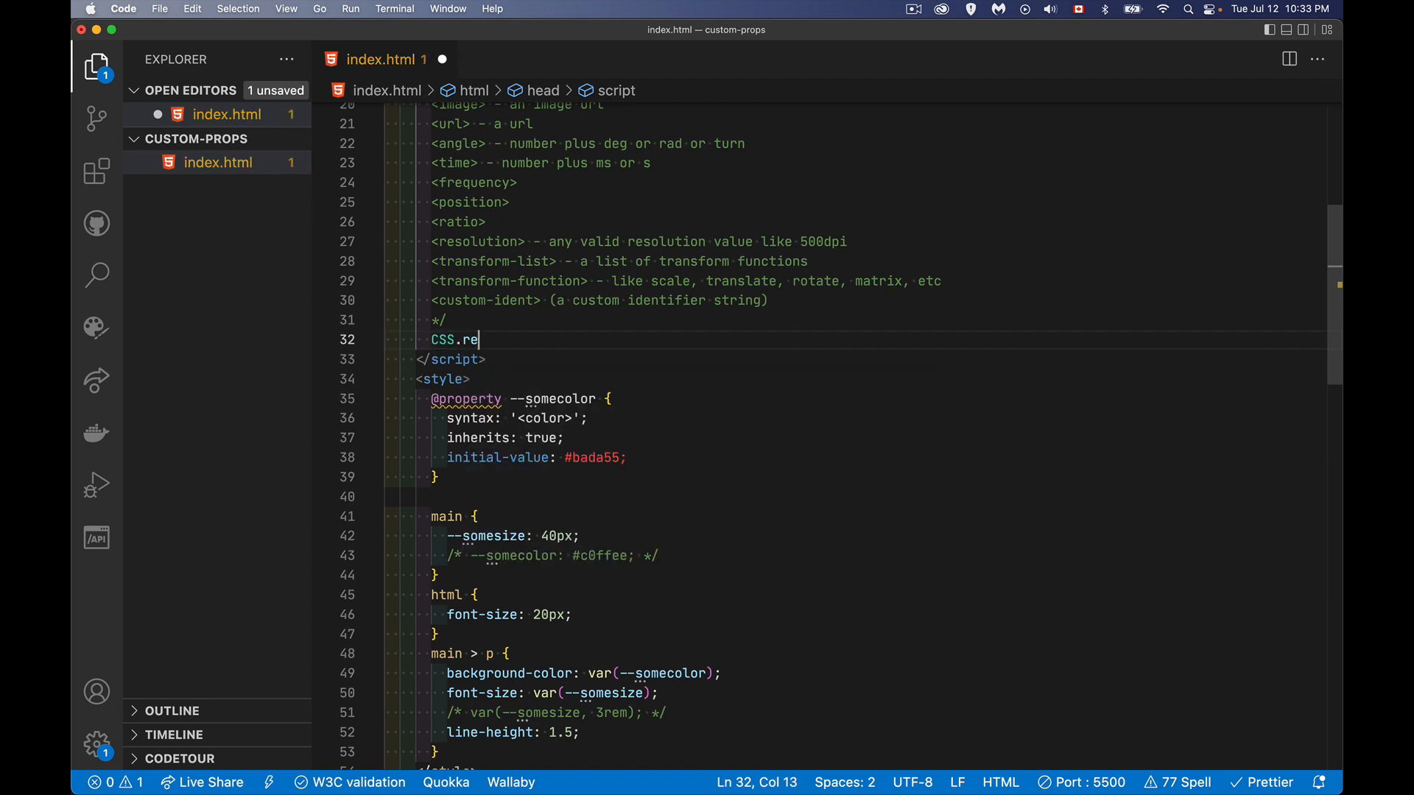
text(gister)
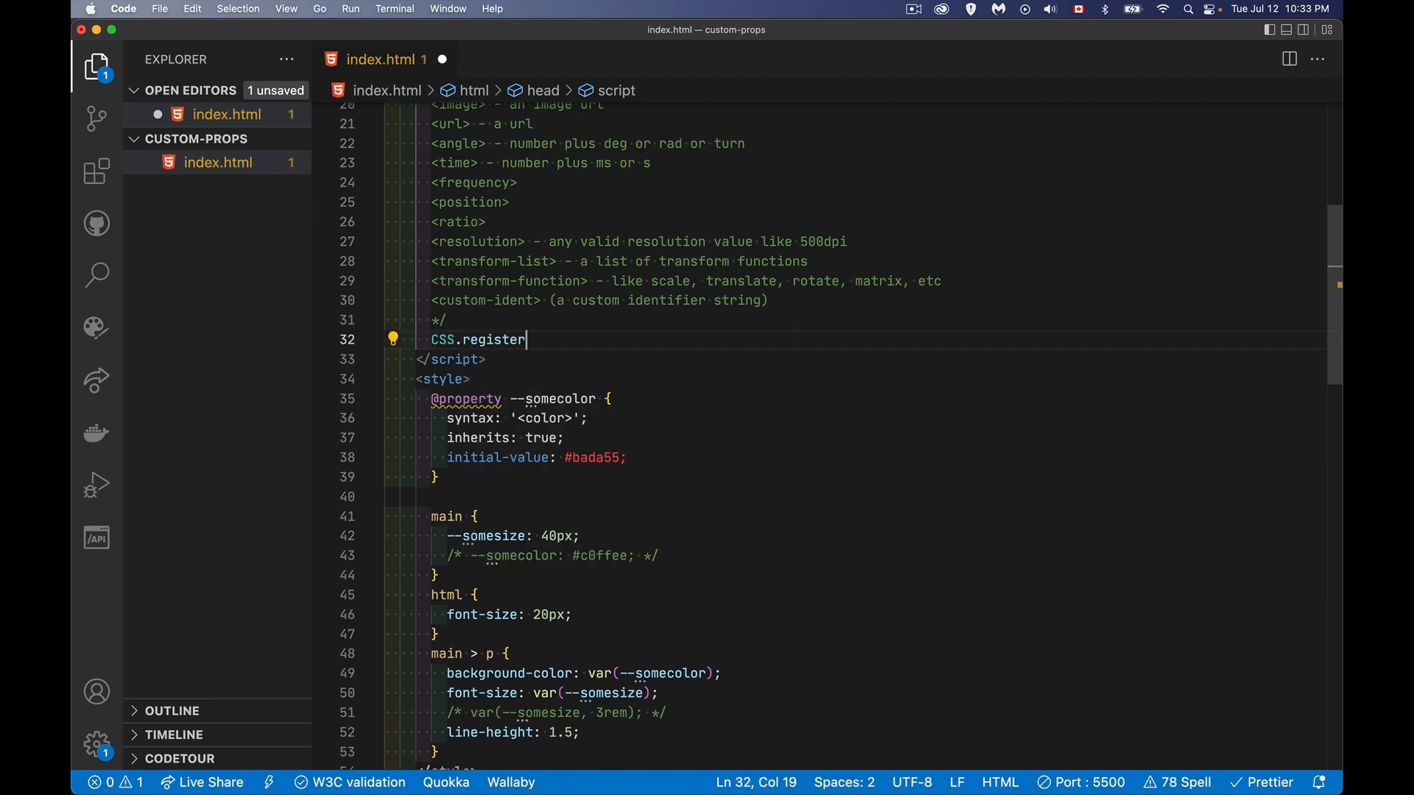
text(Property()
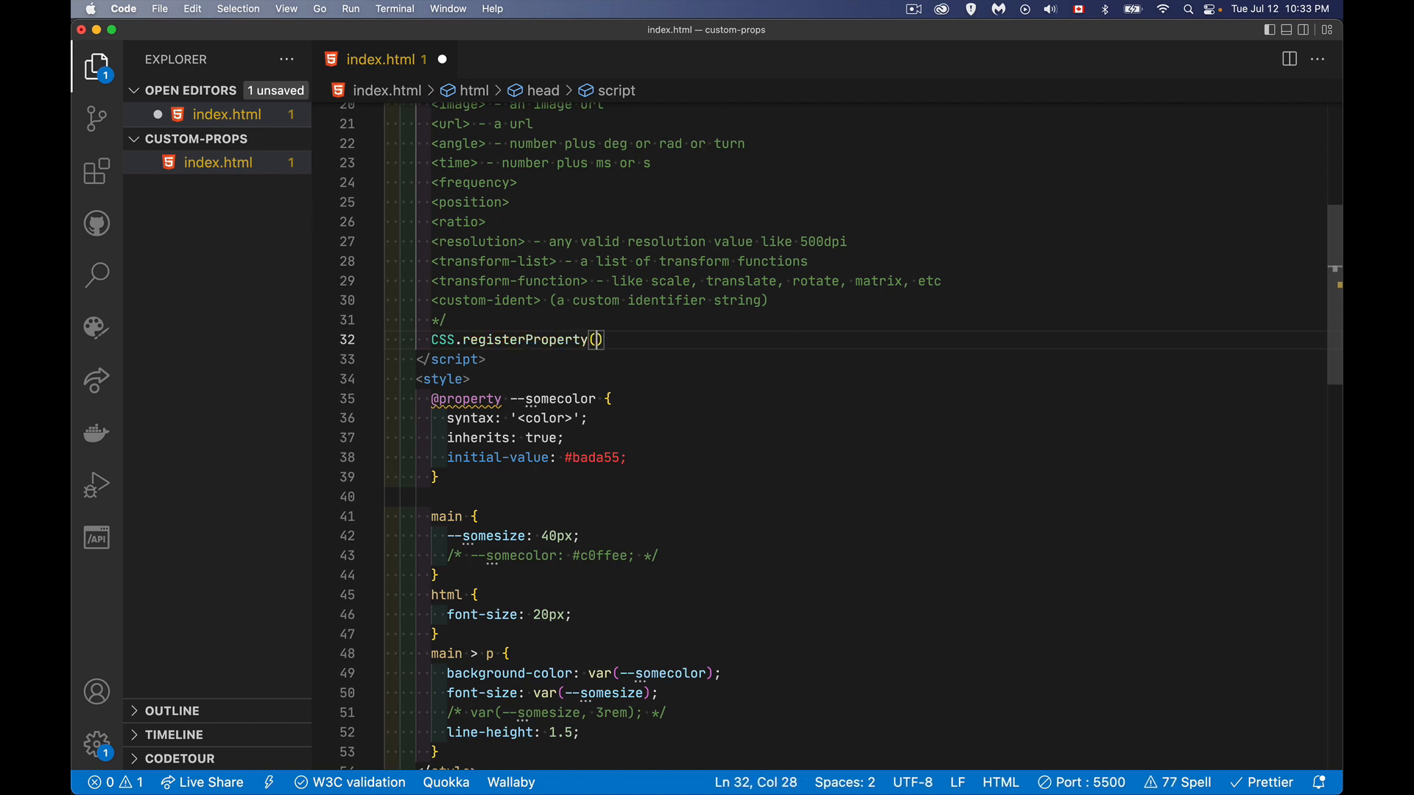
text({)
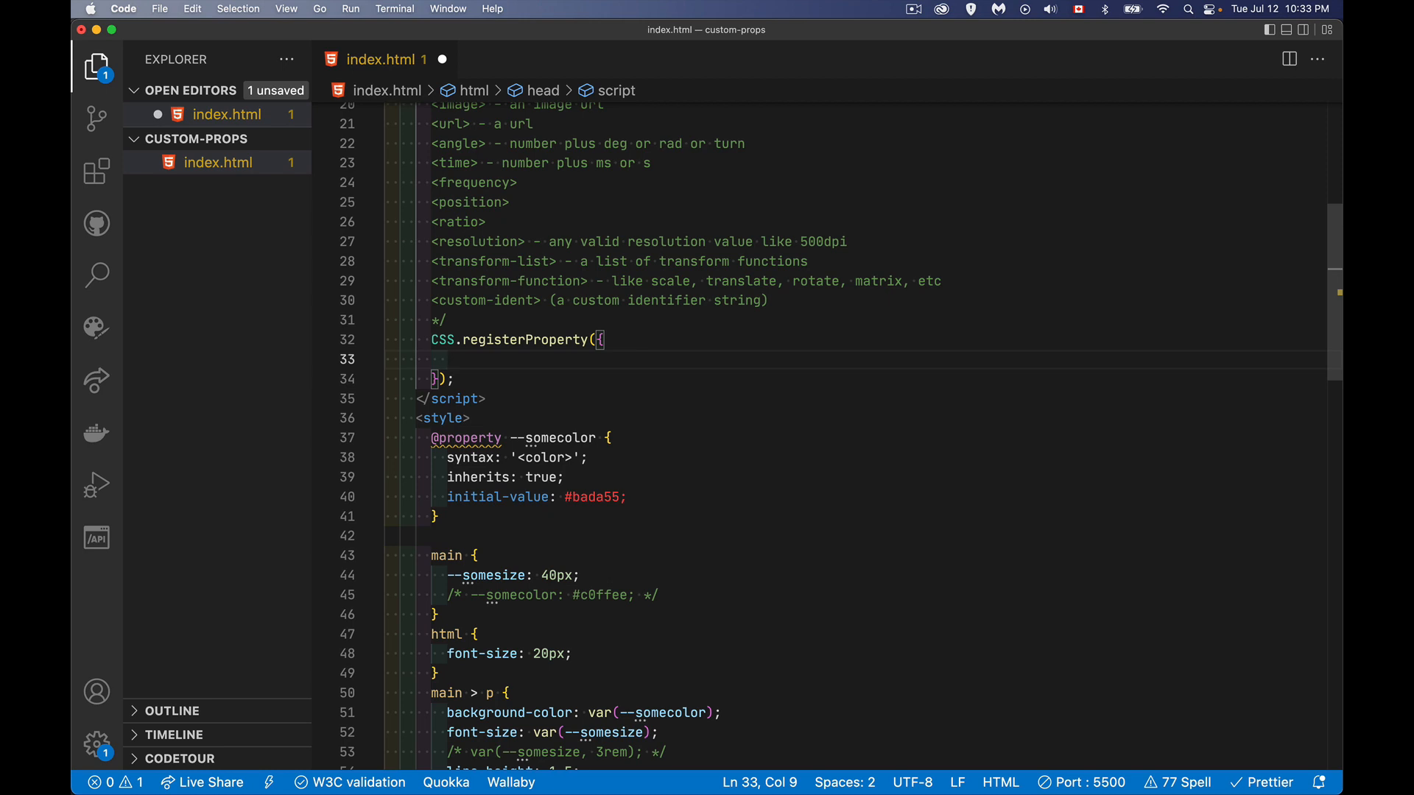
text(name:)
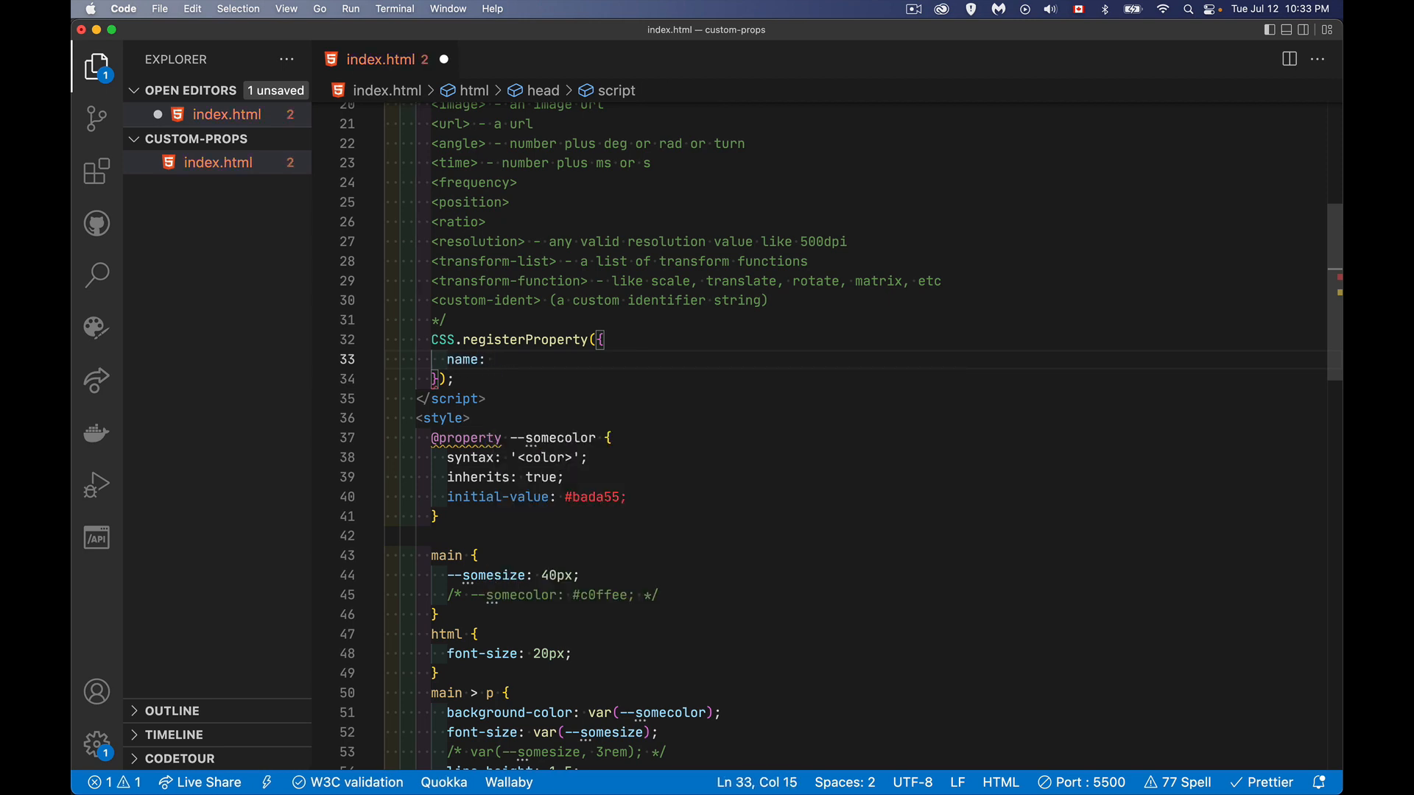
text('')
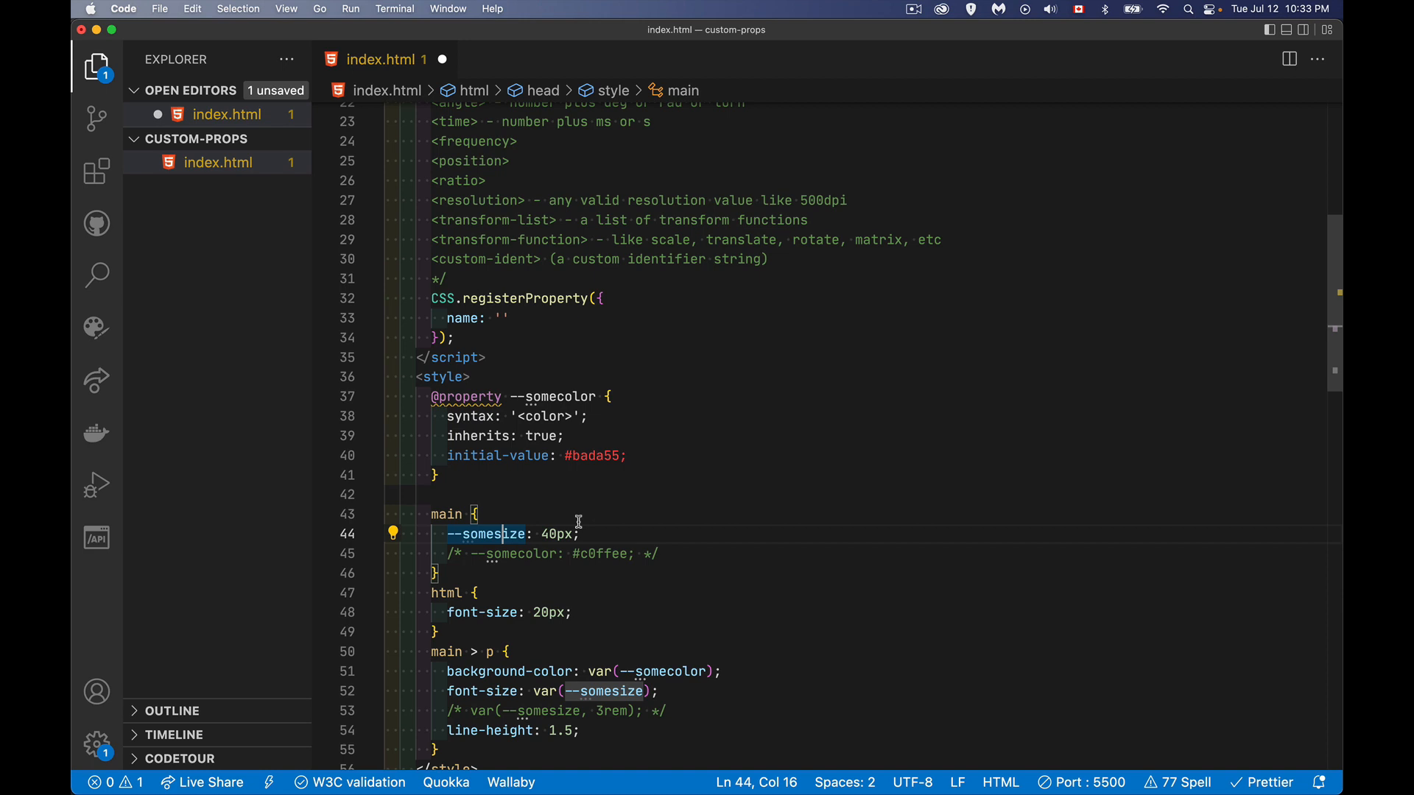
- Name the registered property '--somesize' with syntax '<length>'
key(cmd+/)
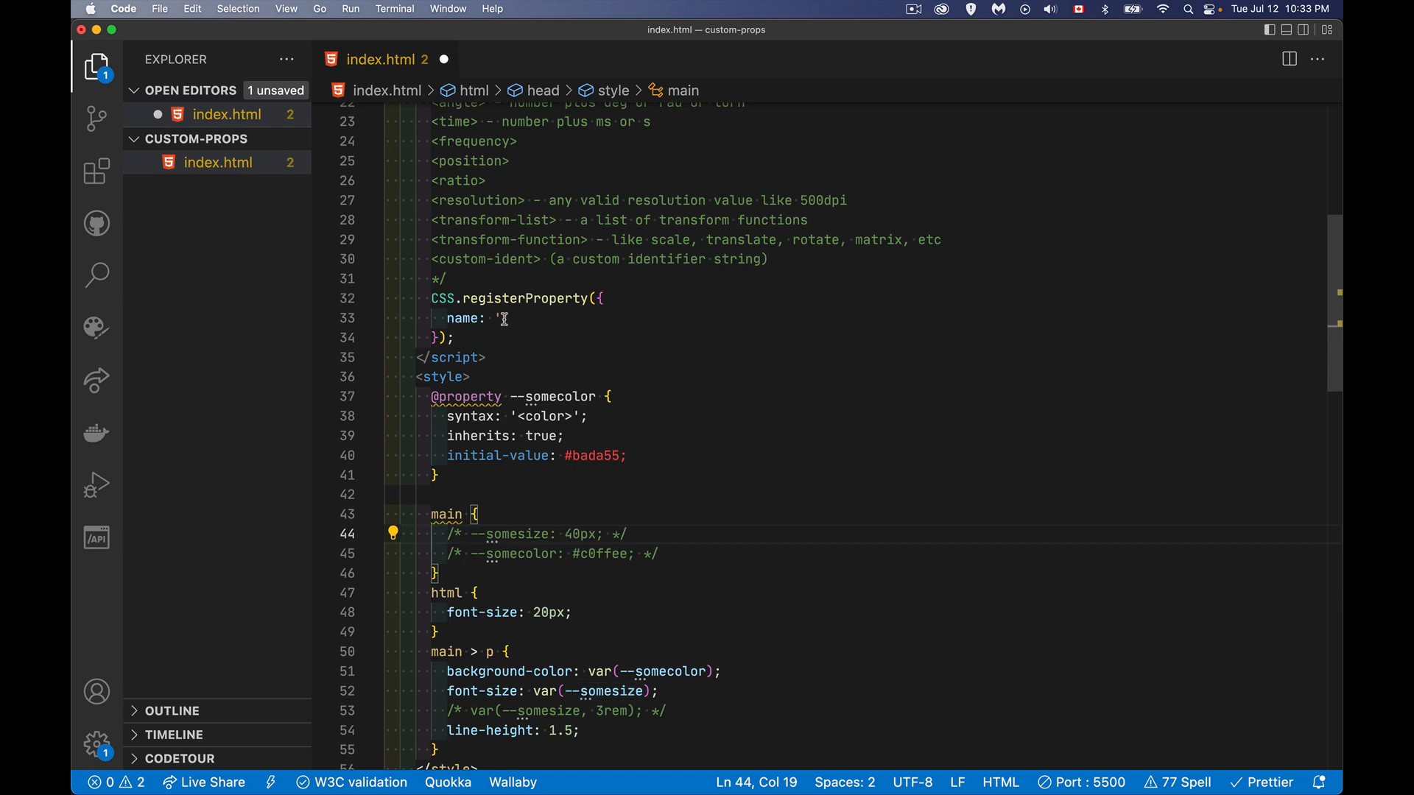
text(-)
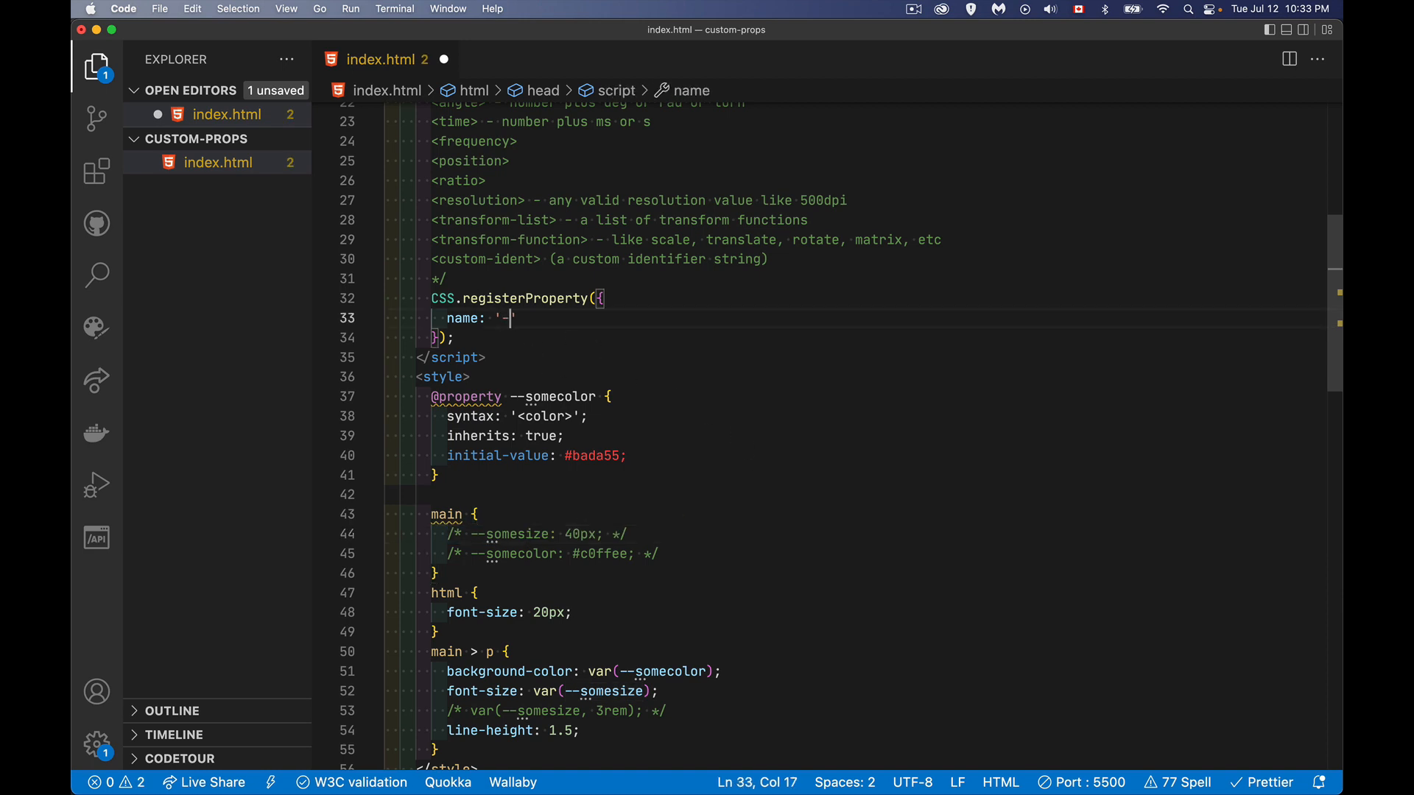
text(-somesize)
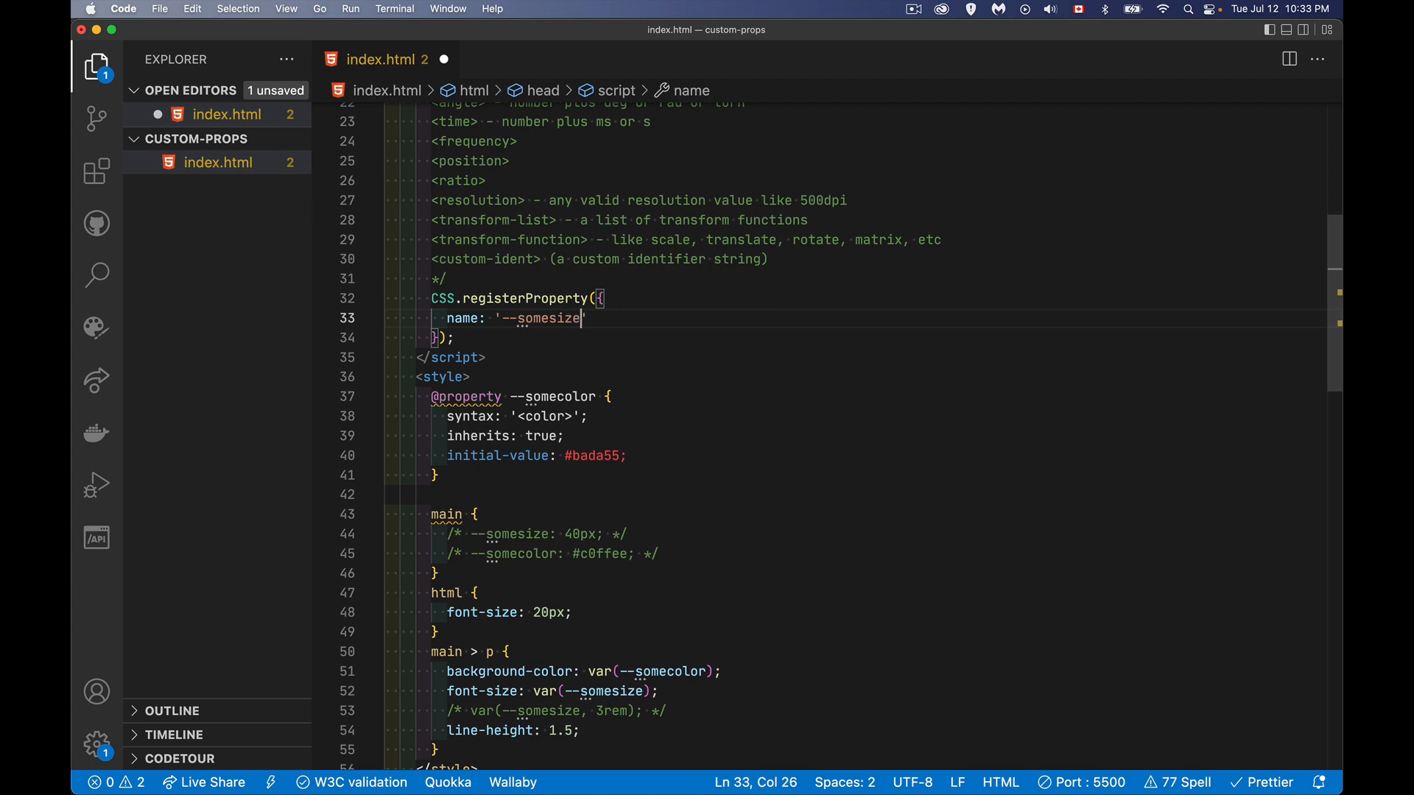
text(,)
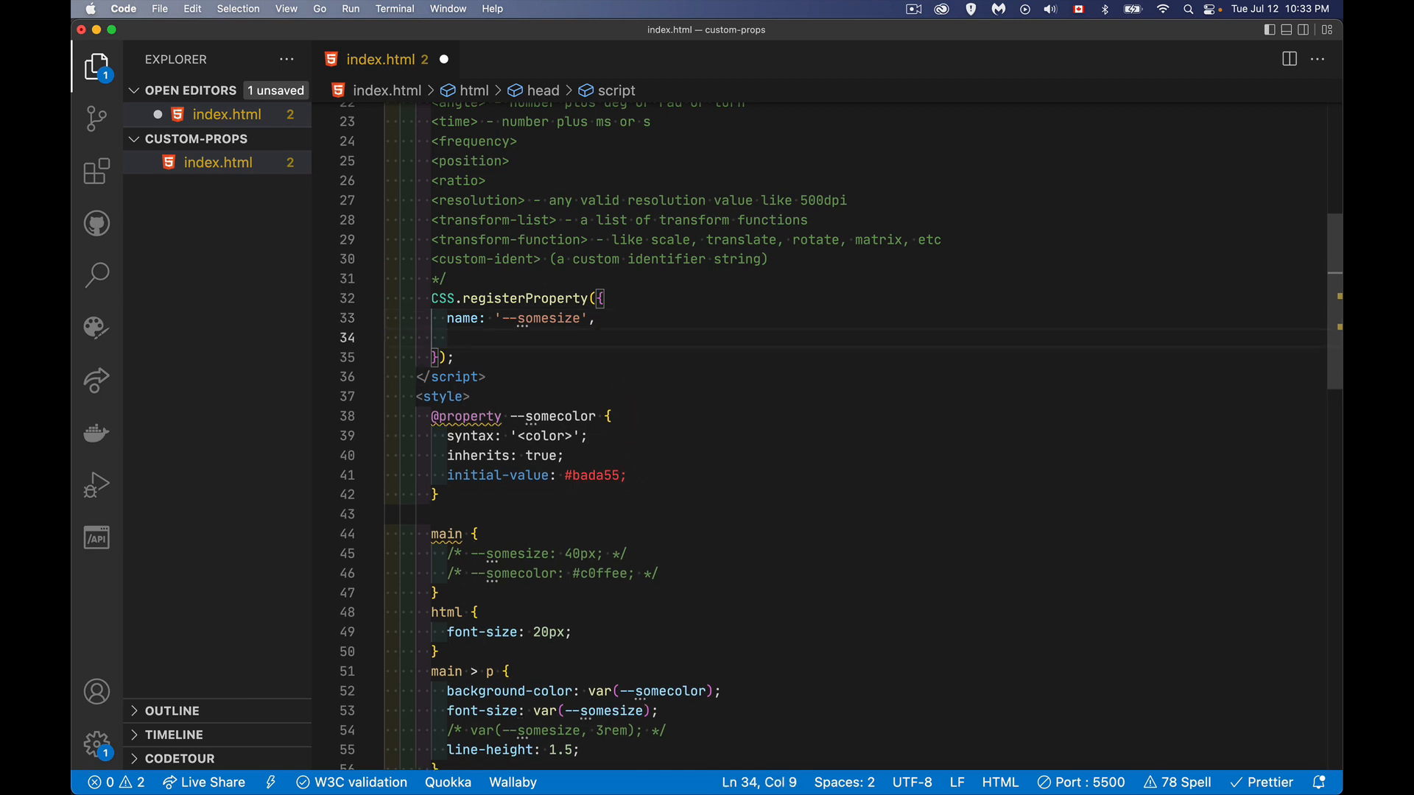
text(syn)
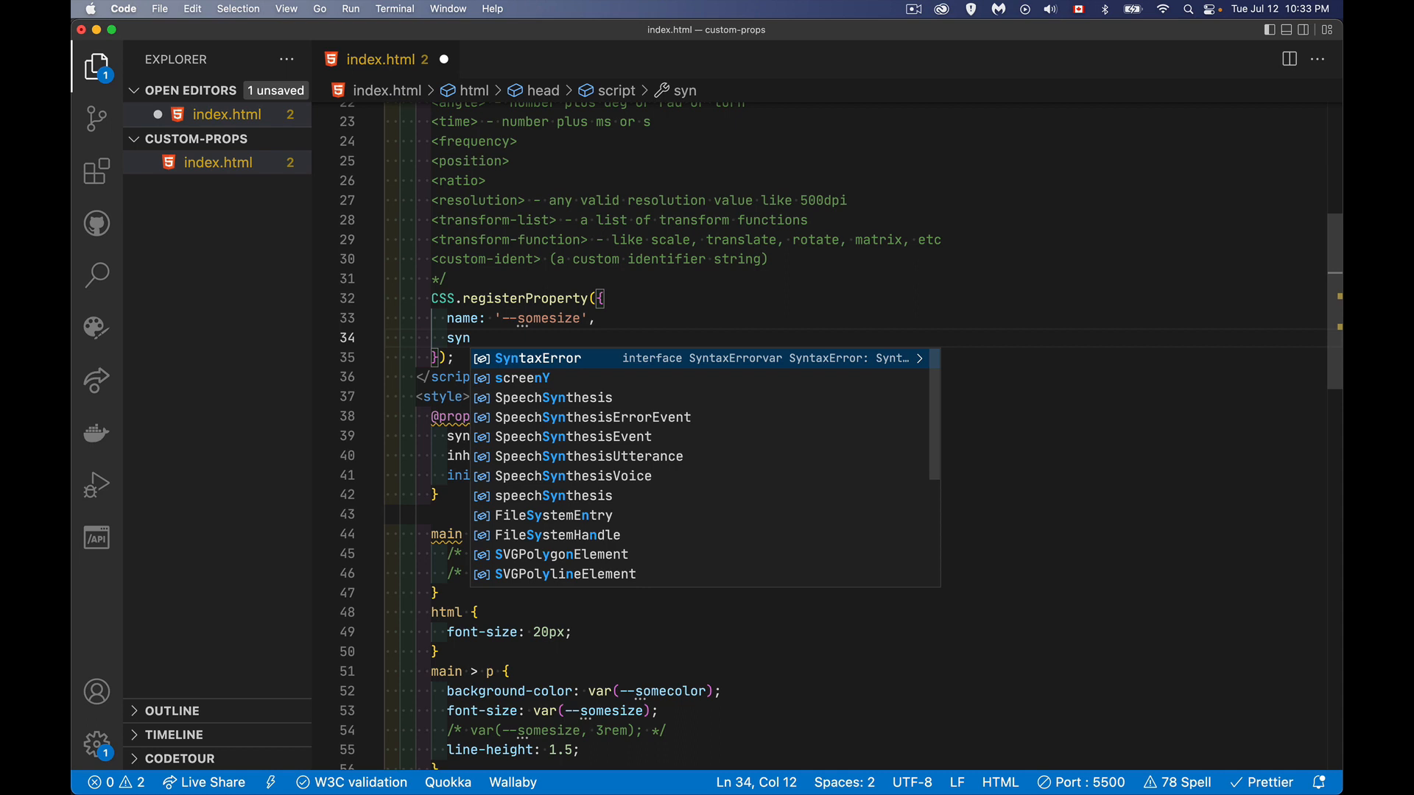
text(tax:)
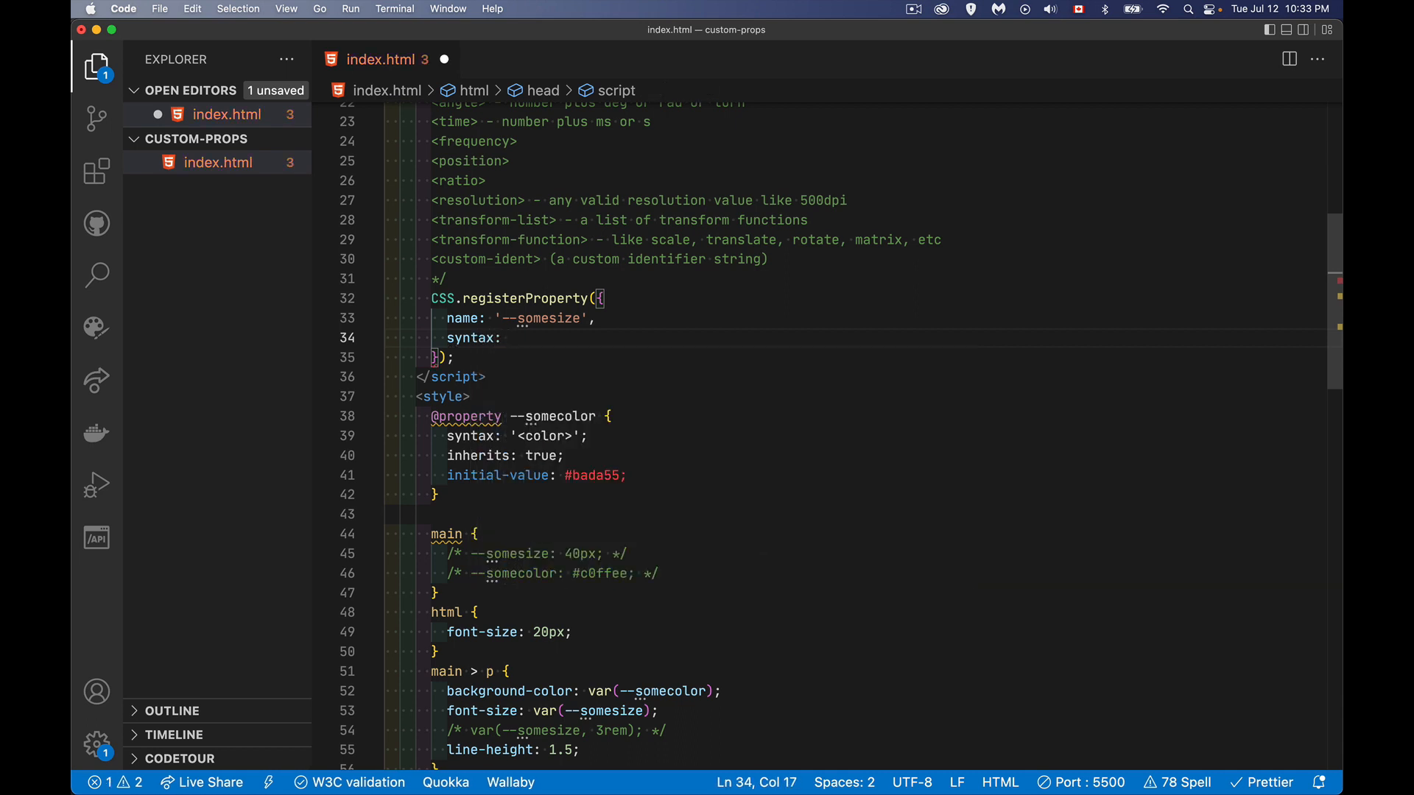
text('<)
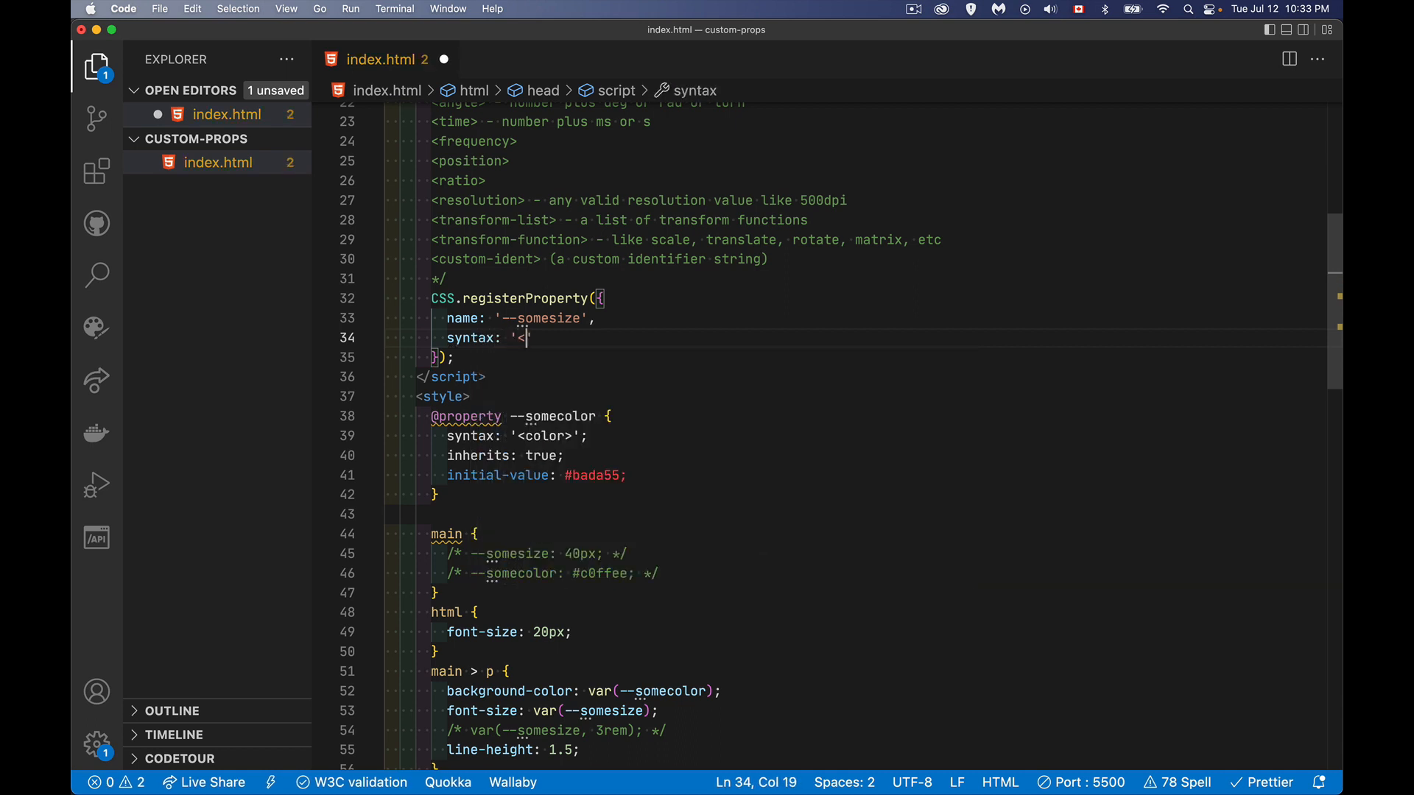
text(length)
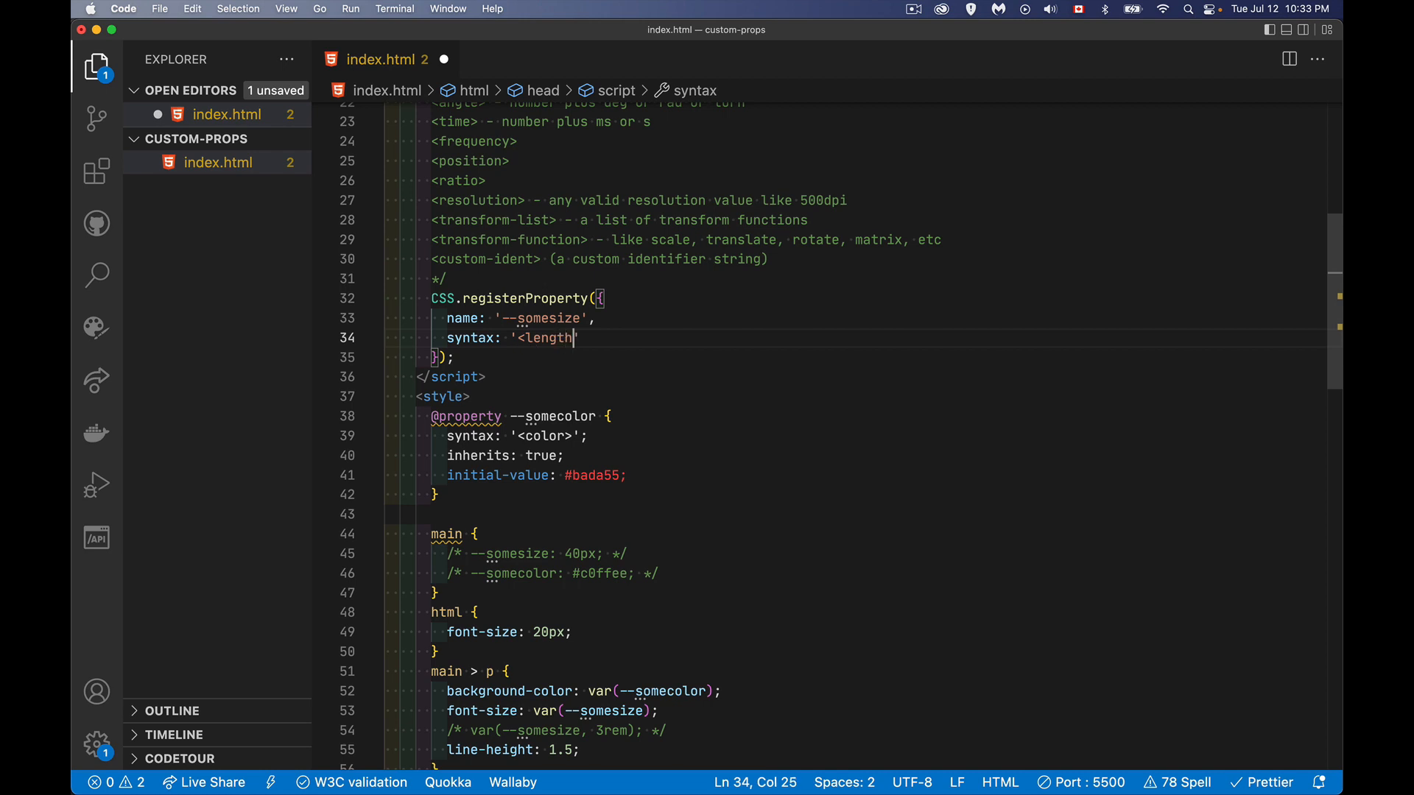
text(>')
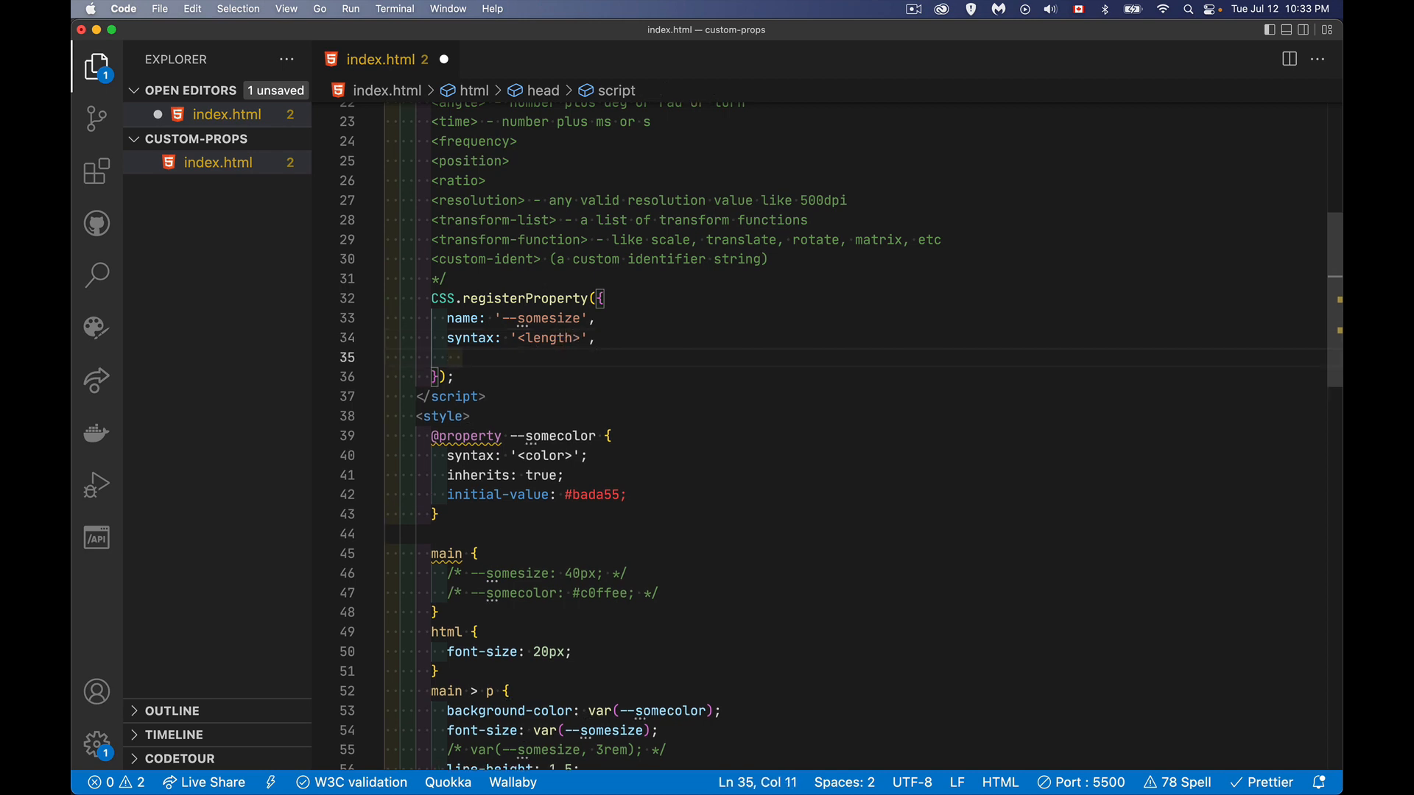
- Set inherits to true and initialValue to '10mm'
text(inh)
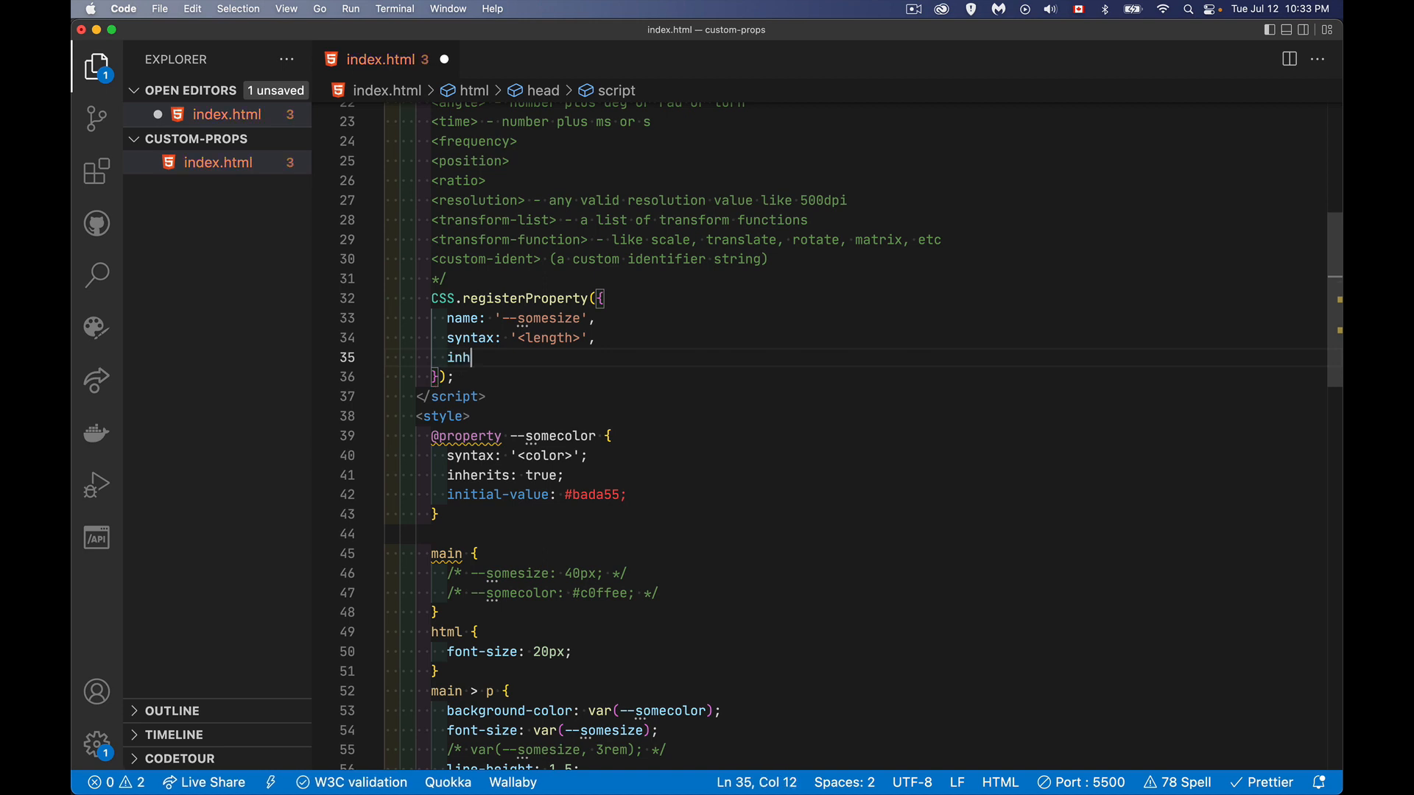
text(erits:)
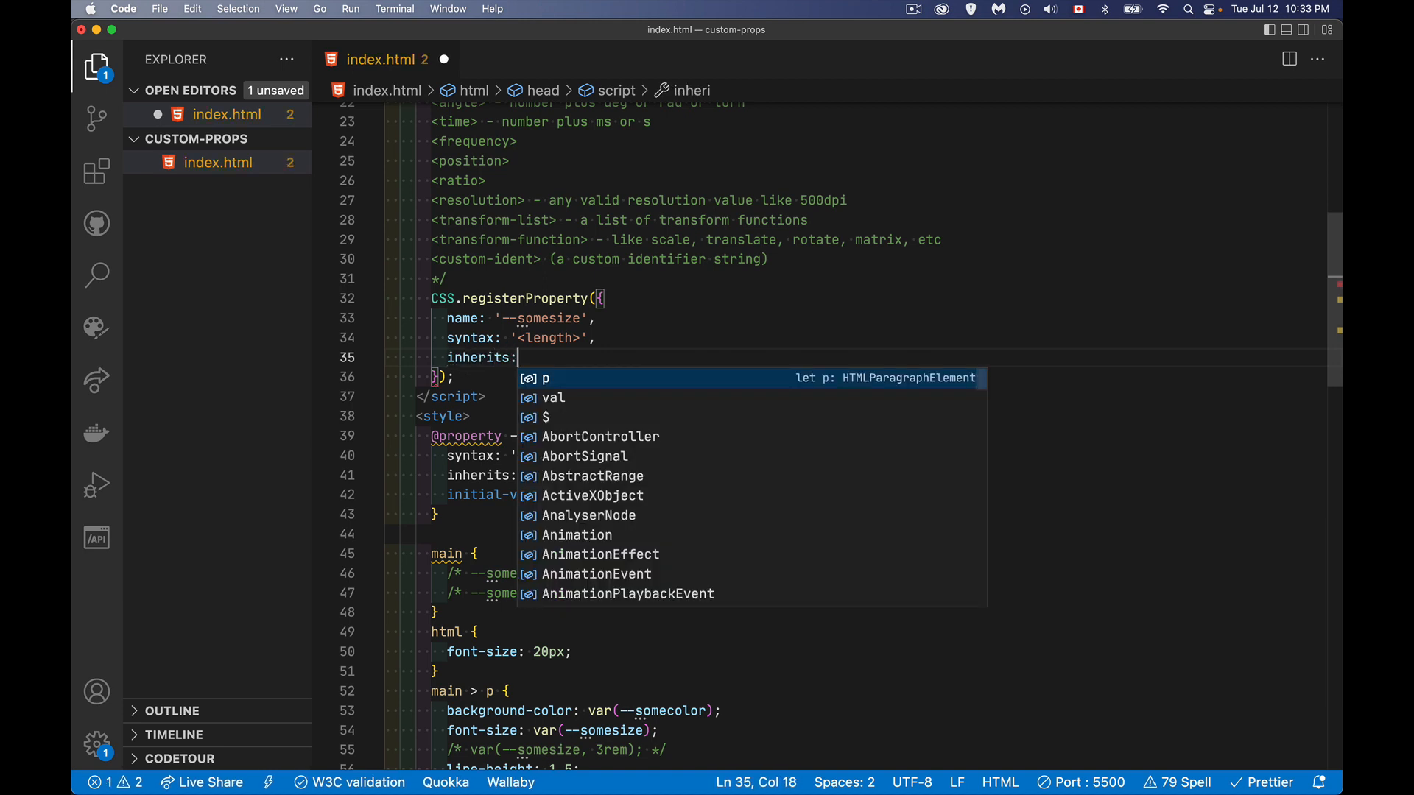
text(true,)
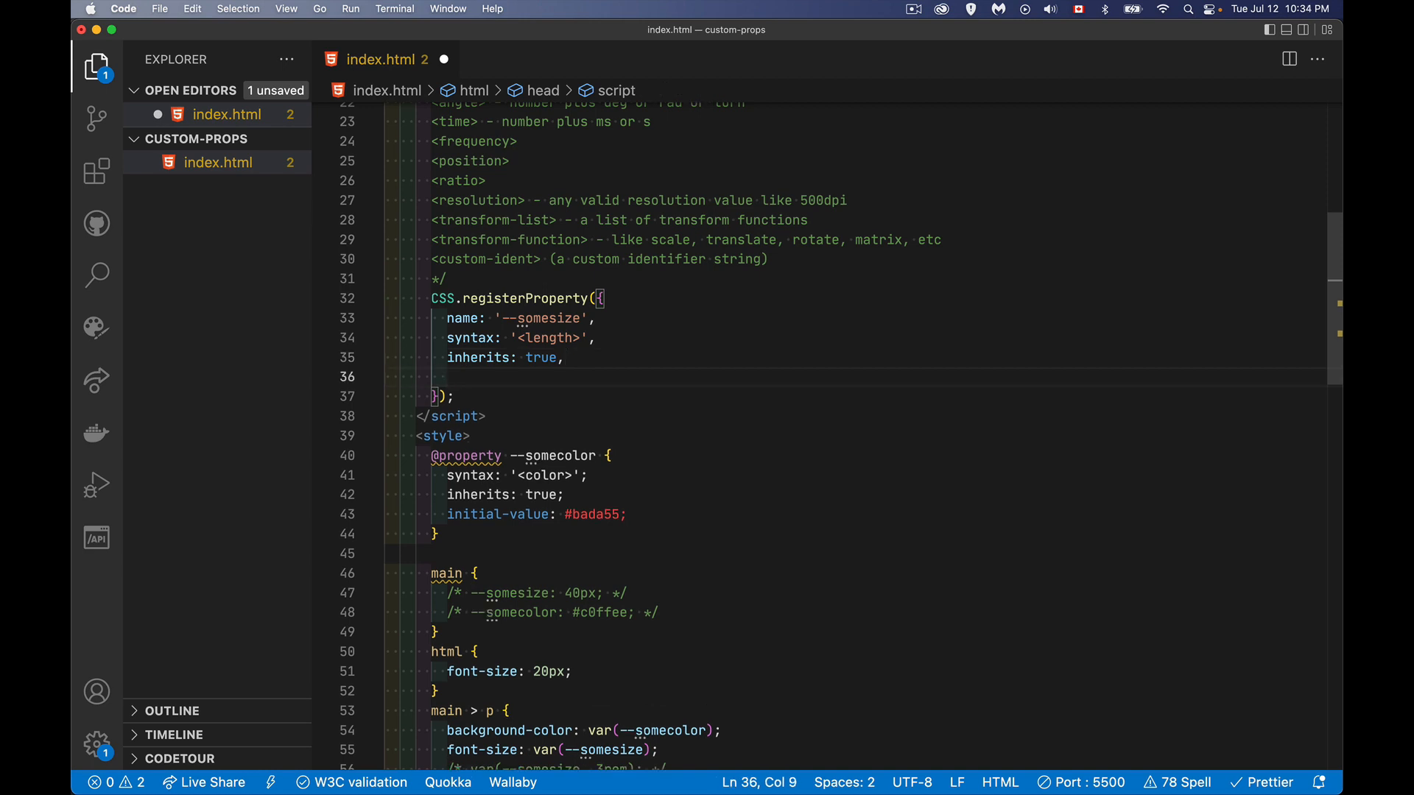
text(initial)
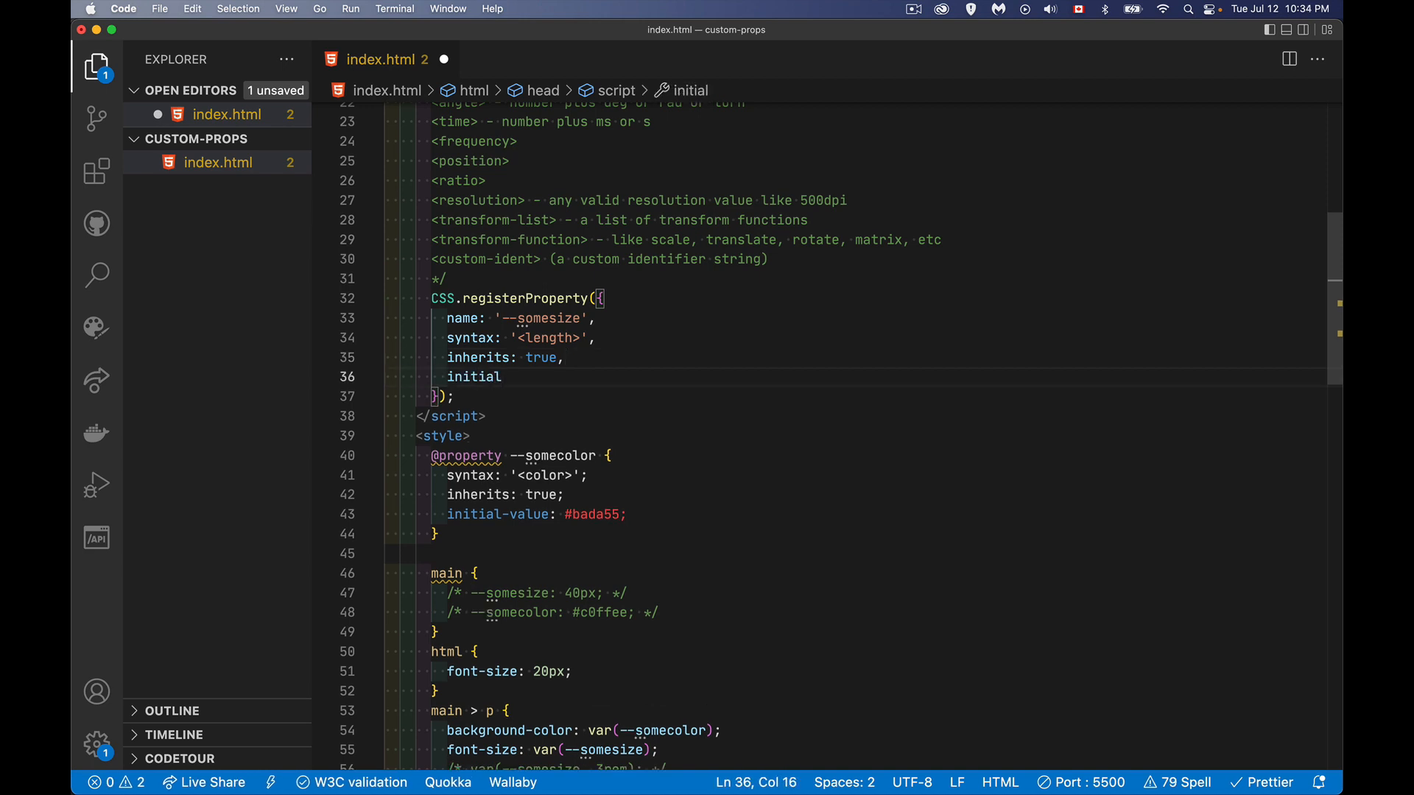
text(Value:)
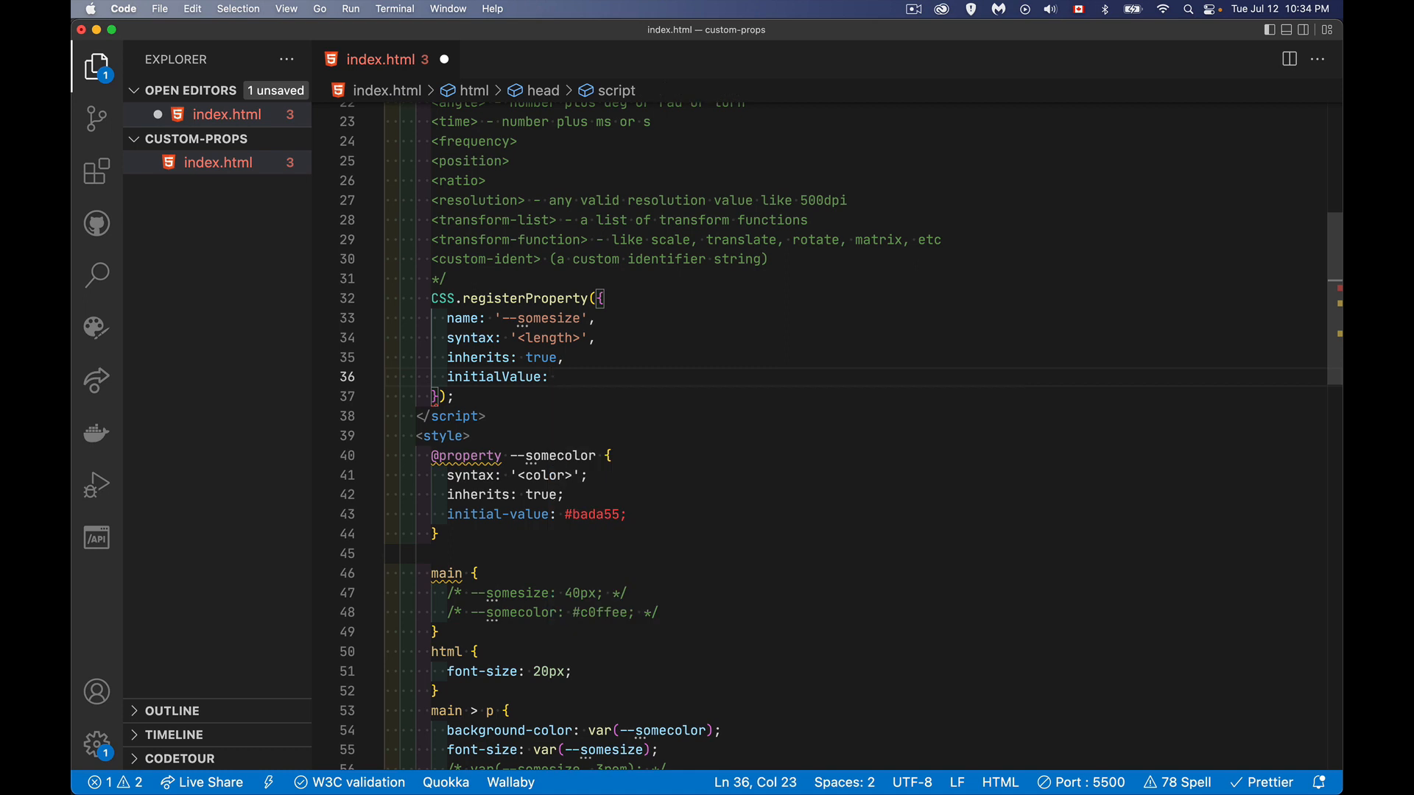
text(10mm',)
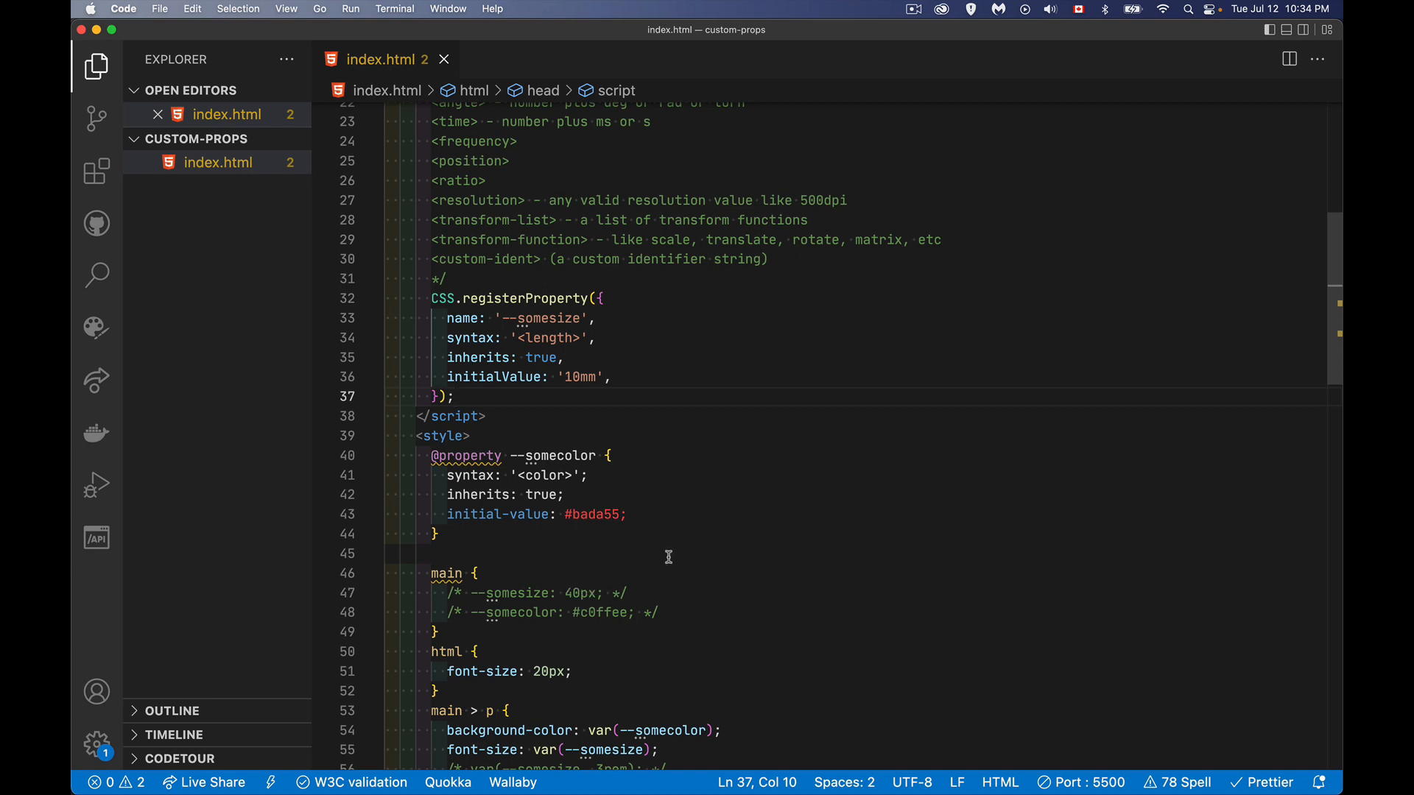
- Scroll through the large-text Lorem ipsum paragraph on the green page
scroll(down, 3)
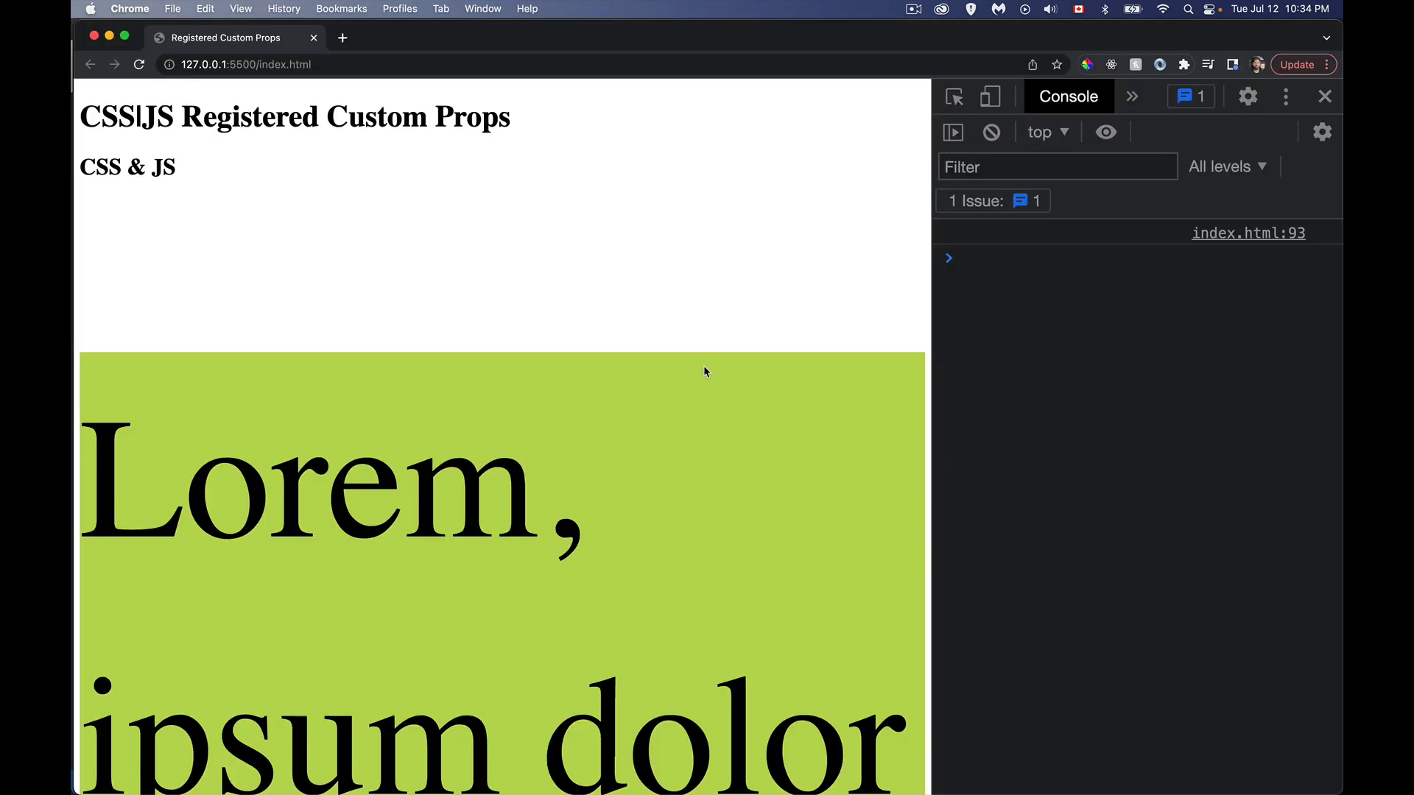
scroll(down, 3)
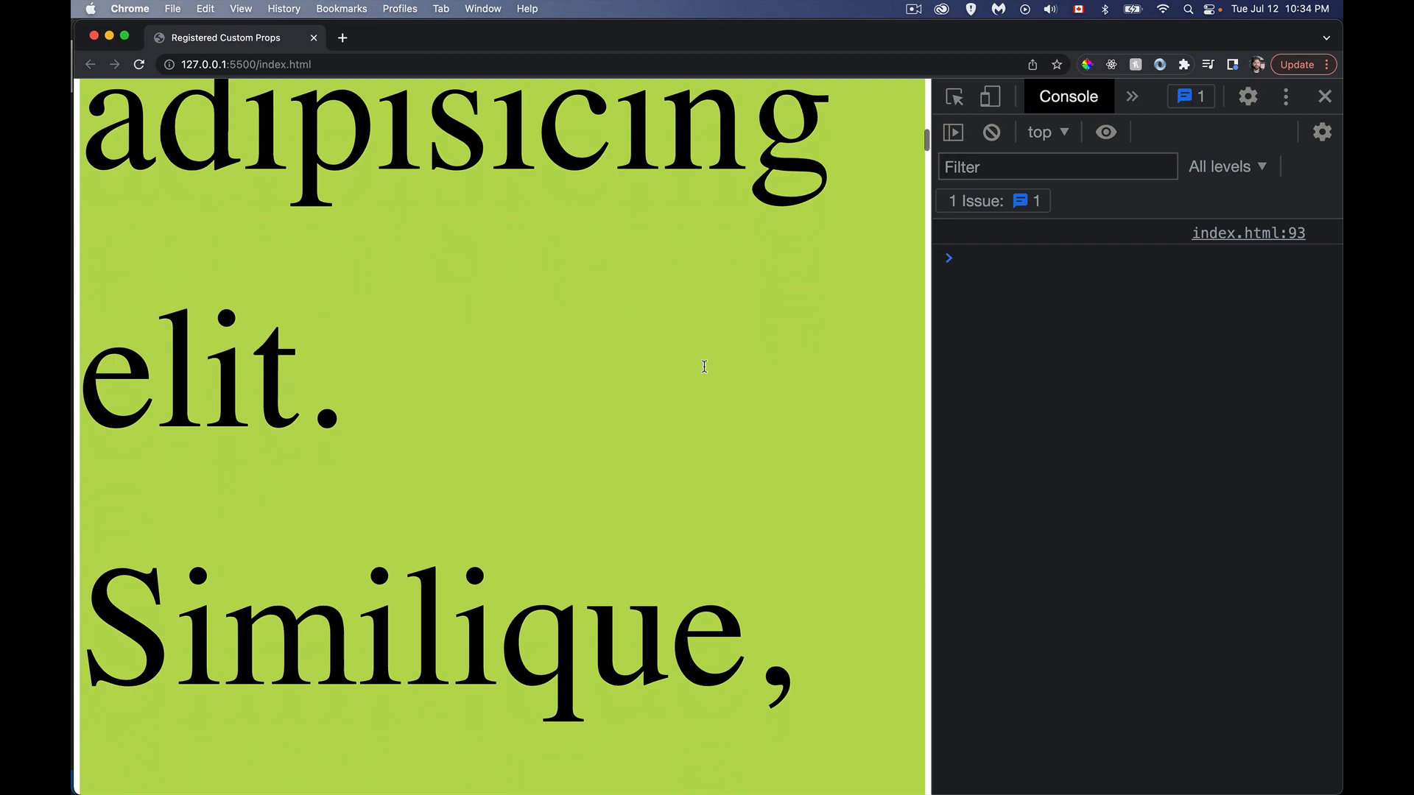
scroll(down, 3)
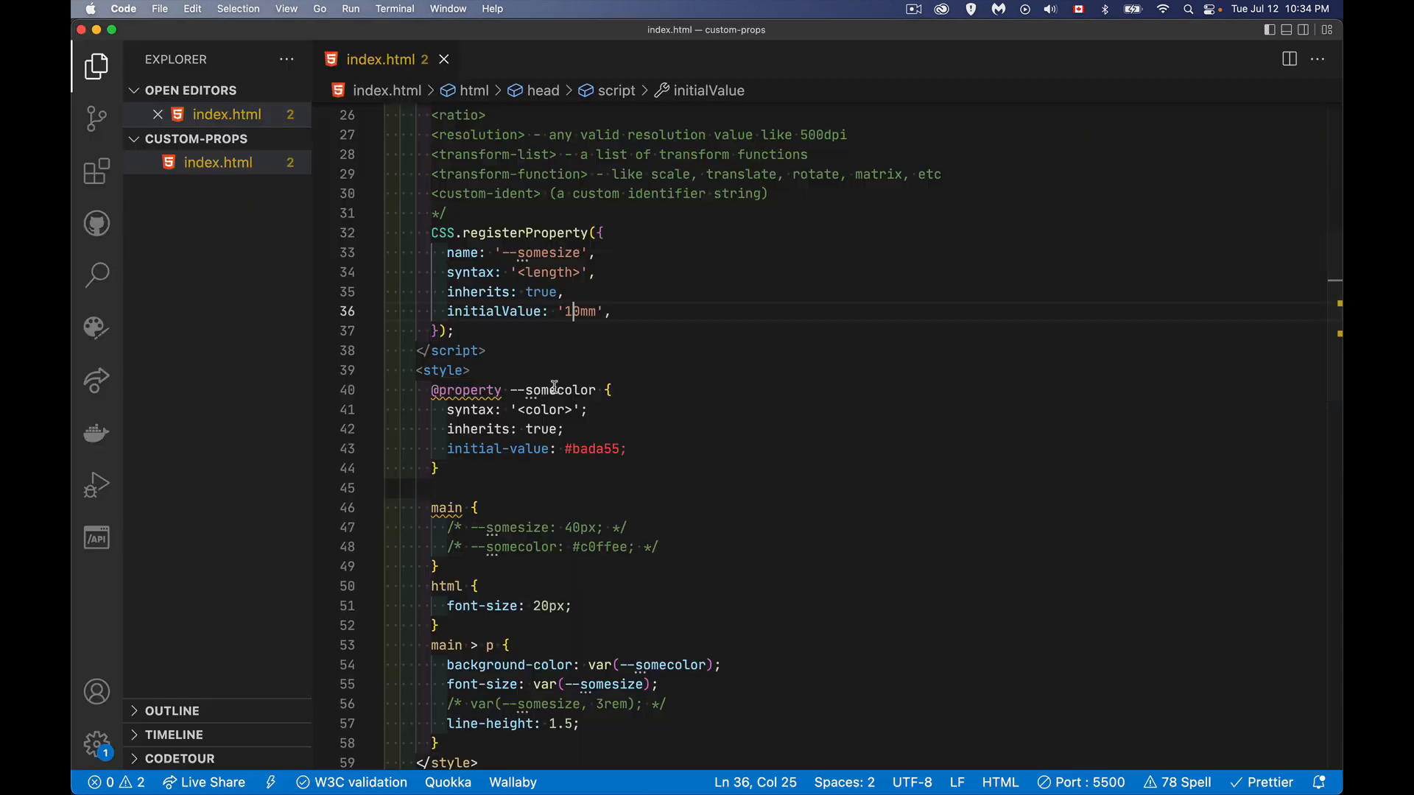
mouse_move(591, 630)
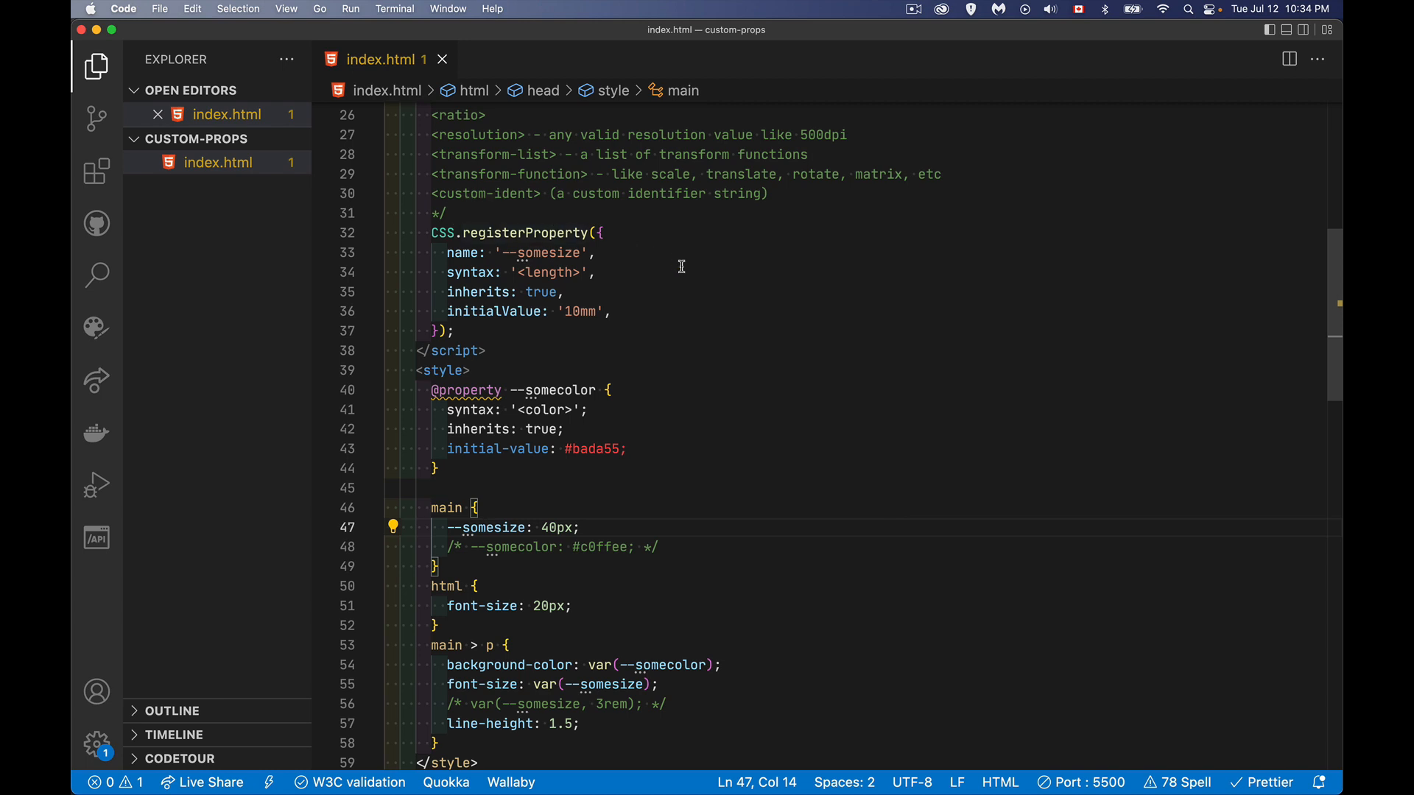
mouse_move(663, 331)
text(1)
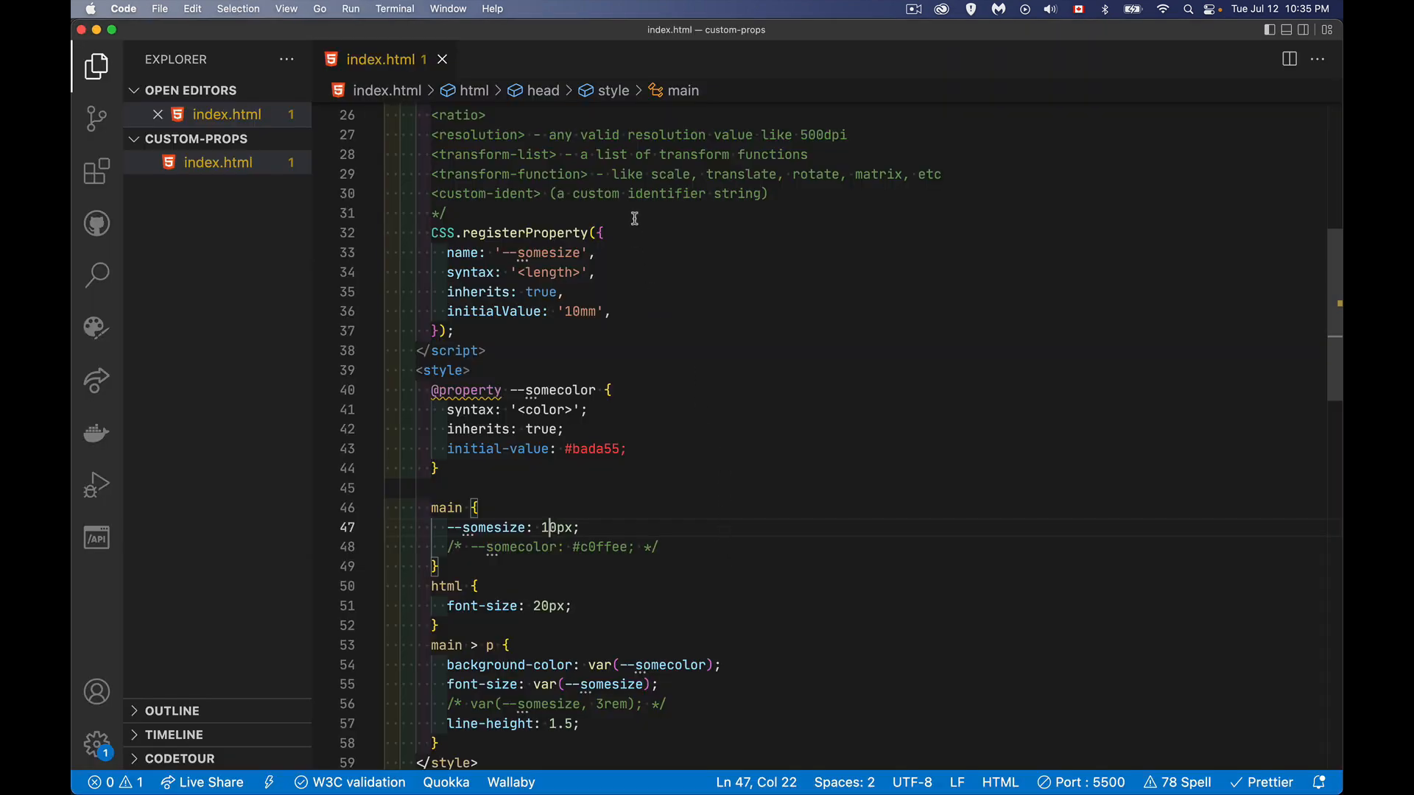
mouse_move(579, 331)
text(6)
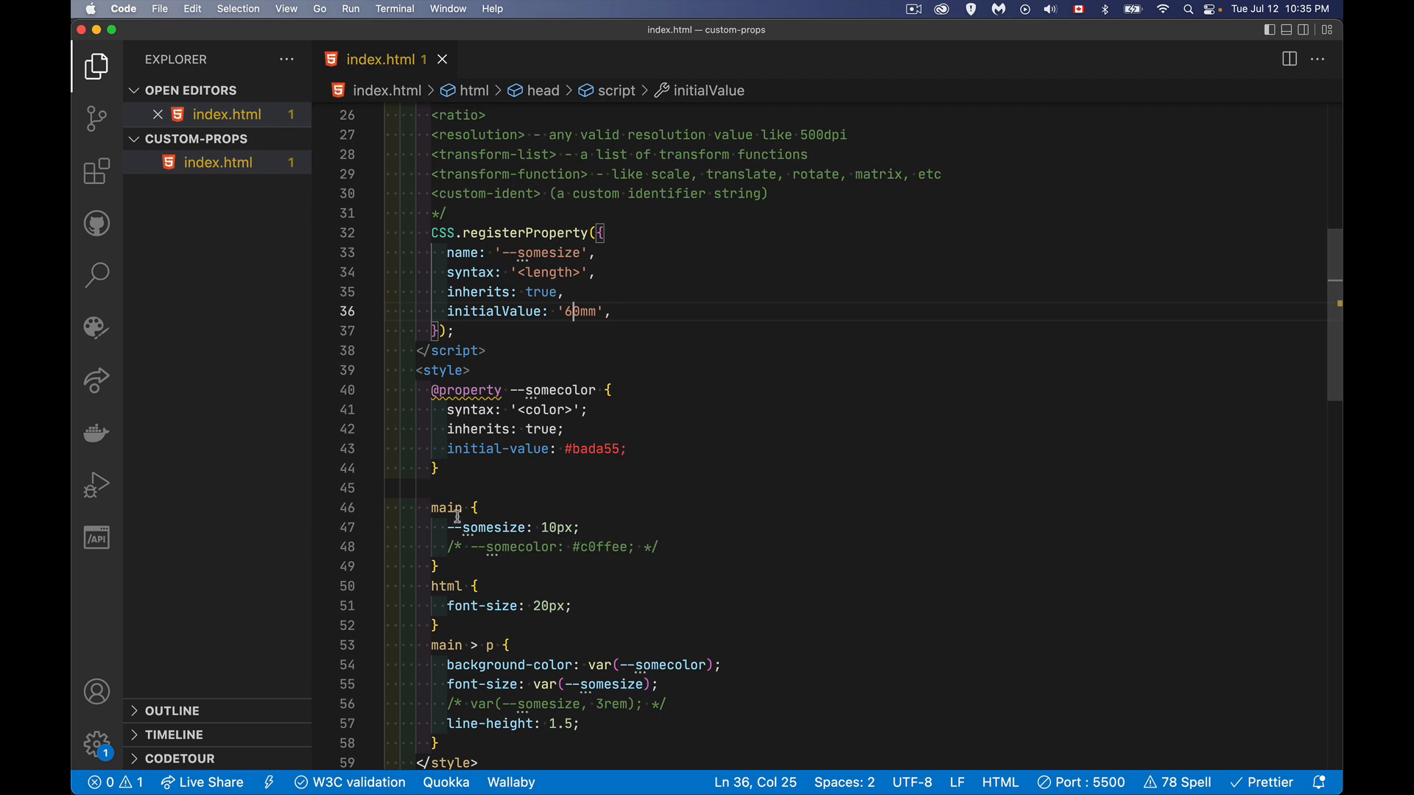
- Select the main selector to check its uses and type '>'
double_click(446, 508)
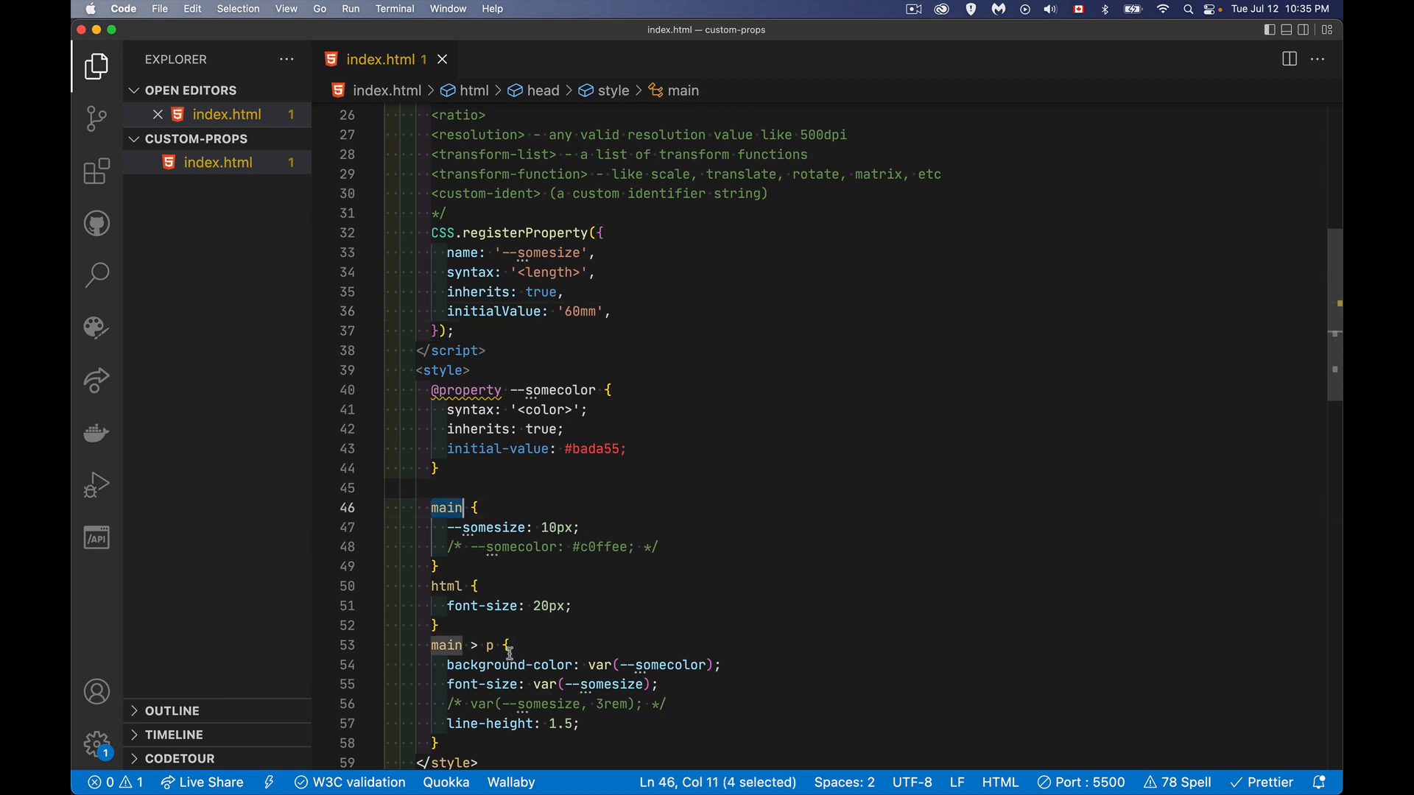
mouse_move(476, 645)
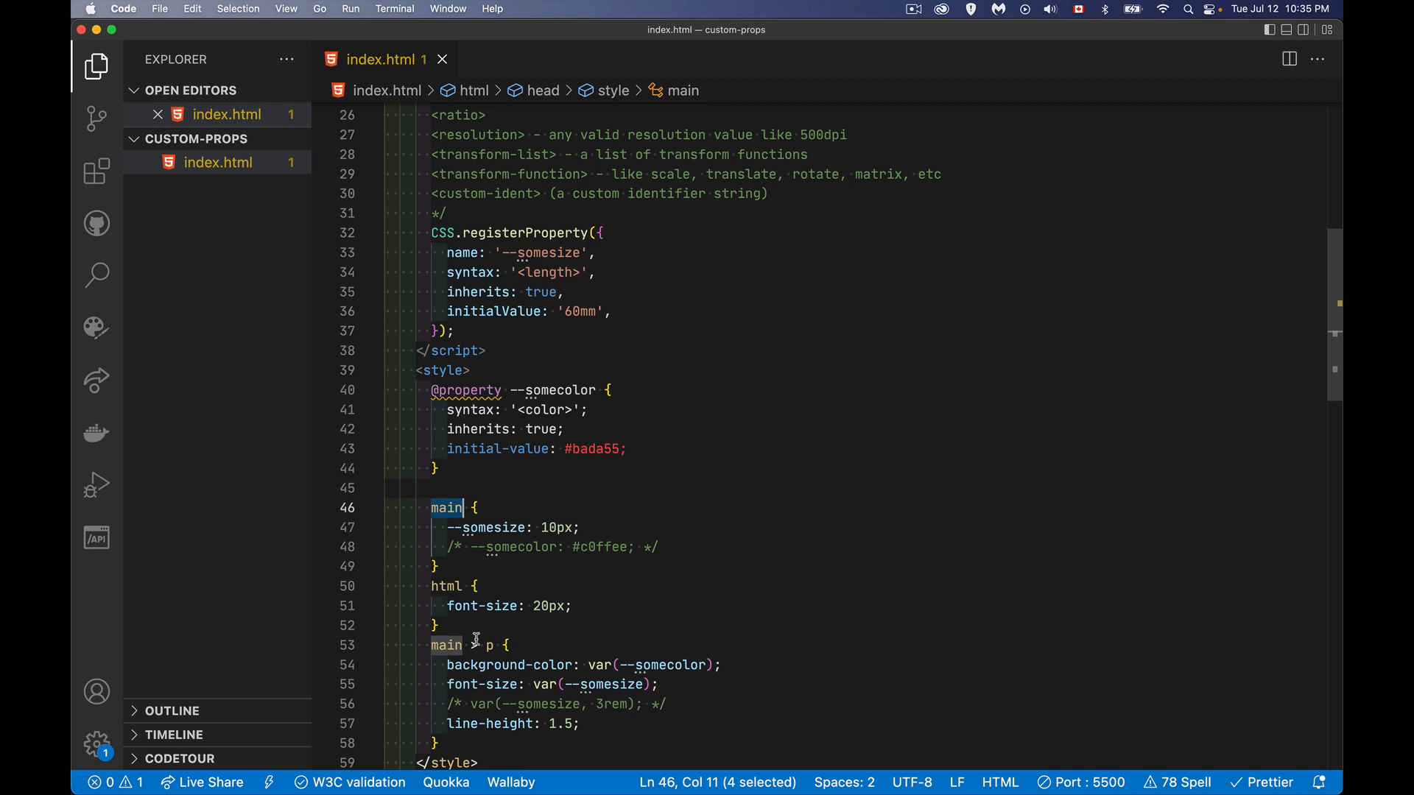
text(>)
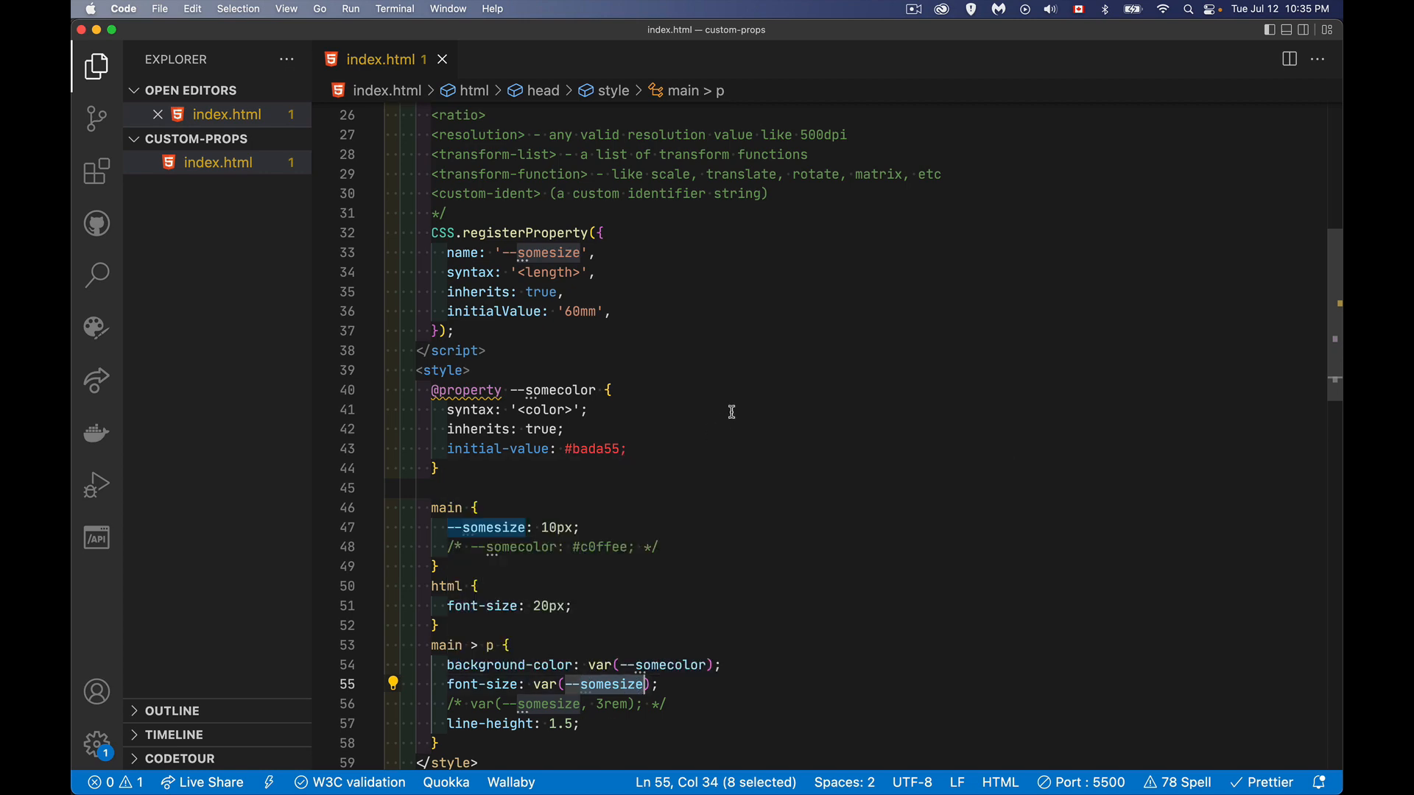
mouse_move(439, 654)
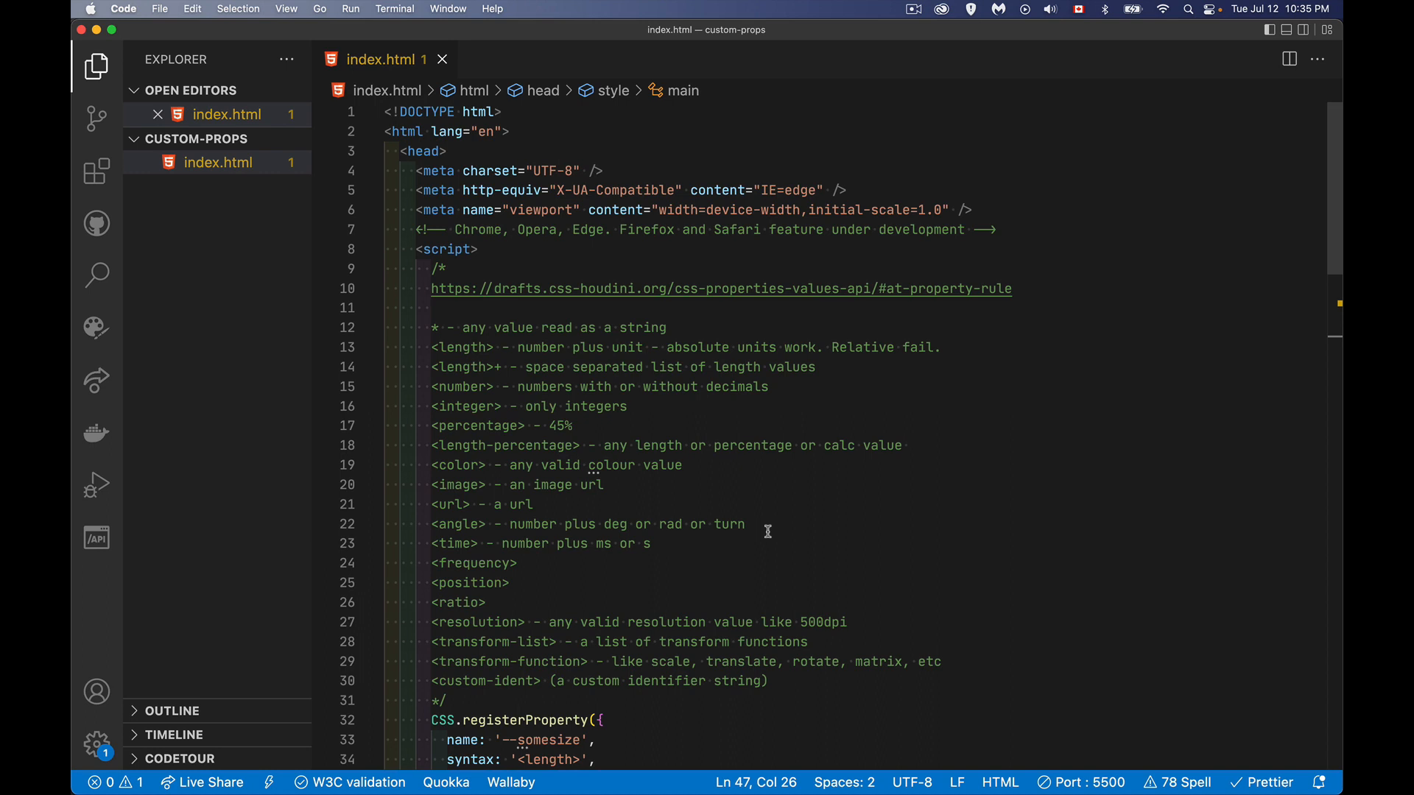
mouse_move(627, 273)
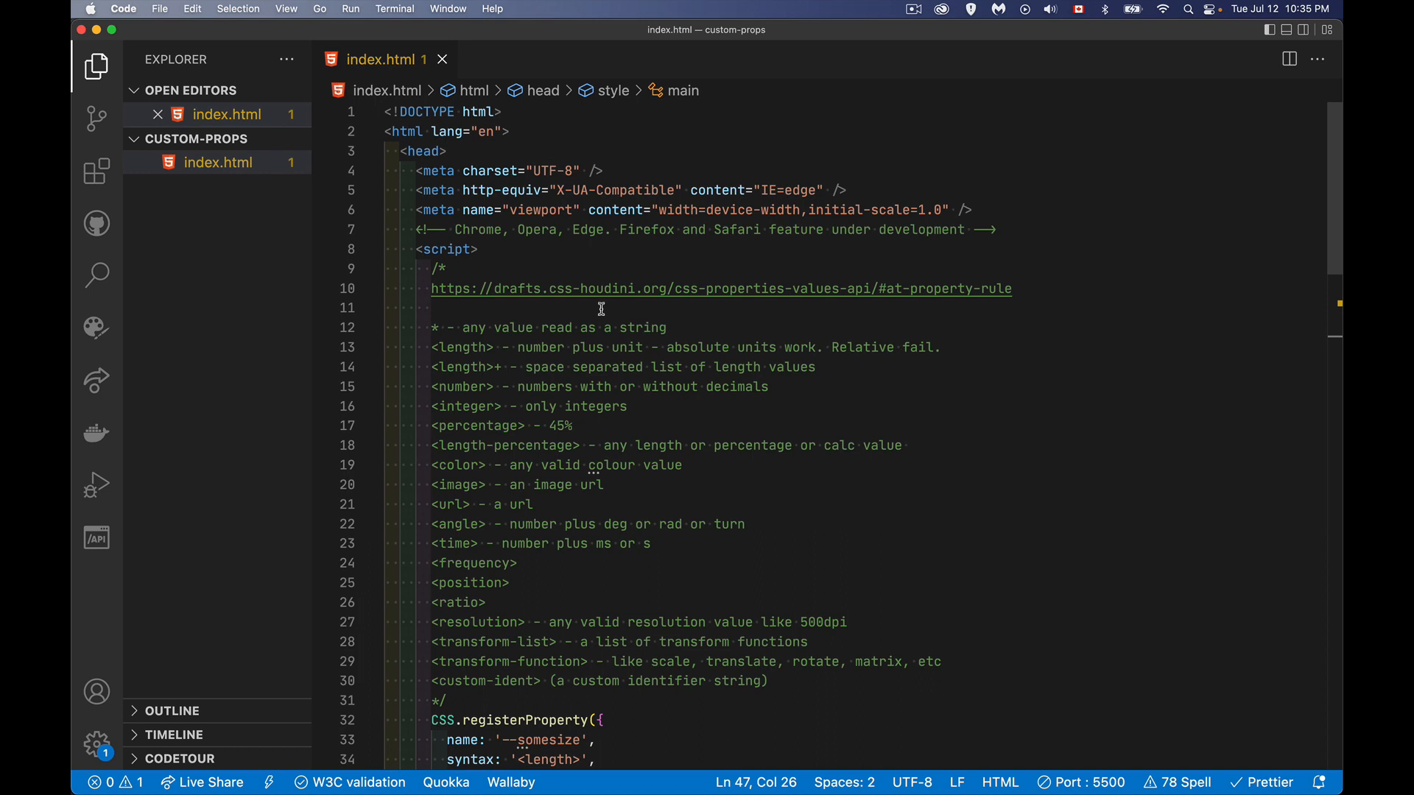
mouse_move(994, 580)
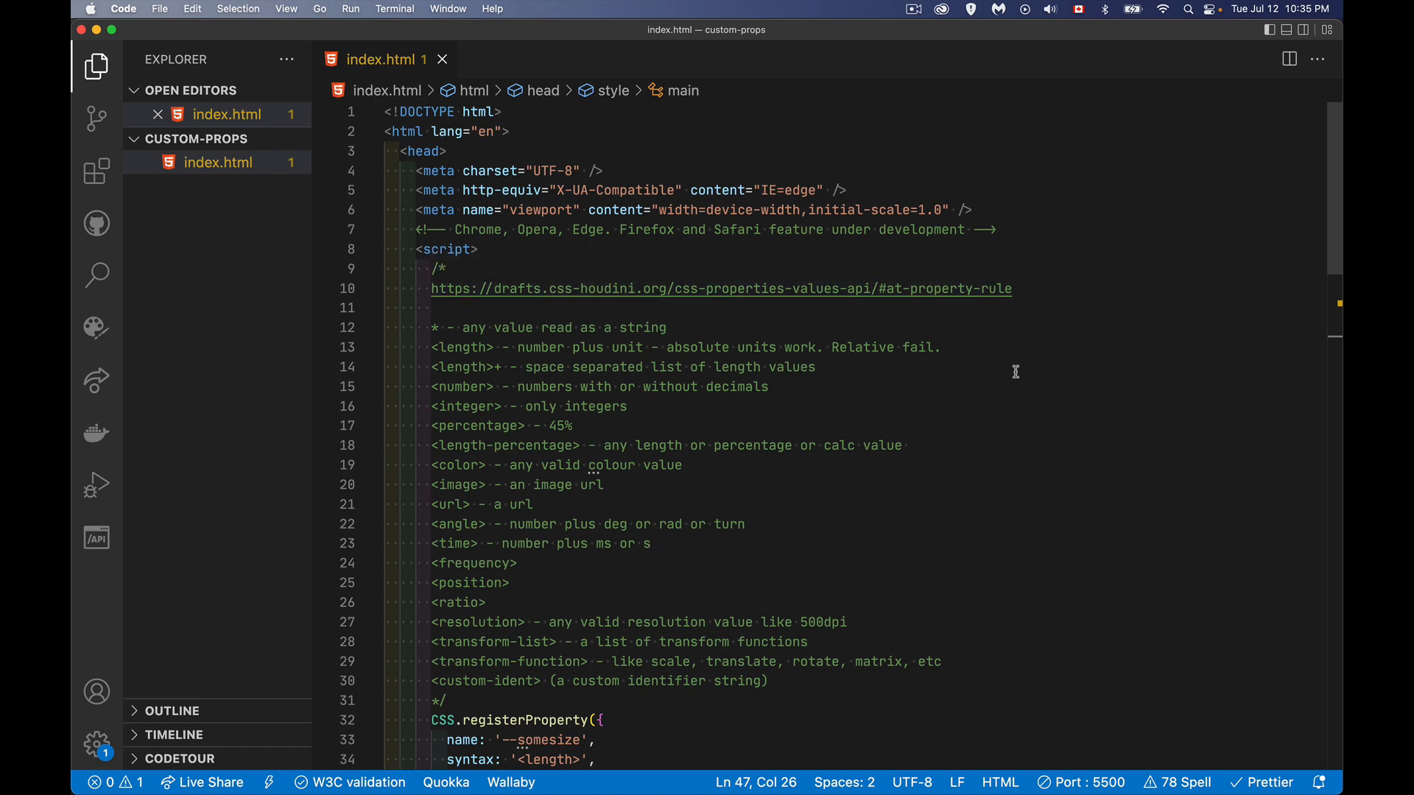
scroll(down, 3)
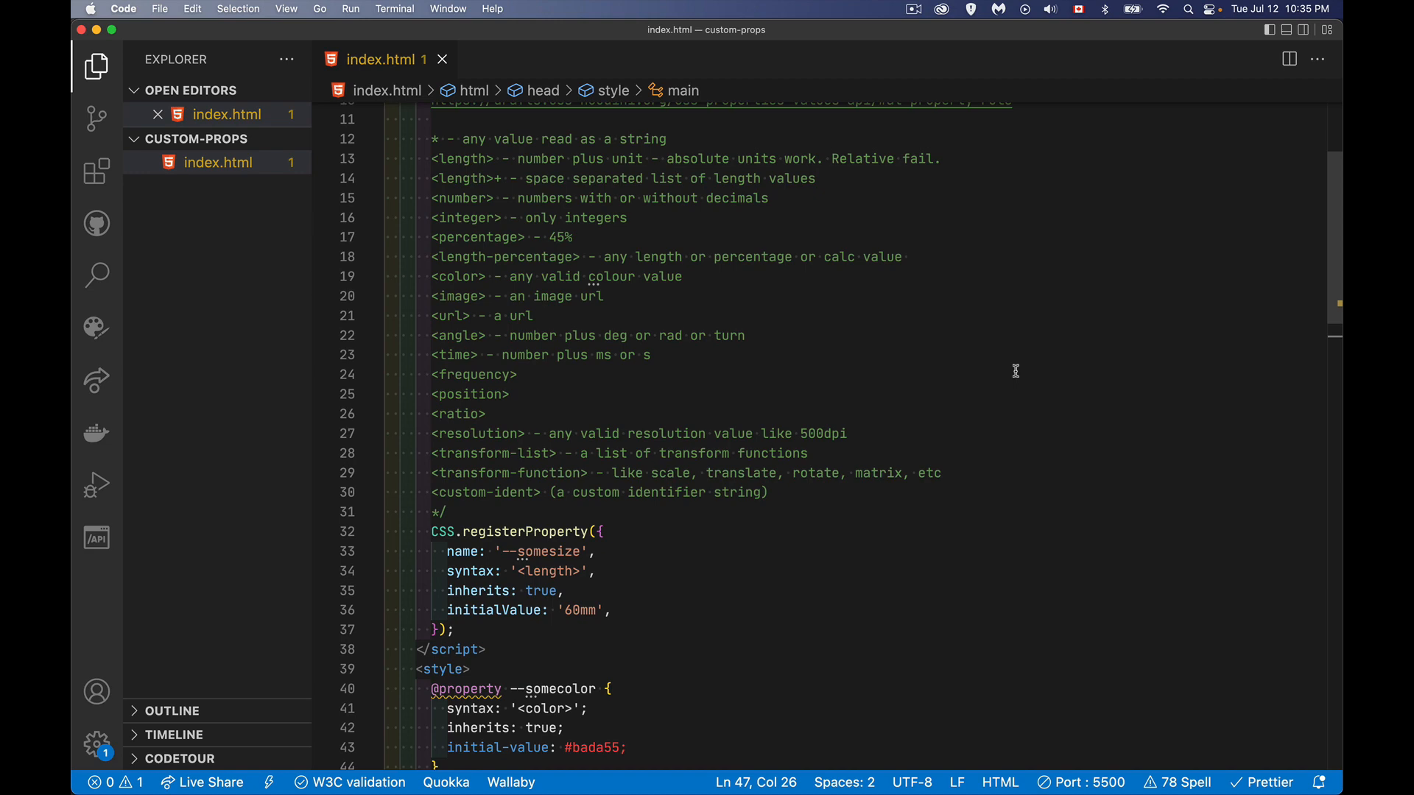
scroll(down, 3)
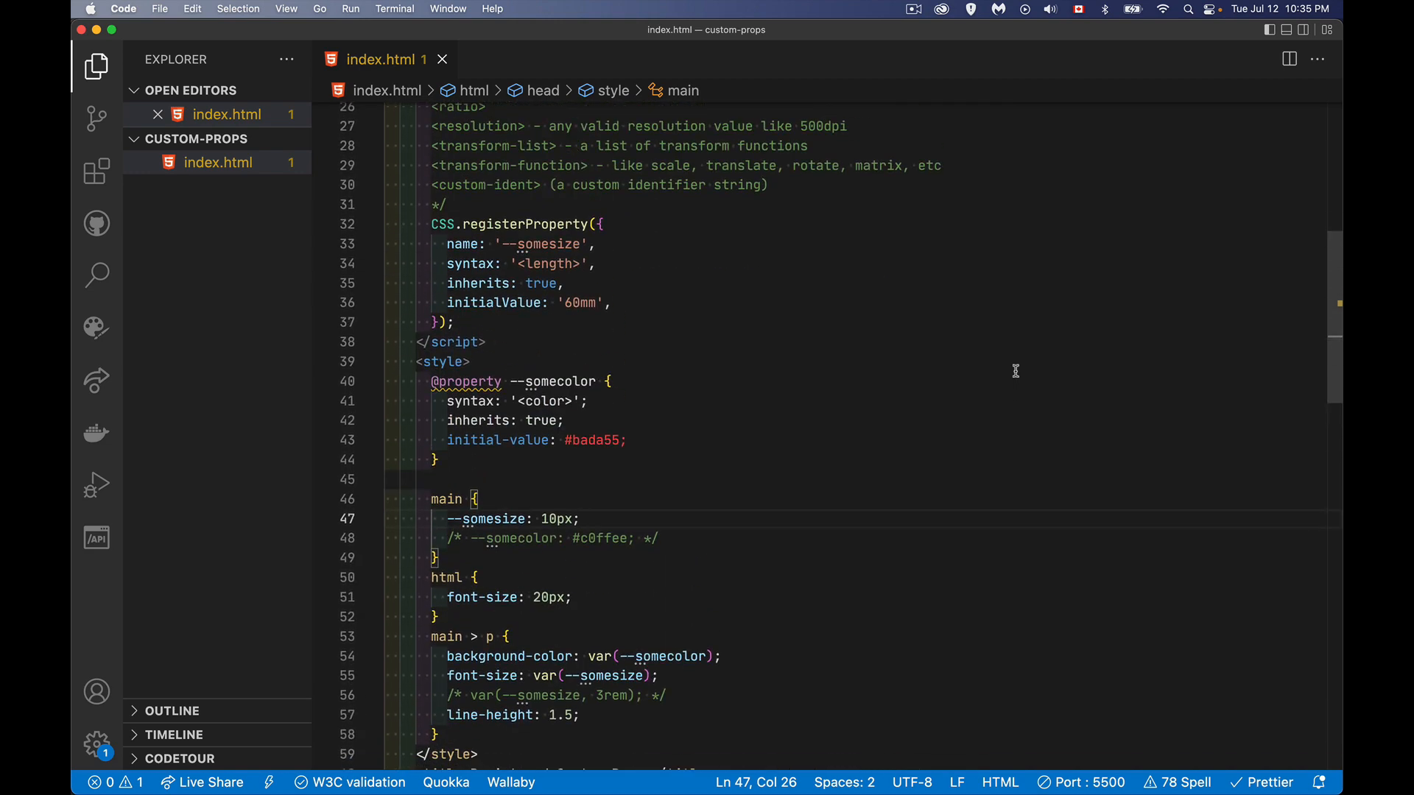